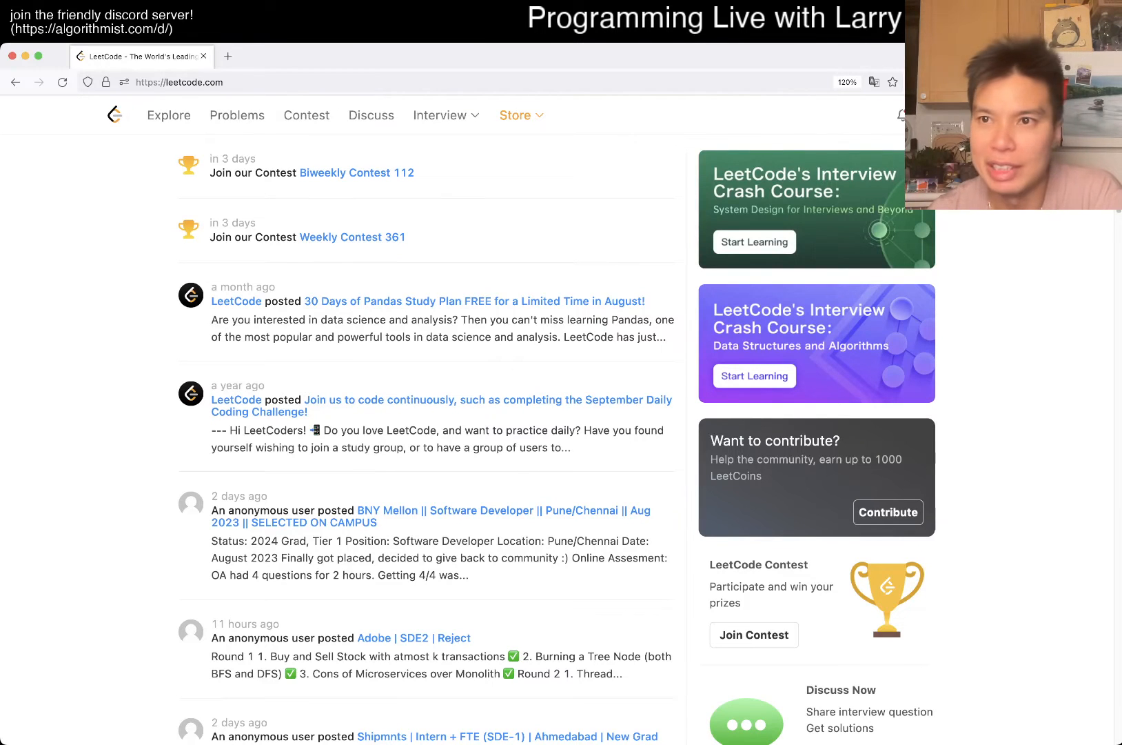
Step: Open problem 1326 'Minimum Number of Taps to Open to Water a Garden' from the Problems list
left_click(237, 116)
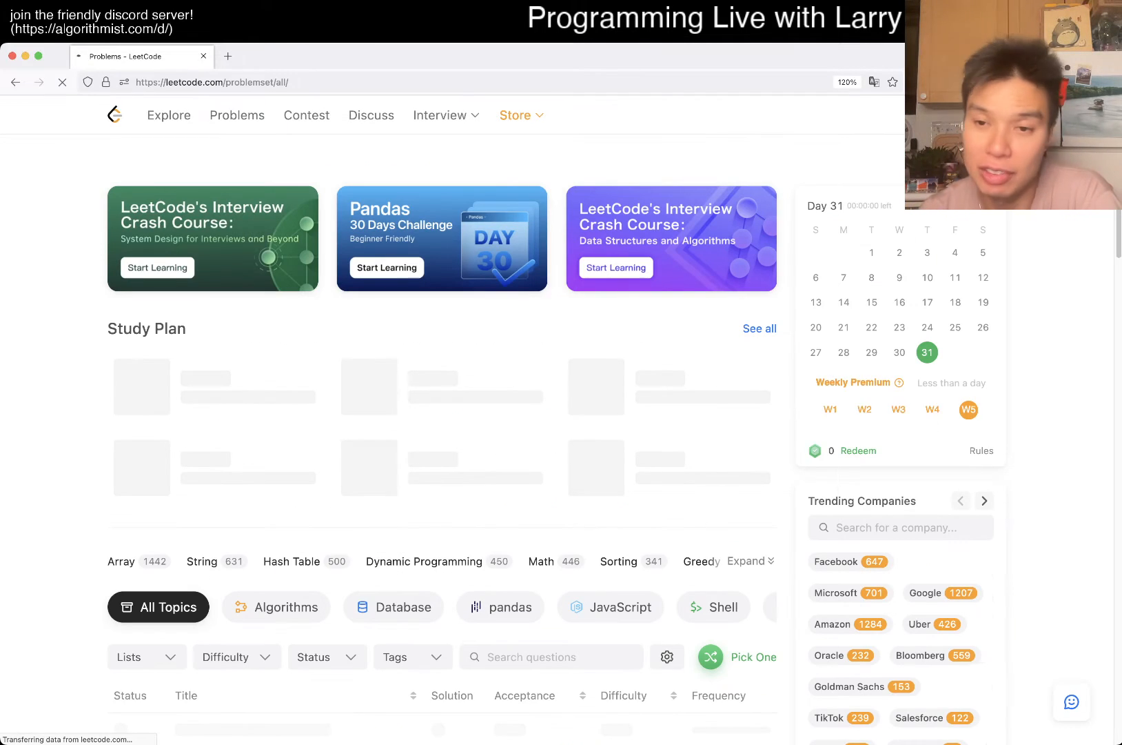
left_click(738, 658)
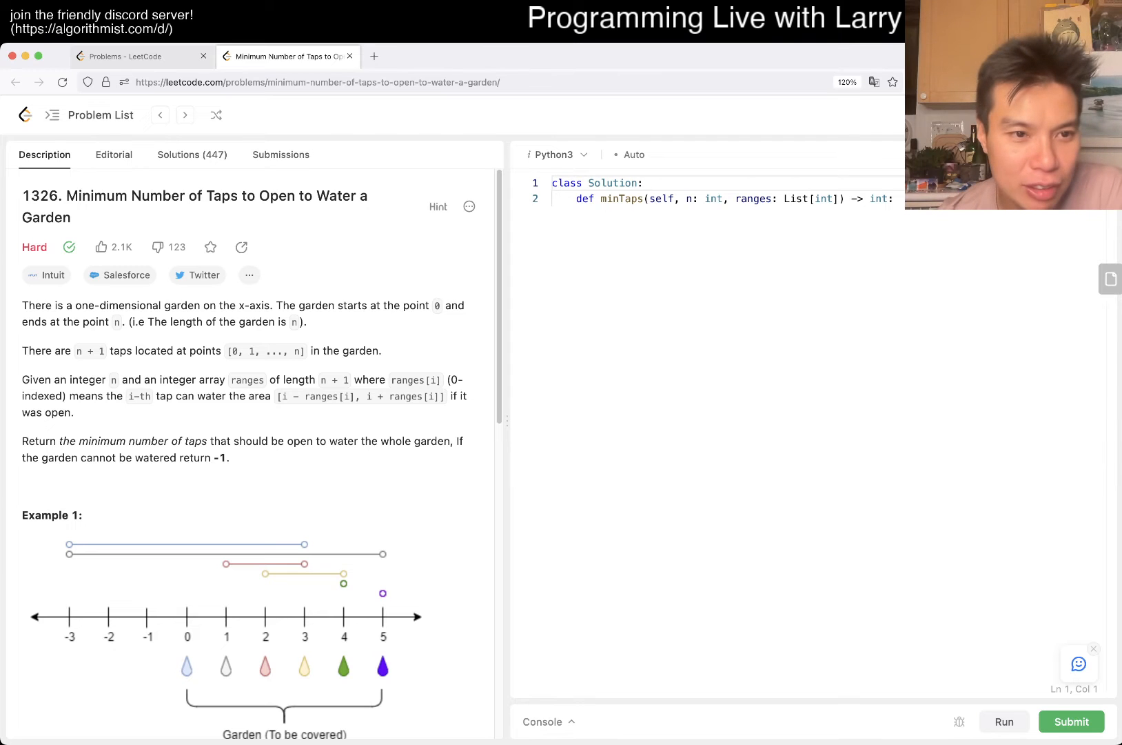
scroll("up", 3)
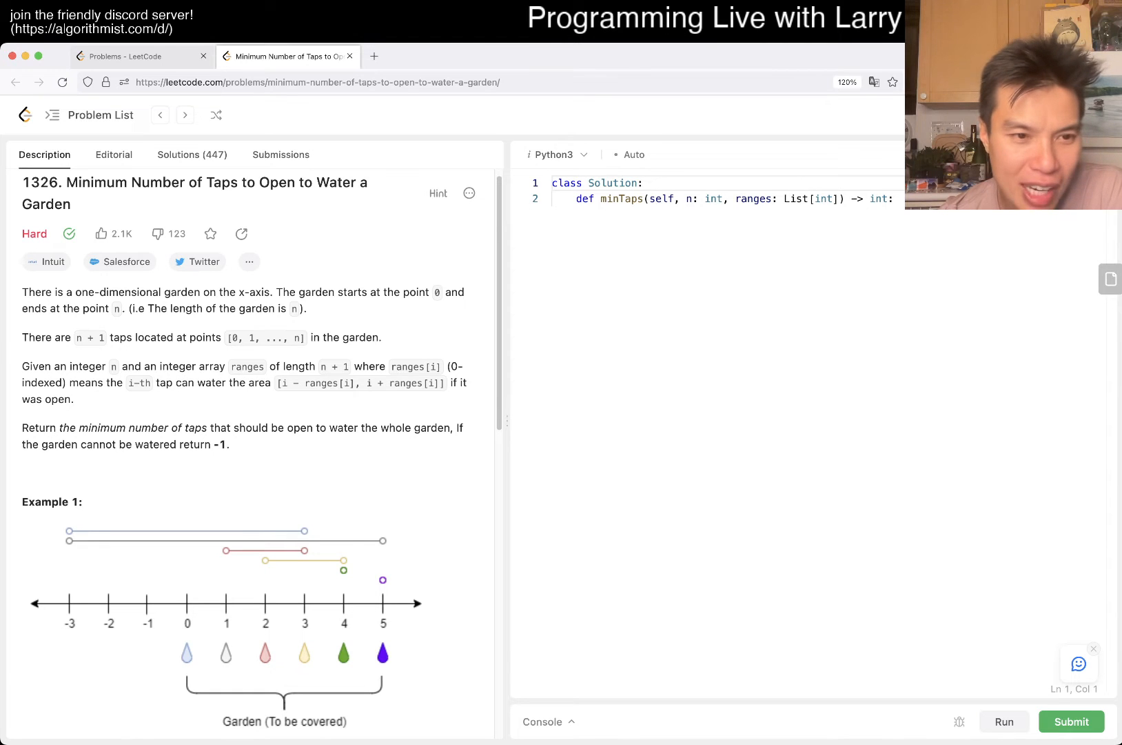
scroll("down", 3)
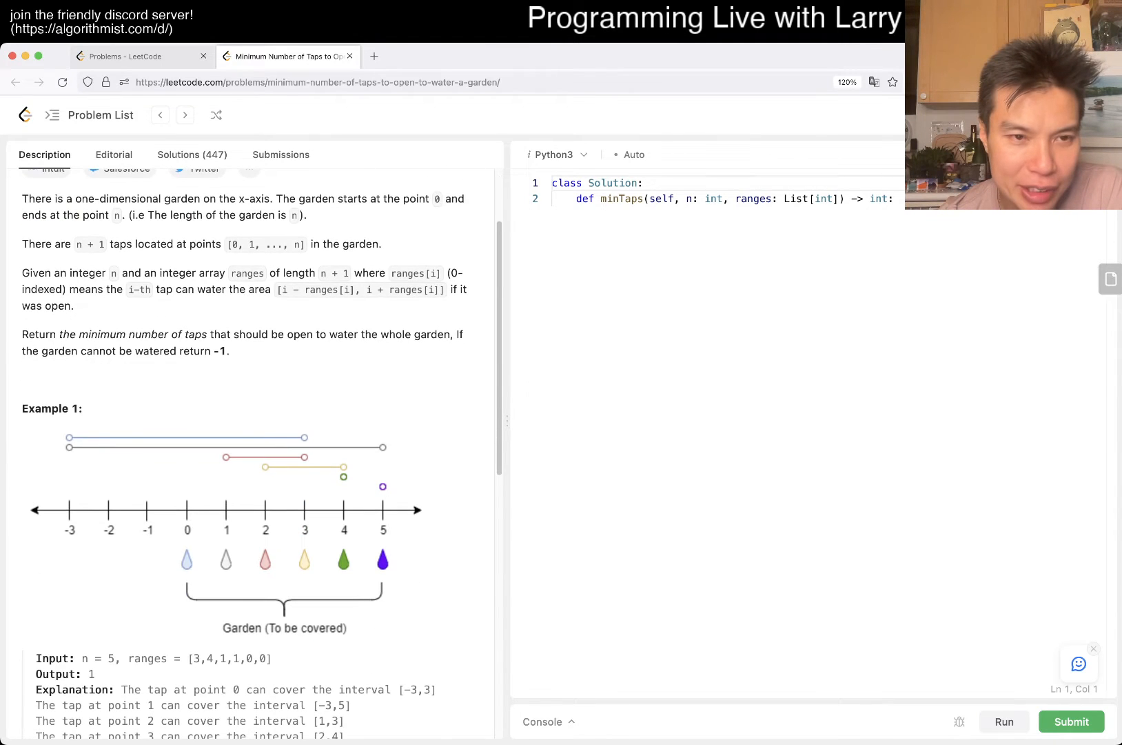
scroll("down", 3)
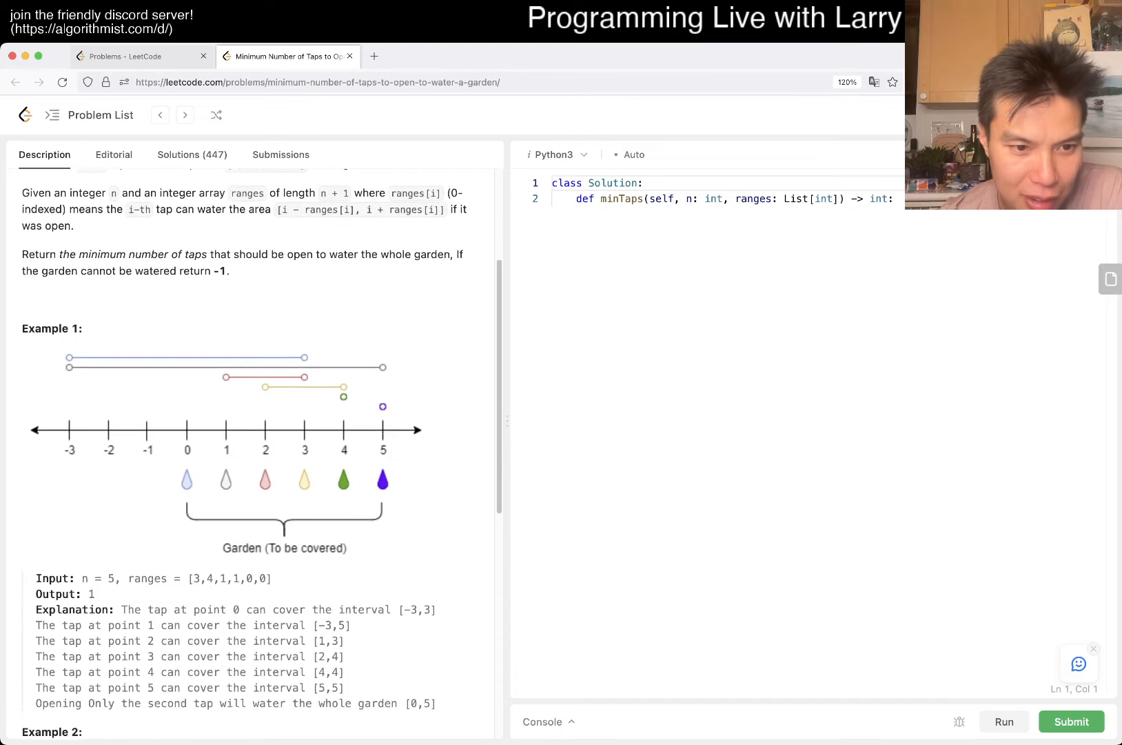
scroll("up", 3)
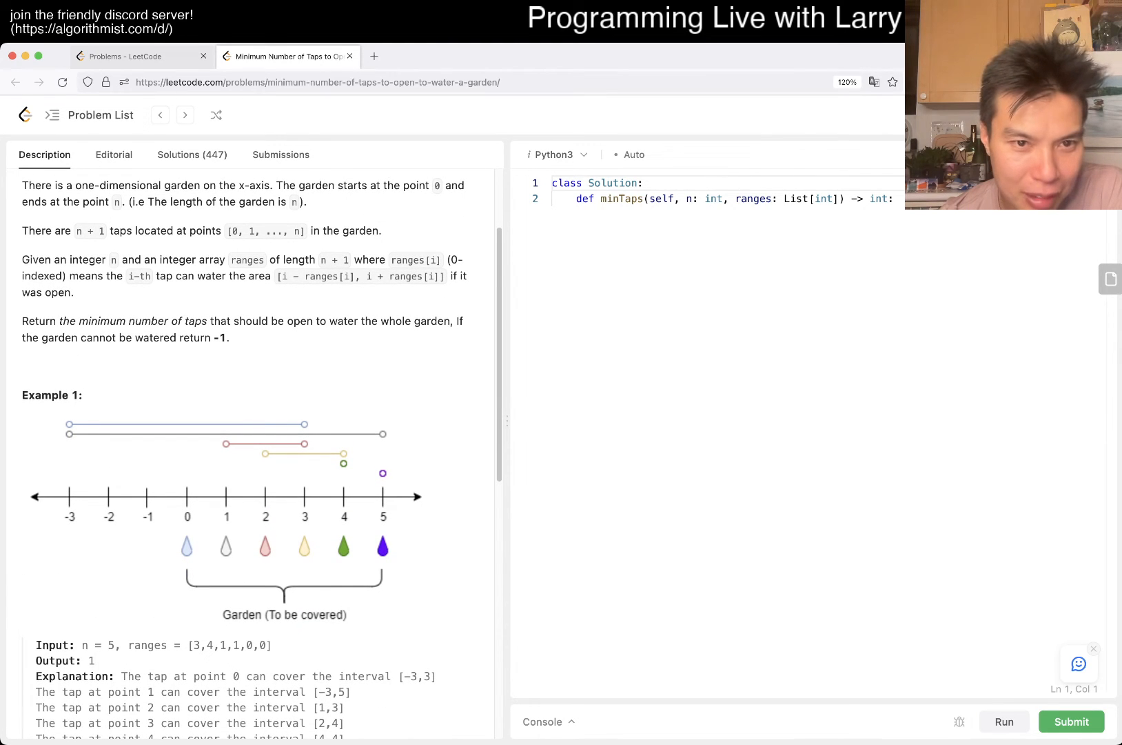
scroll("down", 3)
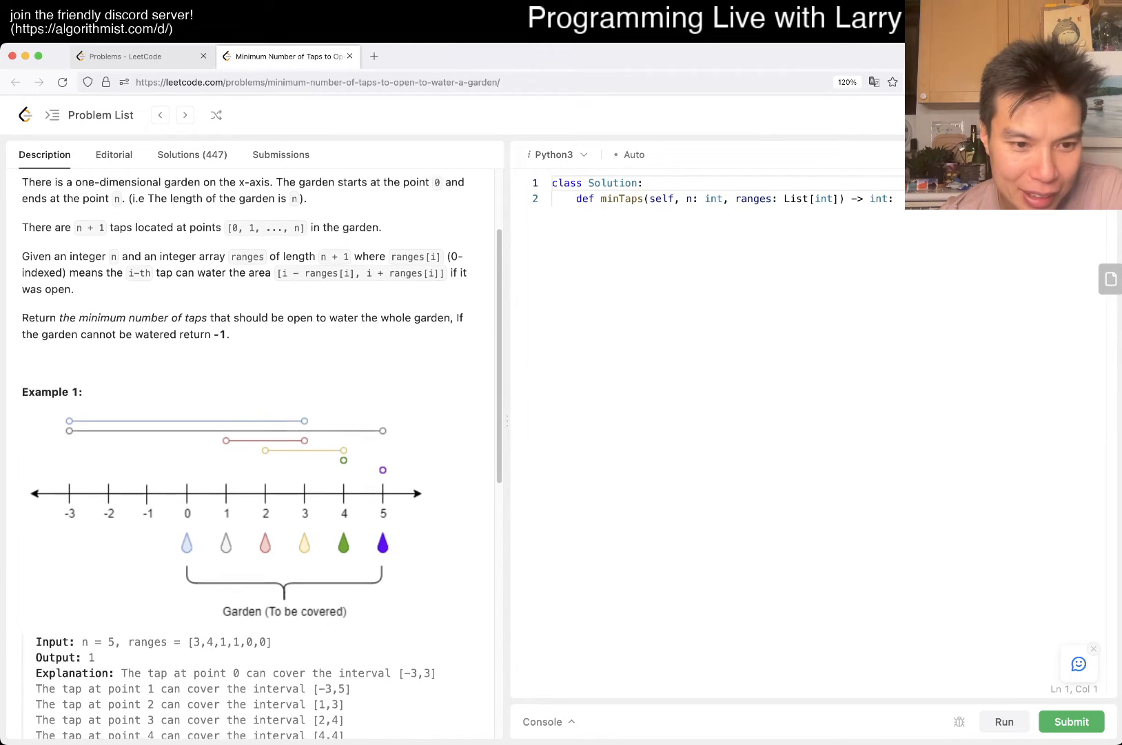
scroll("down", 3)
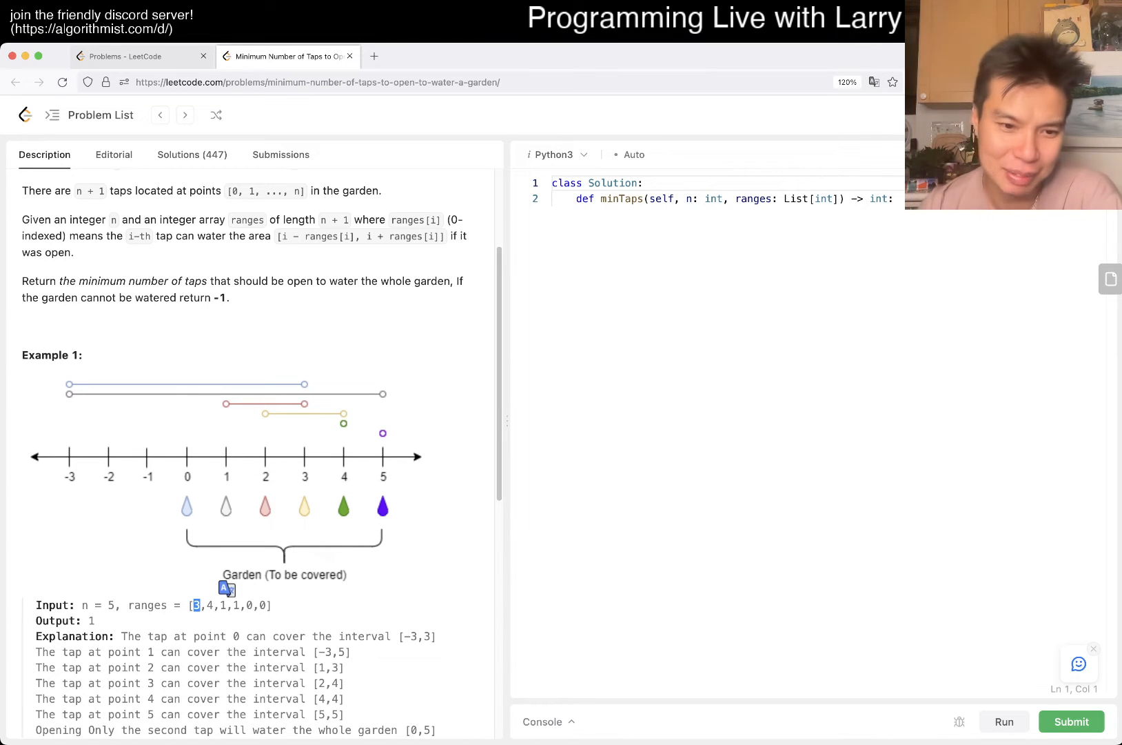
scroll("down", 3)
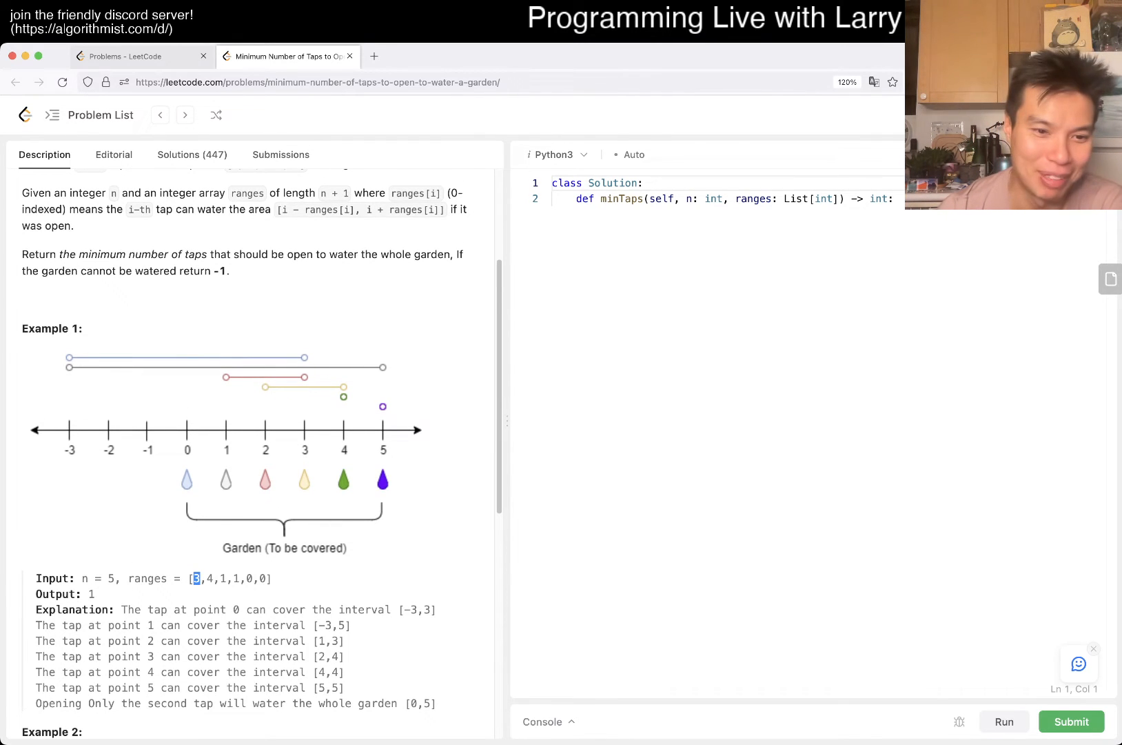
scroll("up", 3)
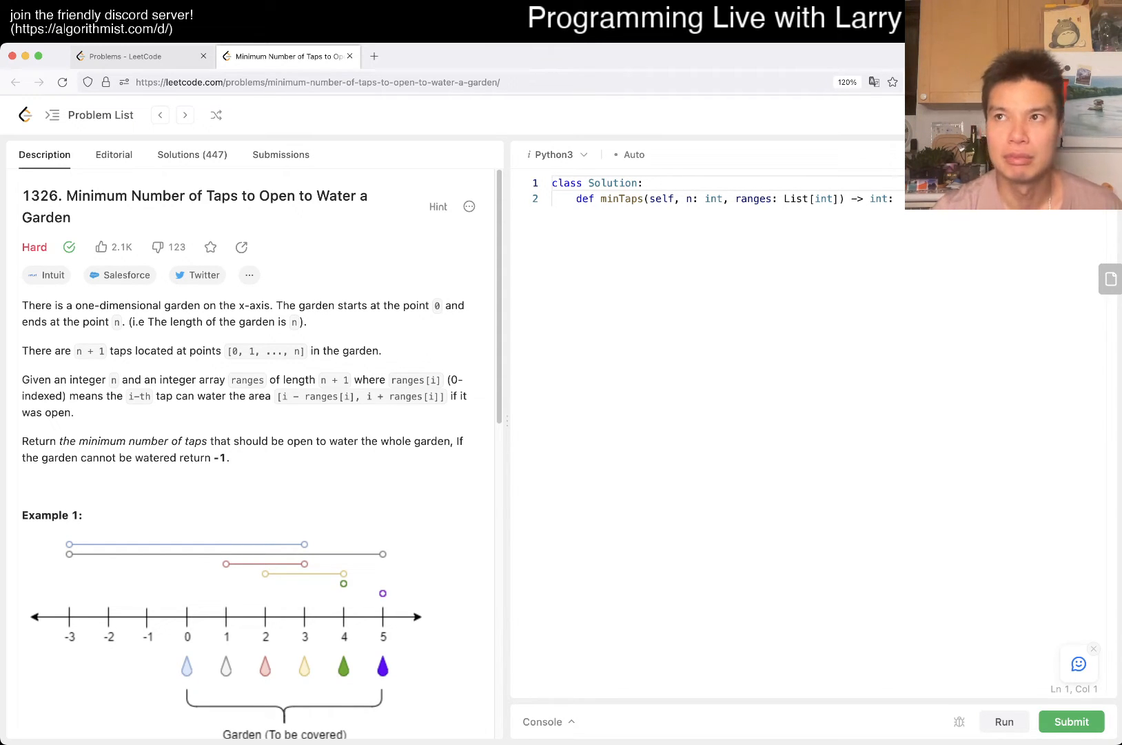
Step: Scroll the description between the Constraints and Example 1 to review Example 2 and the limits
scroll("down", 3)
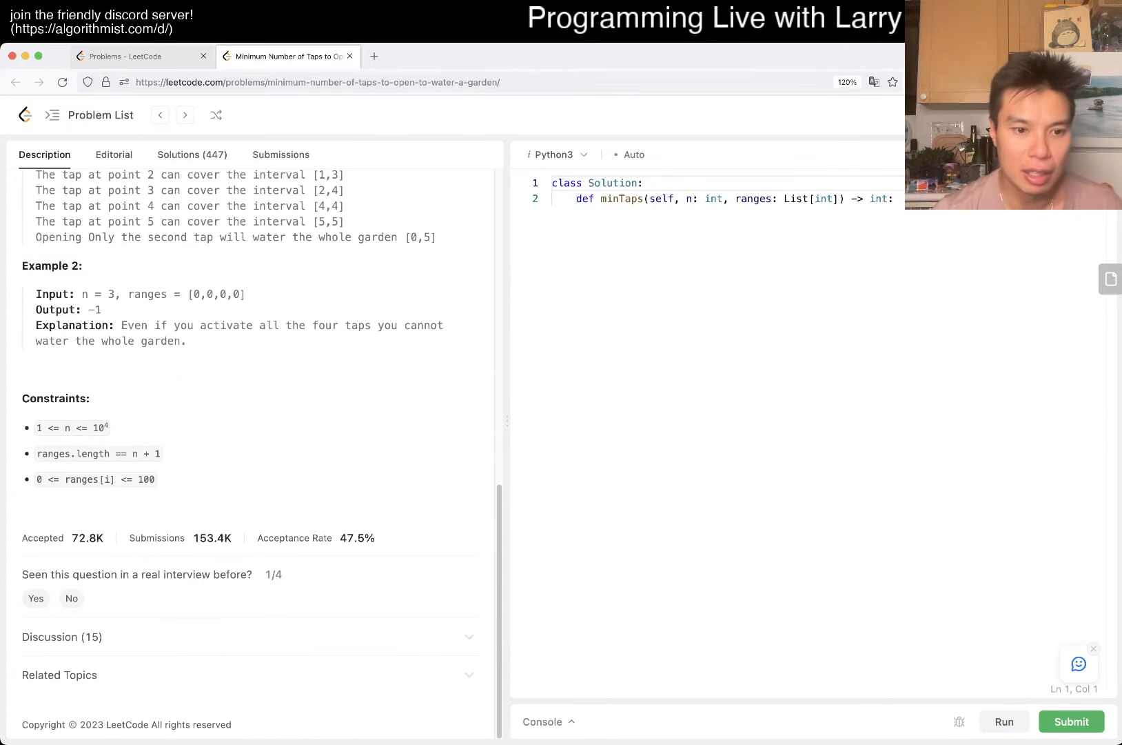
scroll("up", 3)
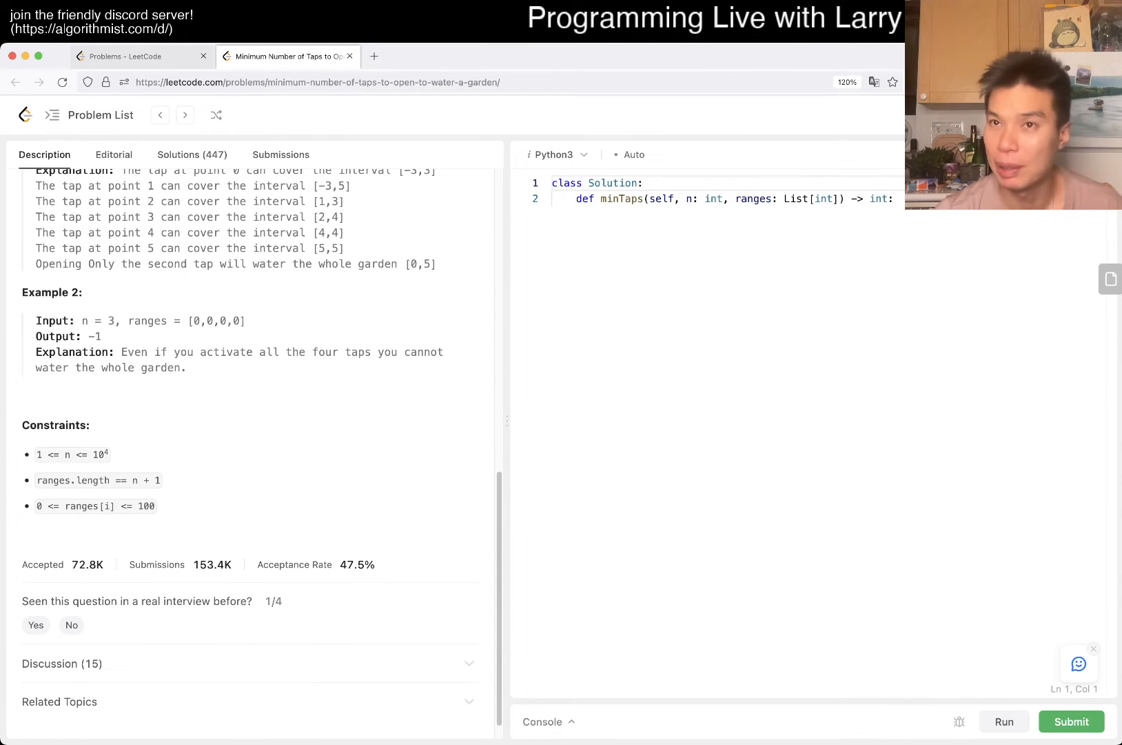
scroll("up", 3)
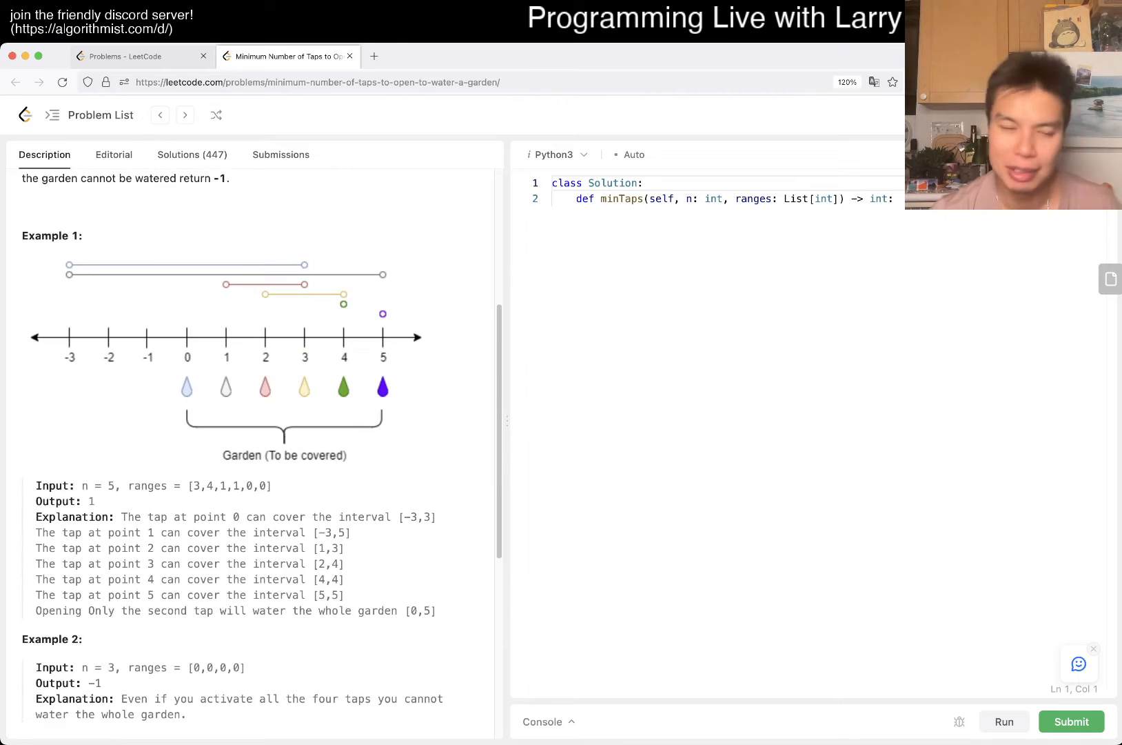
scroll("down", 3)
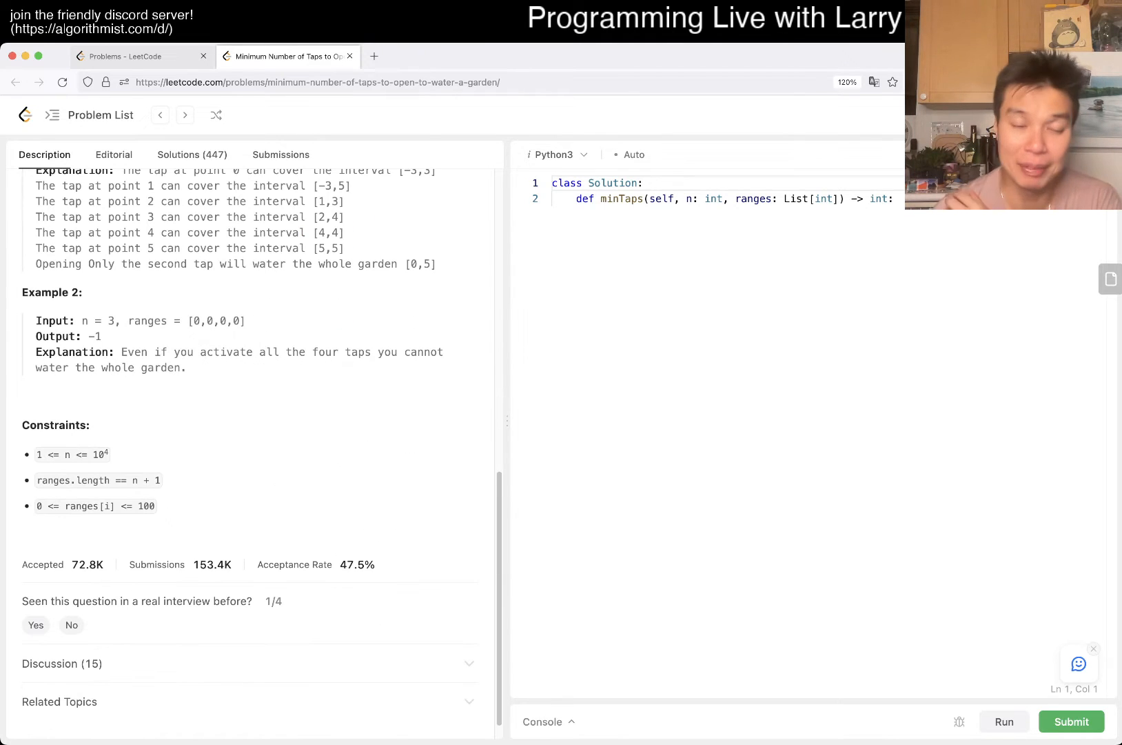
scroll("up", 3)
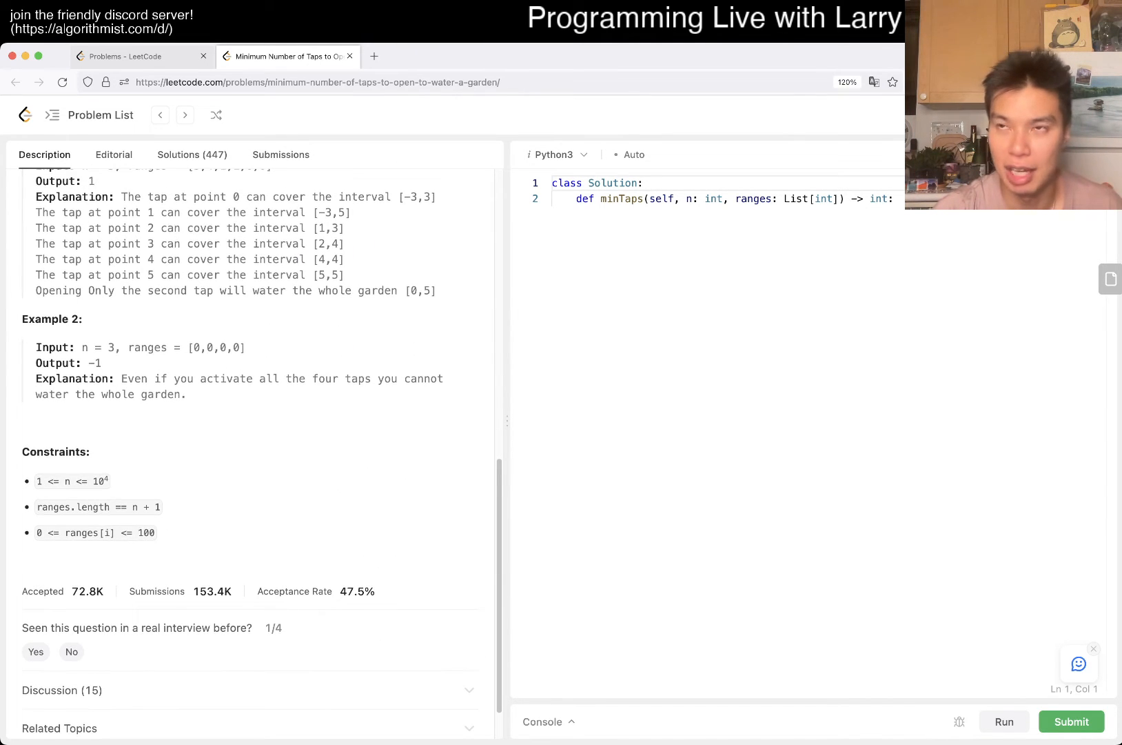
scroll("up", 3)
type("N")
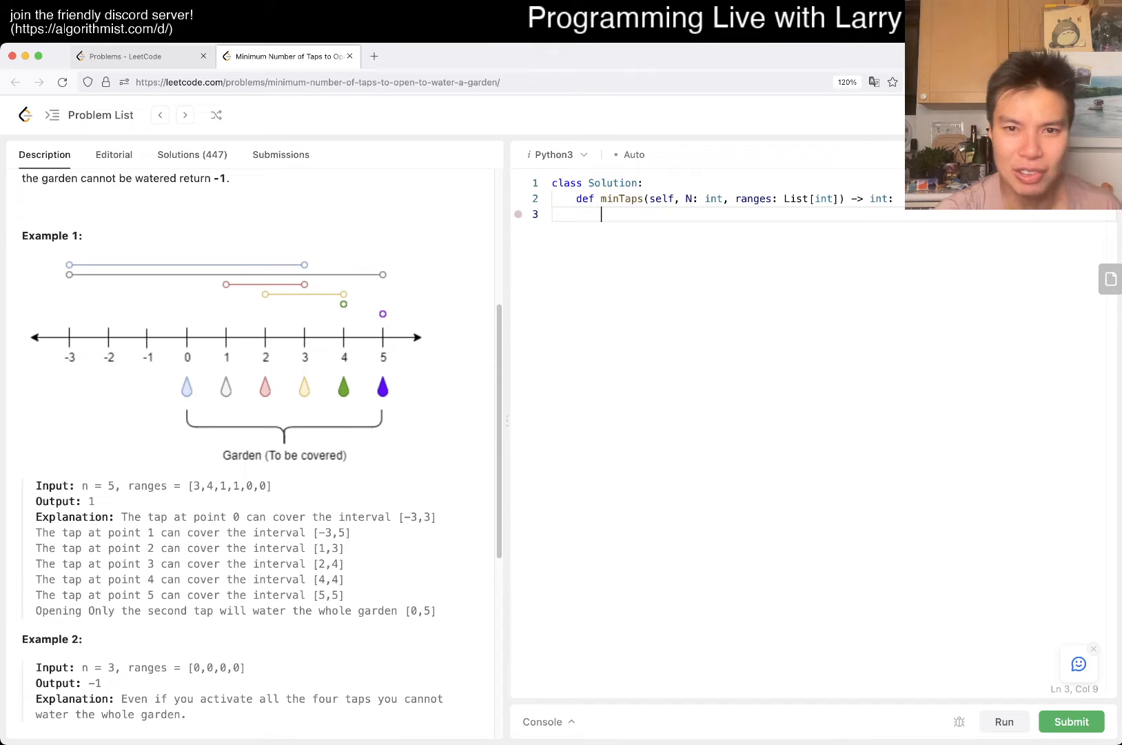
double_click(755, 199)
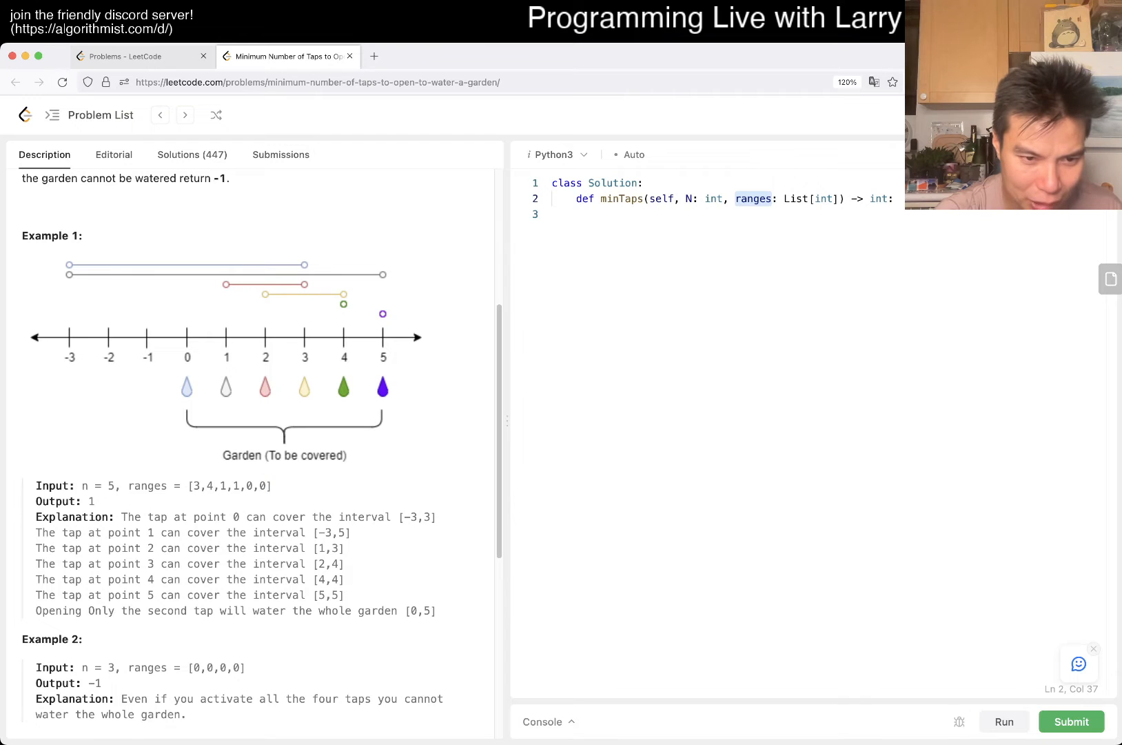
scroll("up", 3)
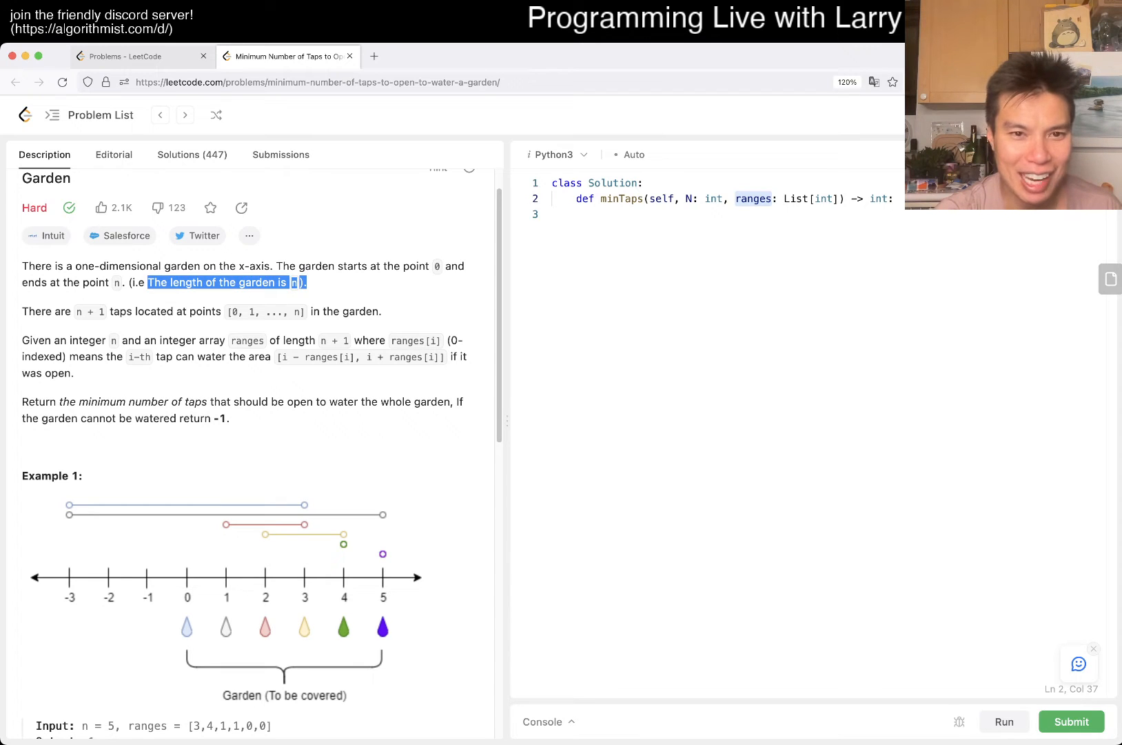
left_click(437, 266)
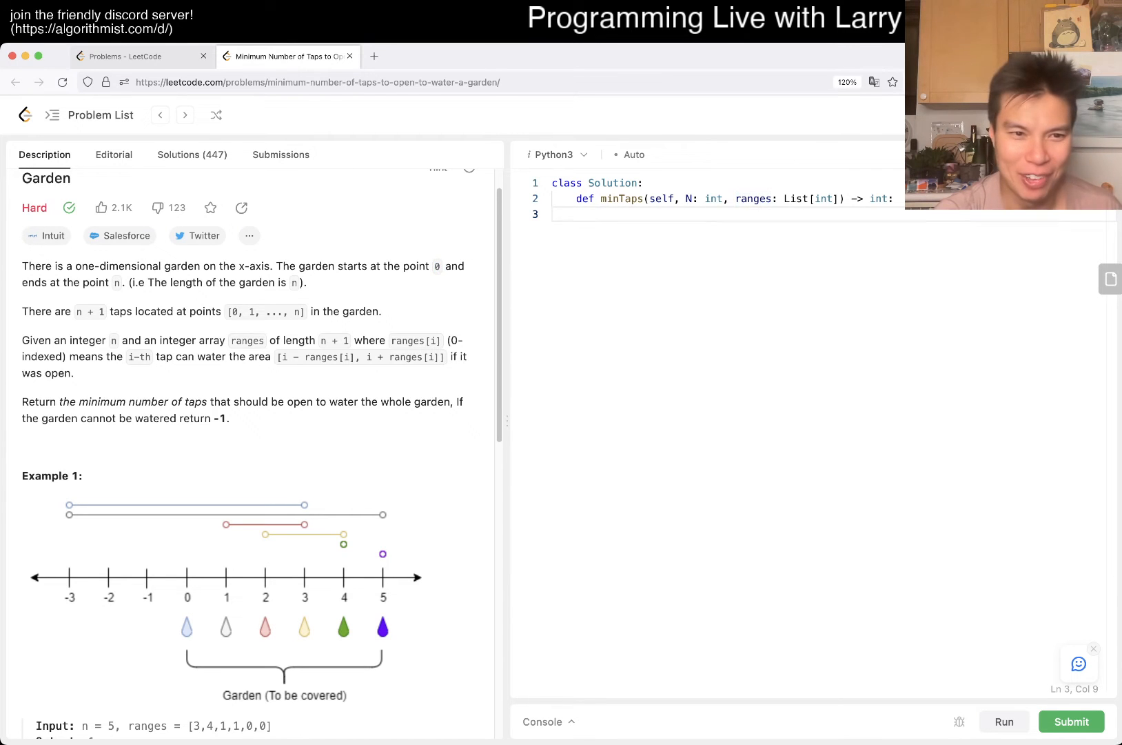
scroll("down", 3)
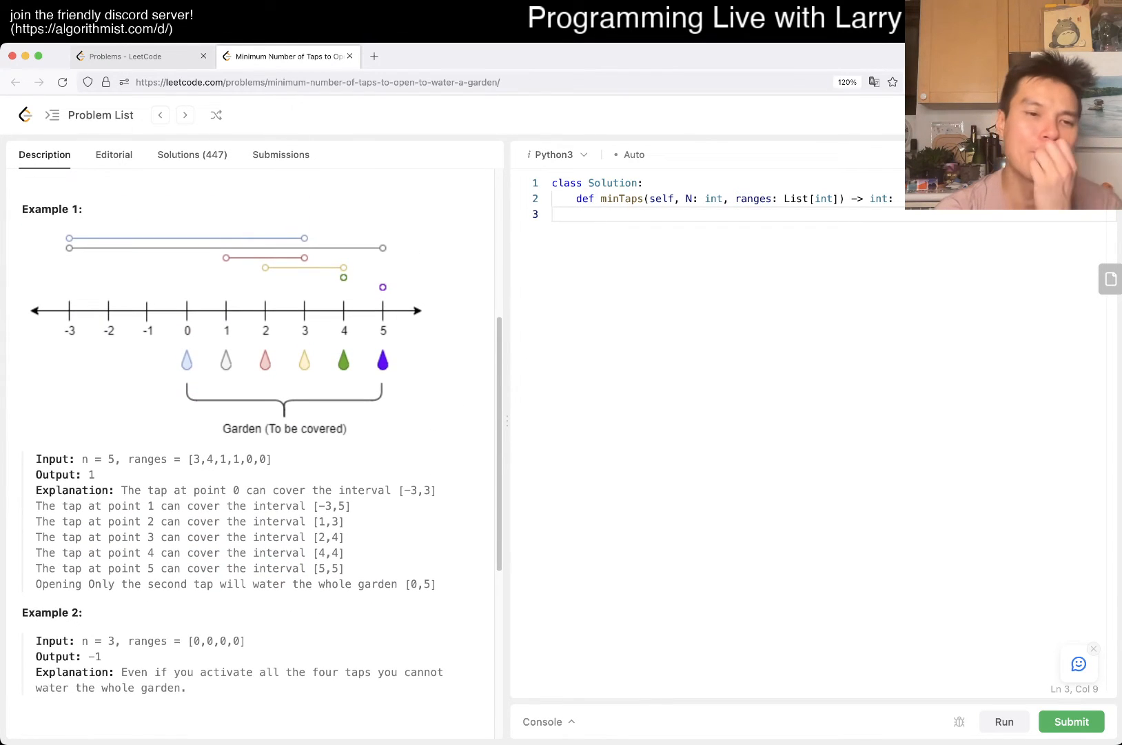
scroll("up", 3)
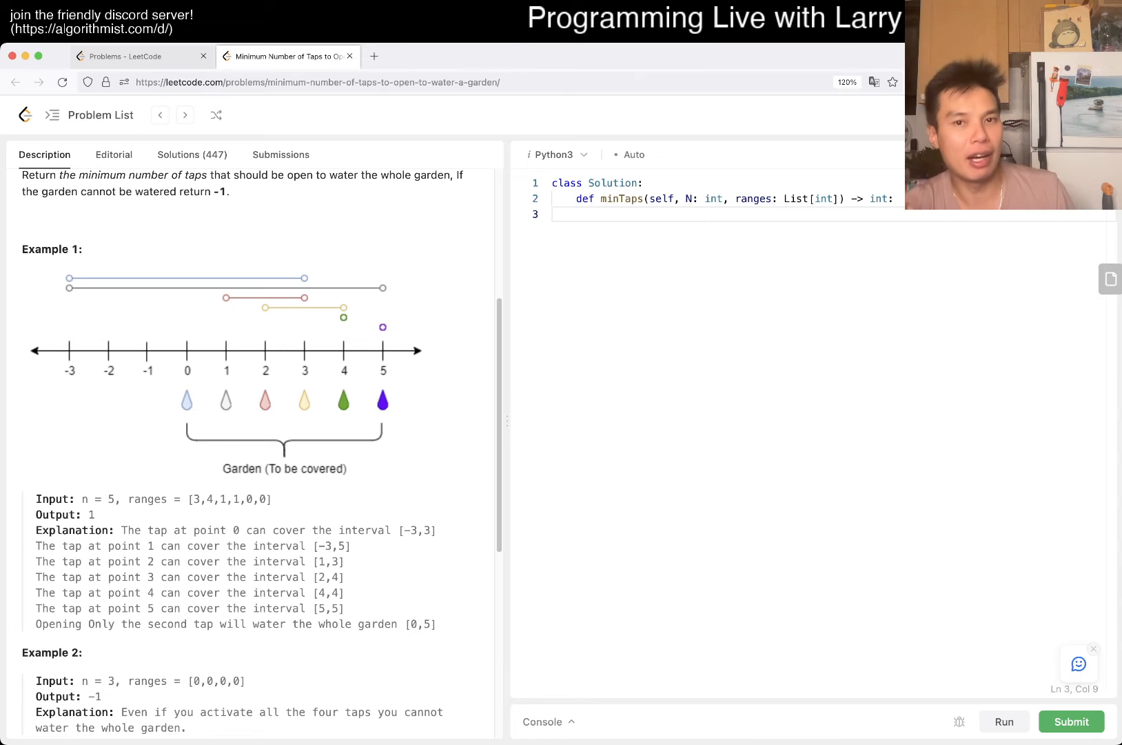
left_click(602, 215)
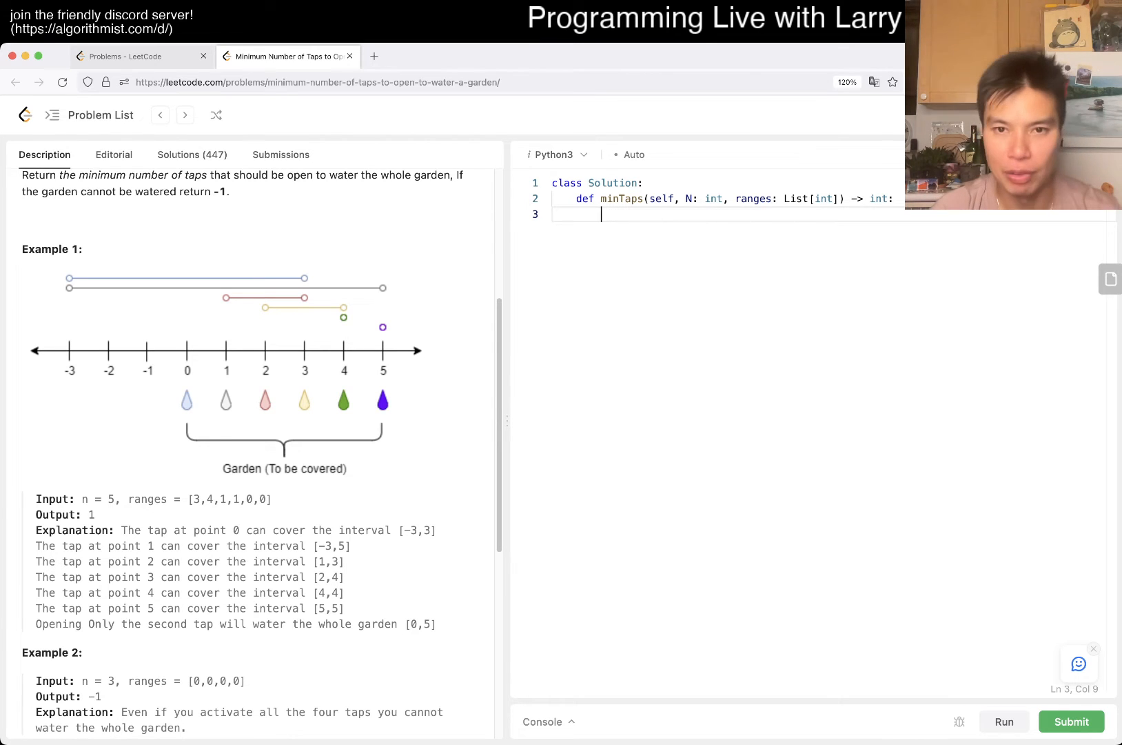
Step: Add M = len(ranges) in minTaps and review the constraints in the description
key("Enter")
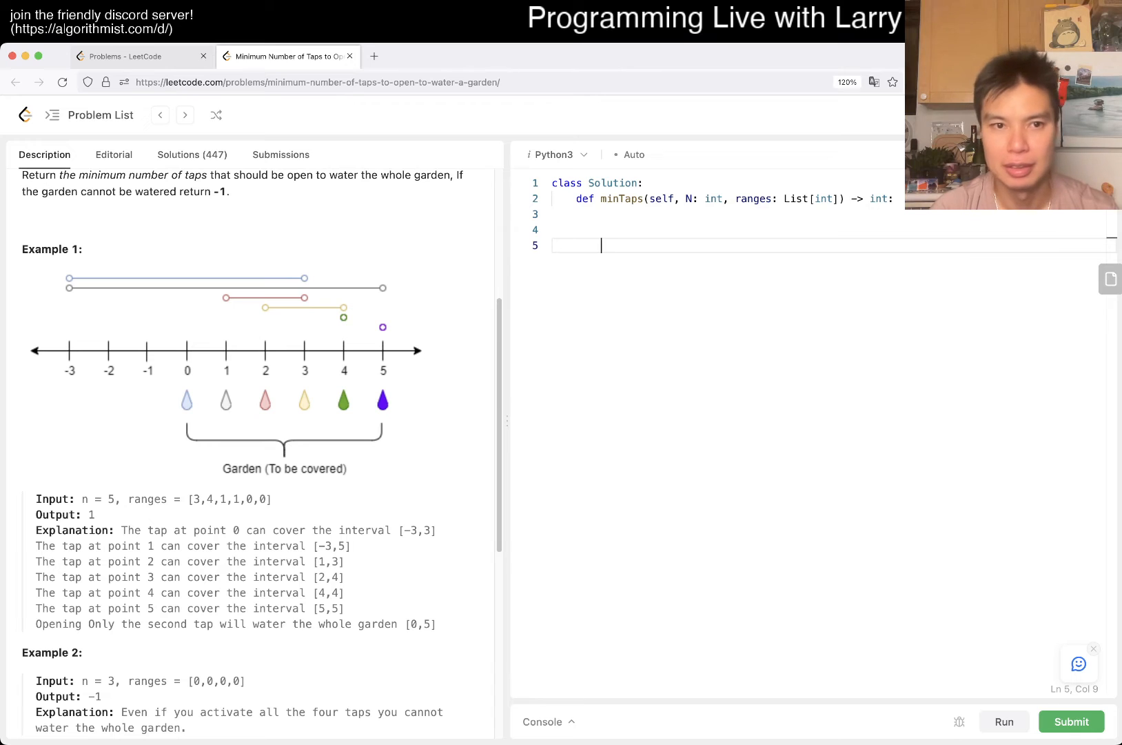
type("M =")
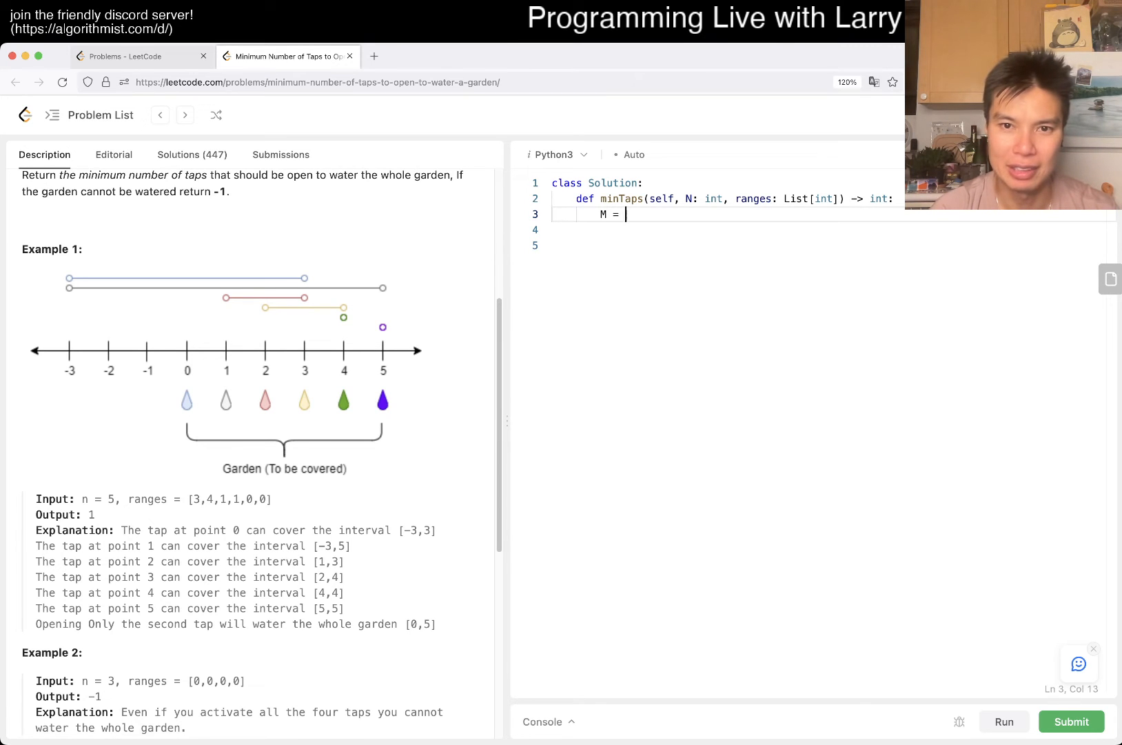
type("len(ranges)")
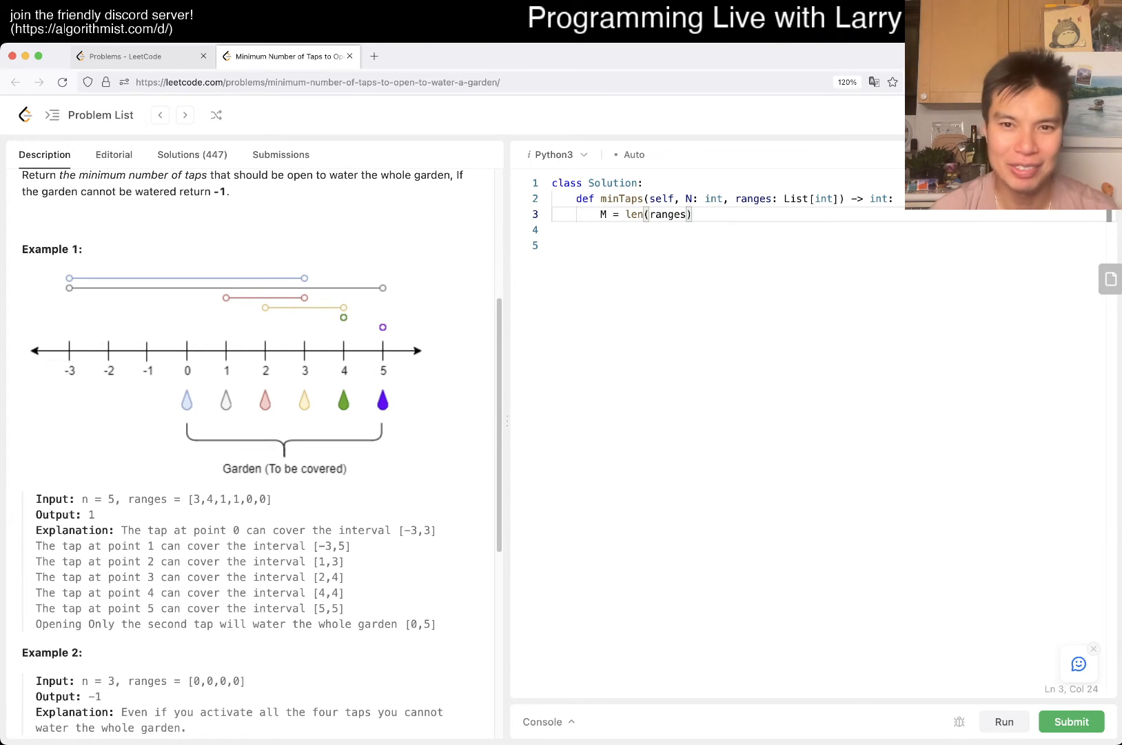
left_click(687, 198)
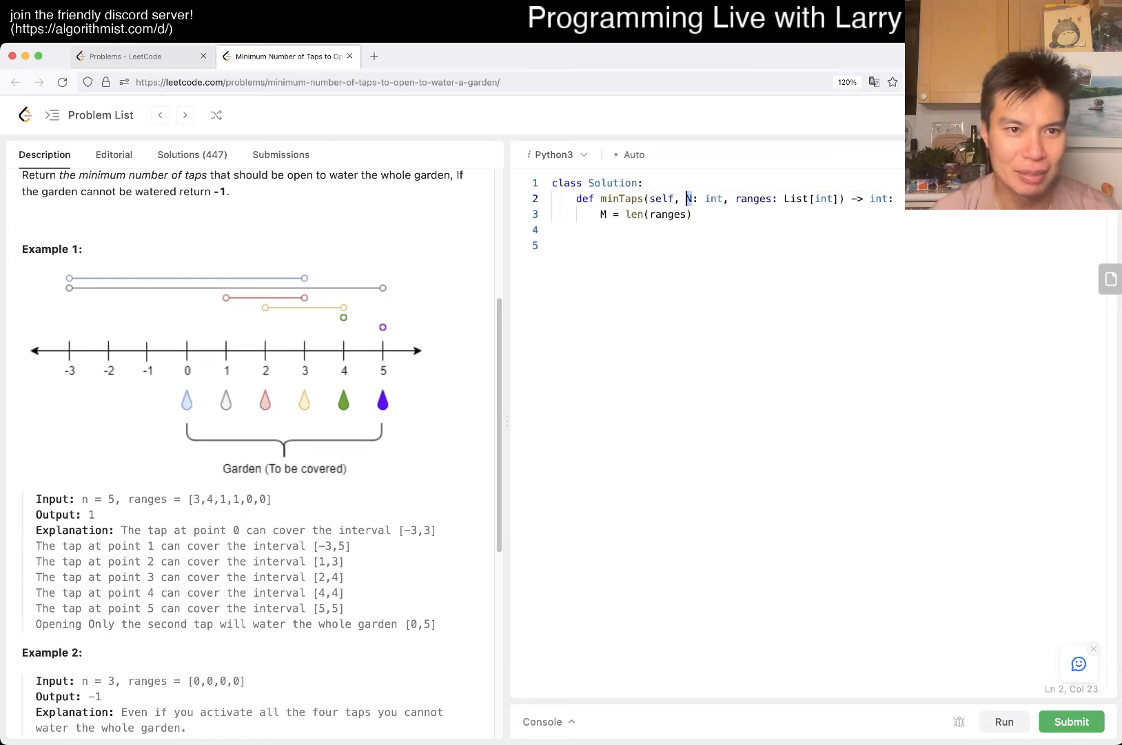
scroll("down", 3)
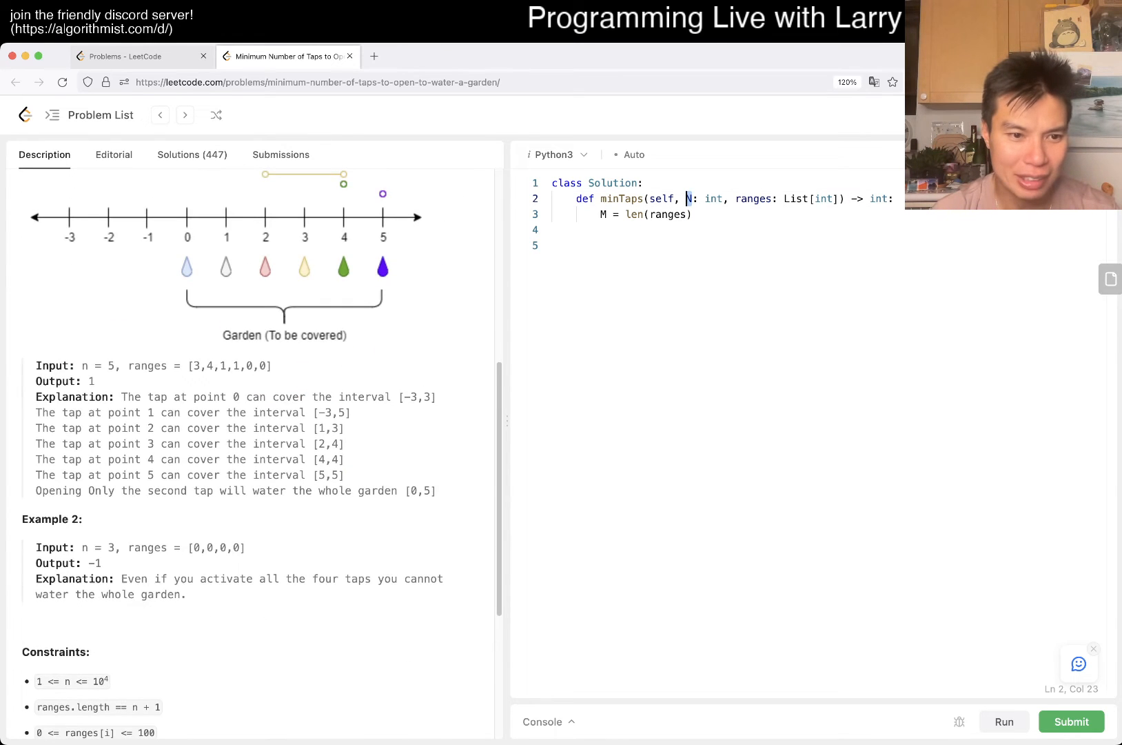
scroll("down", 3)
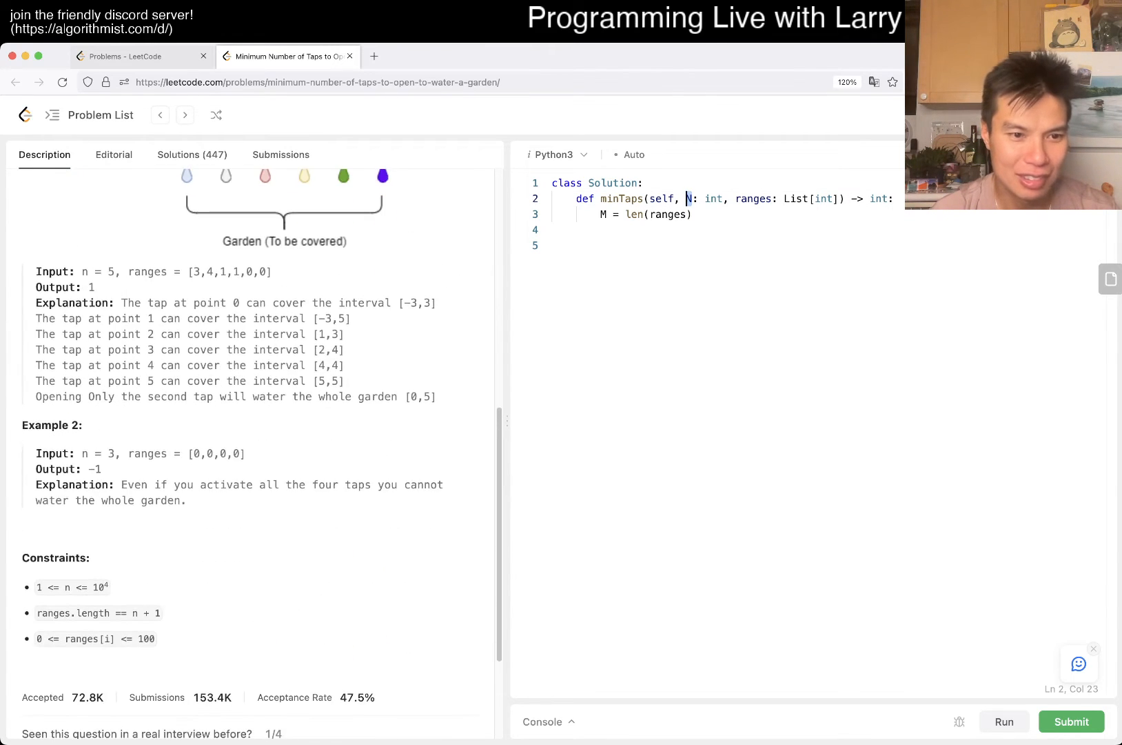
scroll("down", 3)
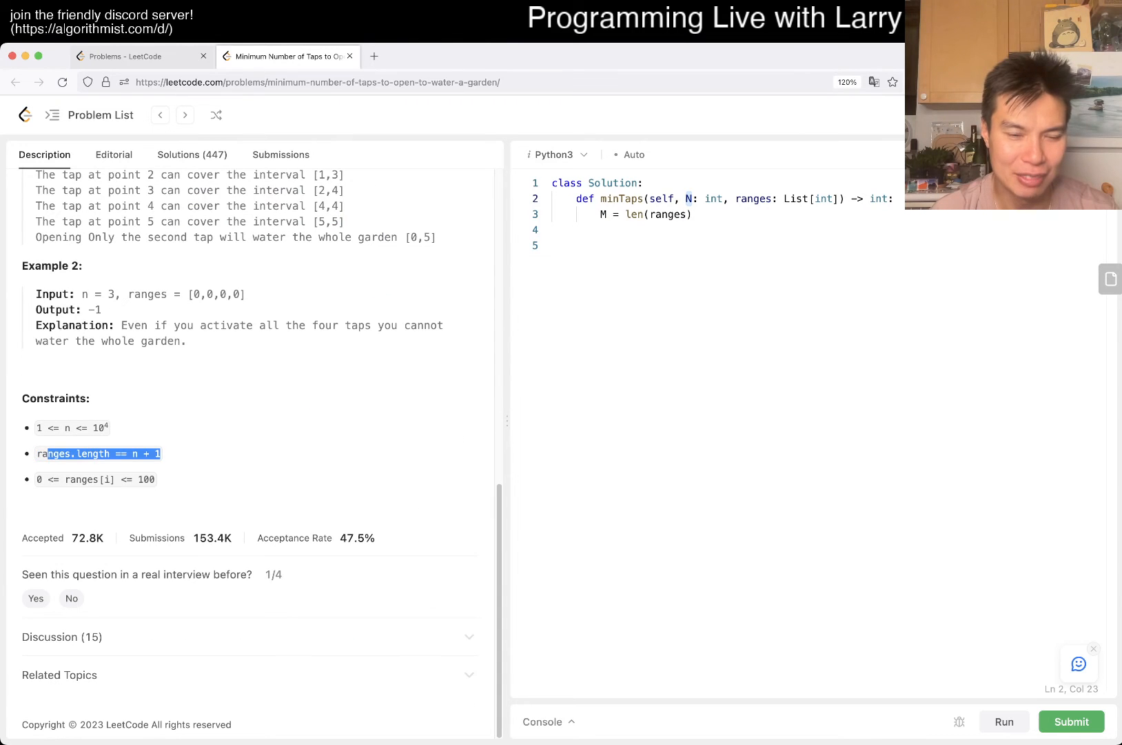
scroll("up", 3)
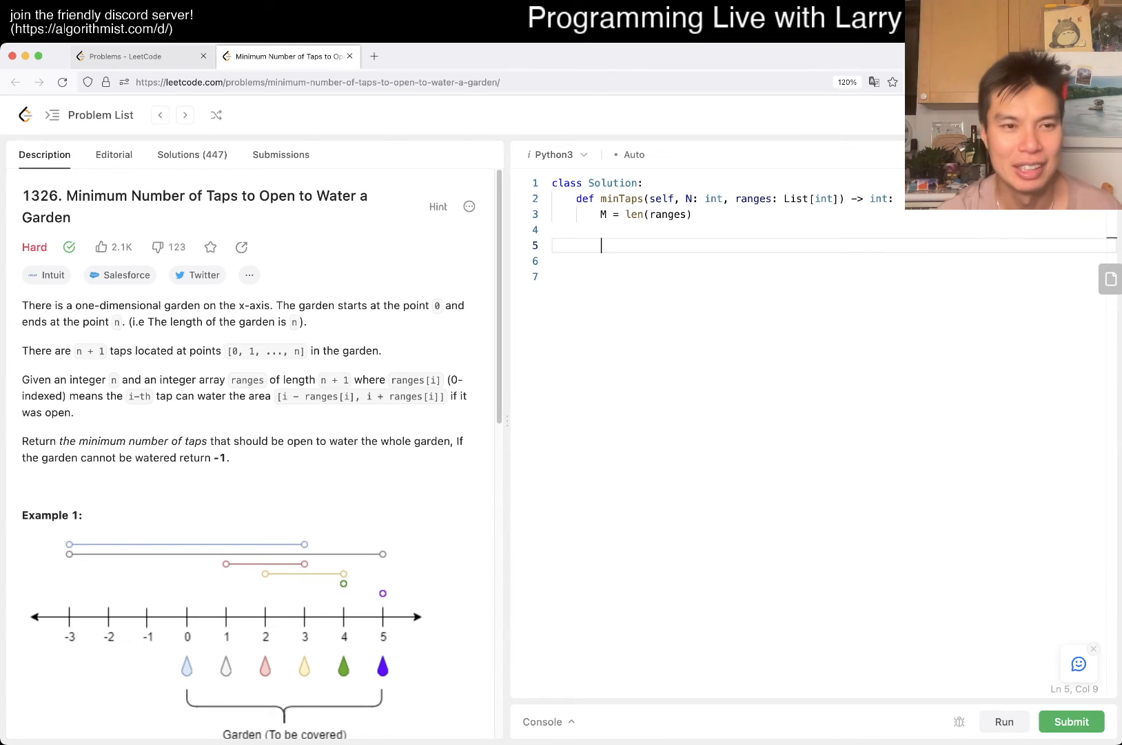
Step: Build farthest = [i for i in range(M)] and loop setting farthest[max(i - ranges[i], 0)] to i + ranges[i]
type("for i in range(M):")
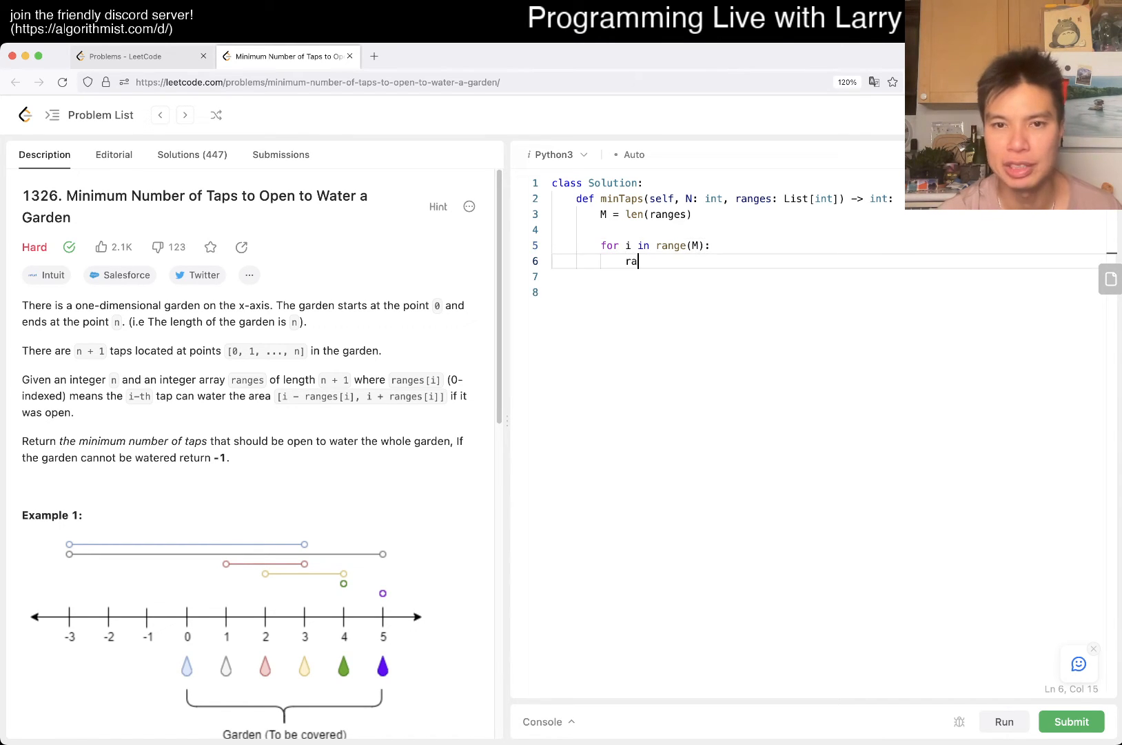
type("nges[i]")
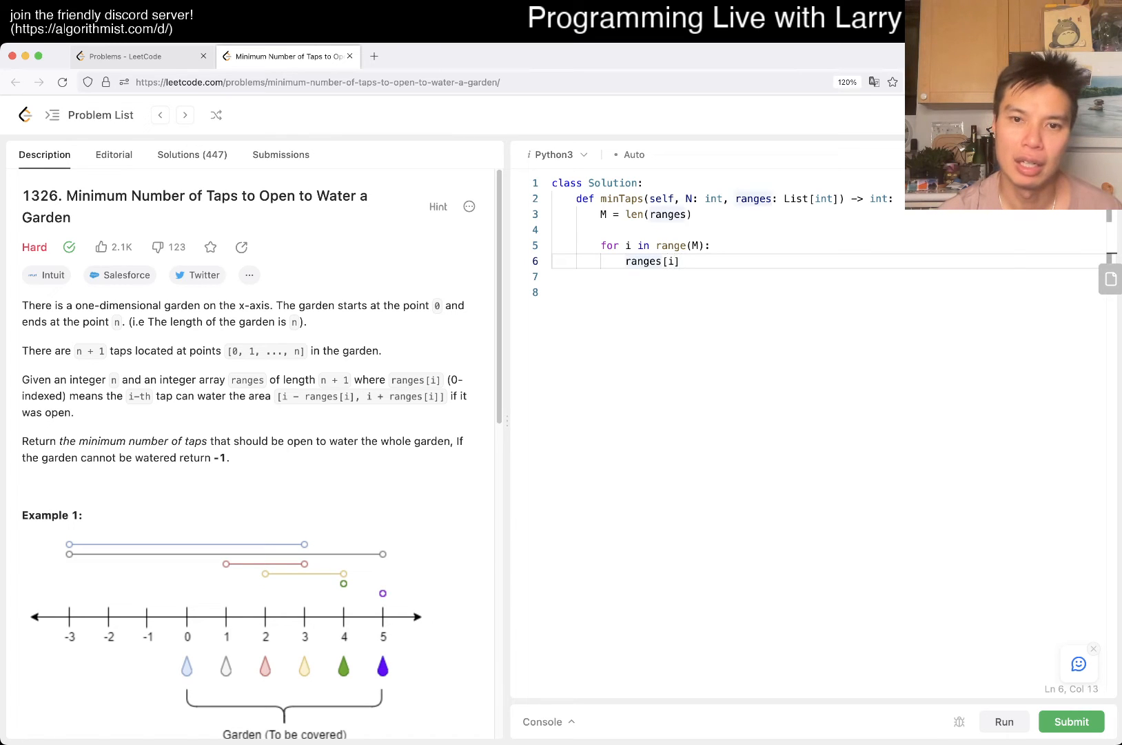
type("i -")
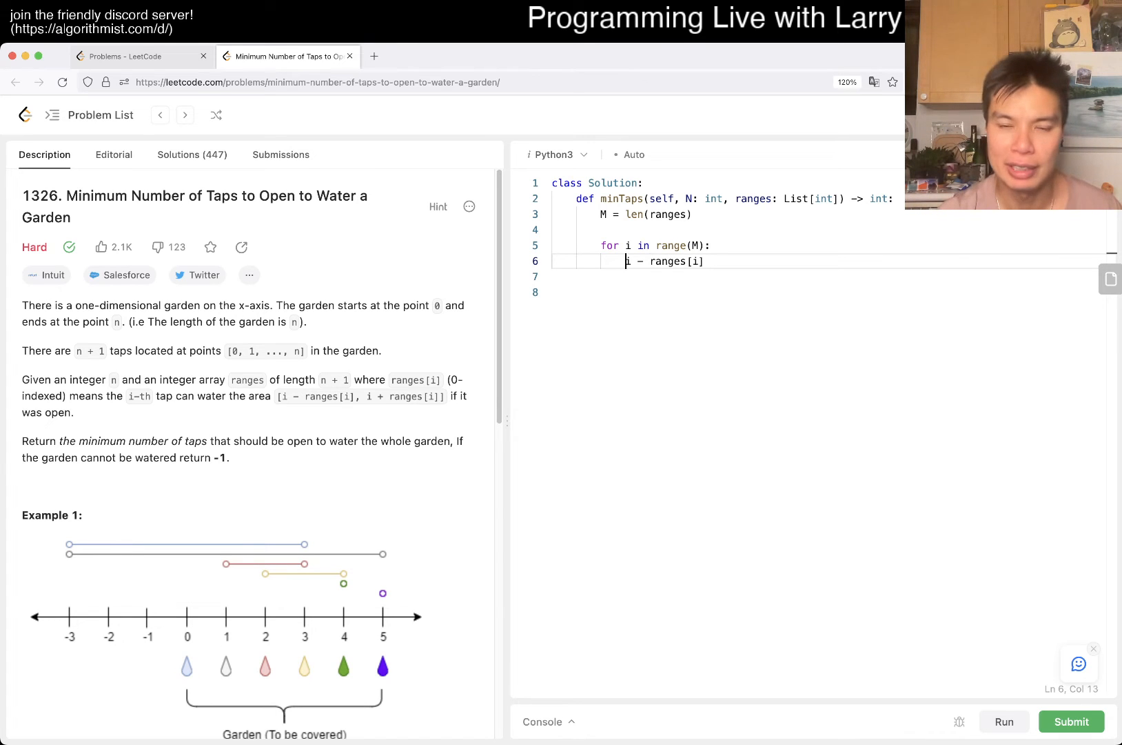
type("max(")
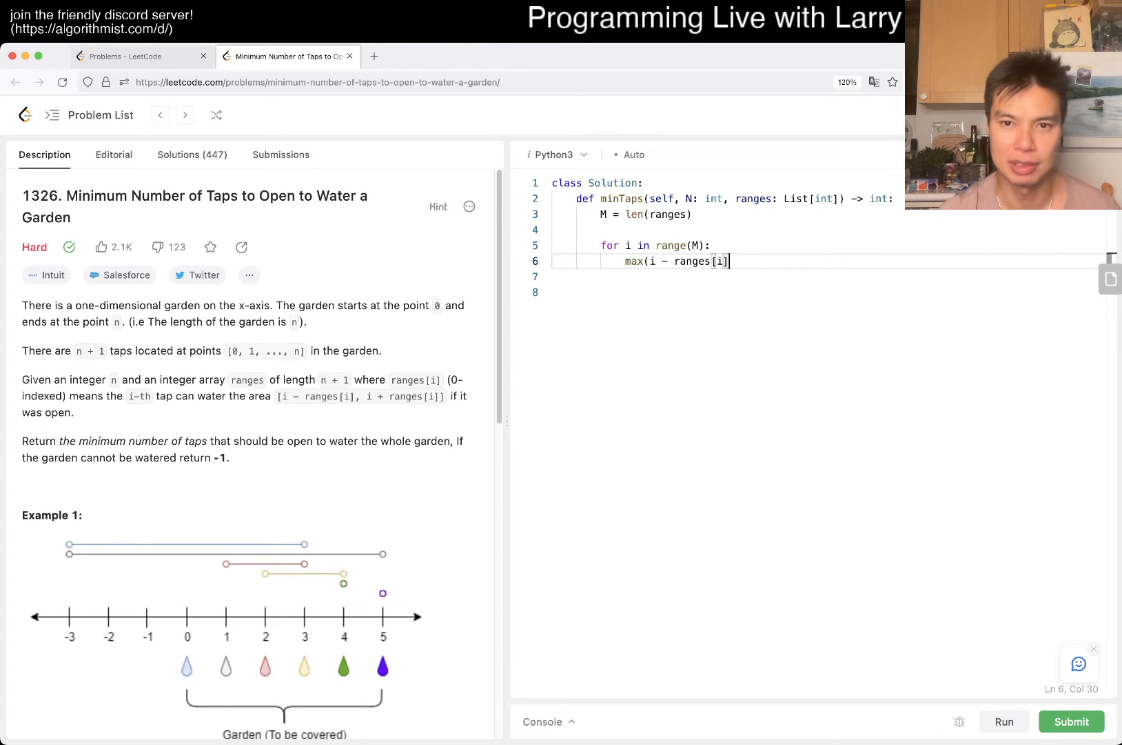
type(", 0)")
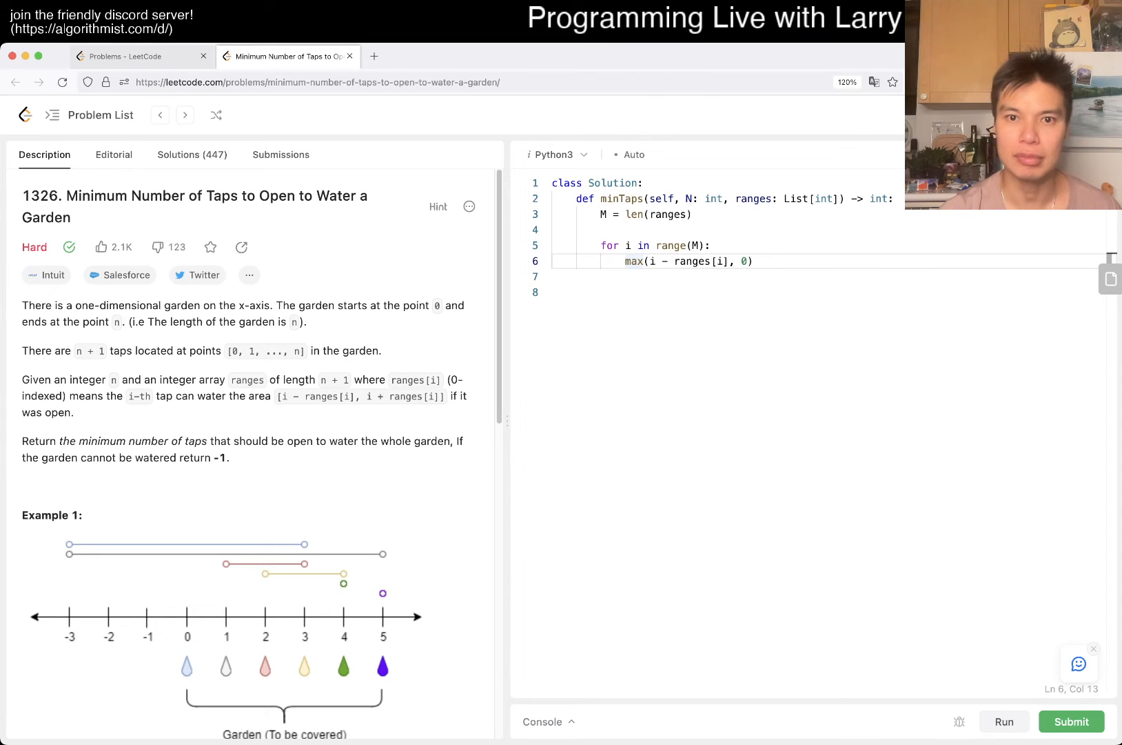
type("farthest = [")
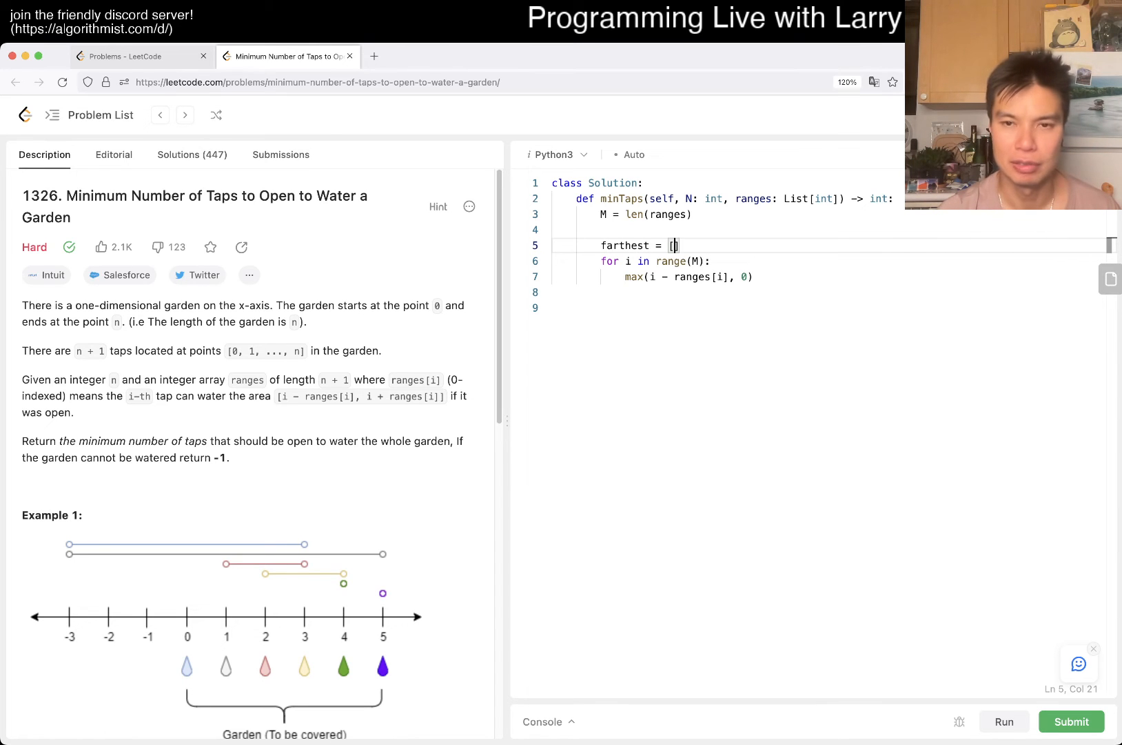
type("i for i in range(M")
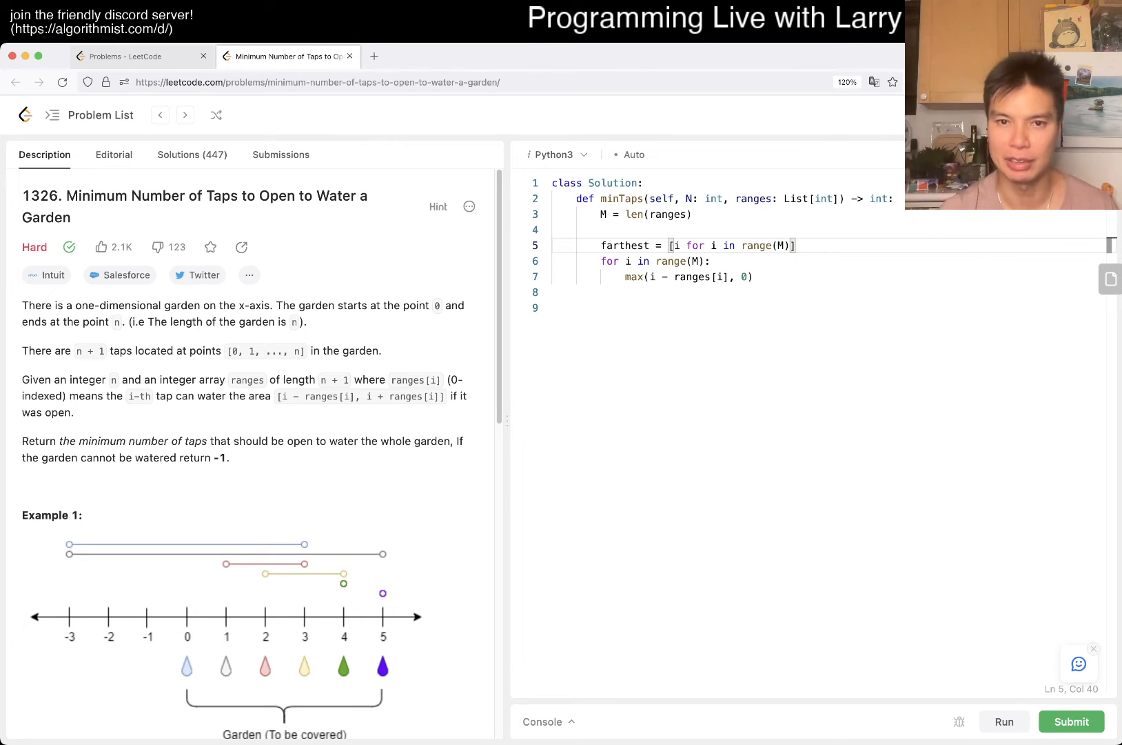
type("farthest[")
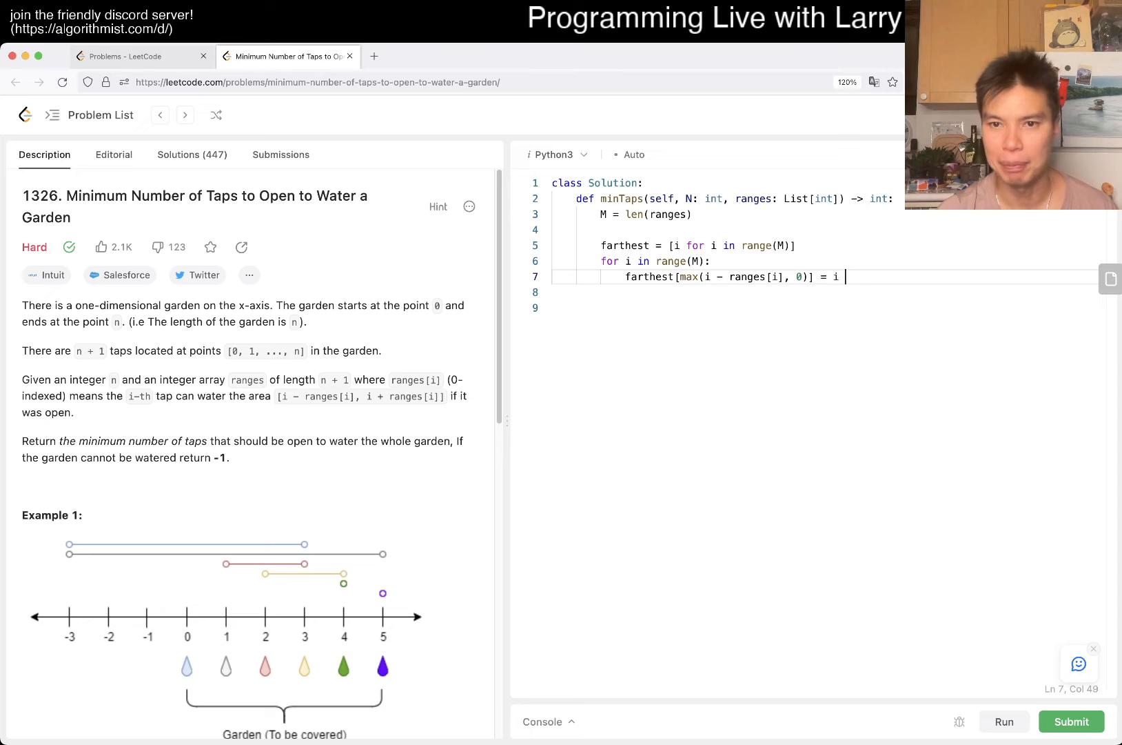
type("+ ranges[i]")
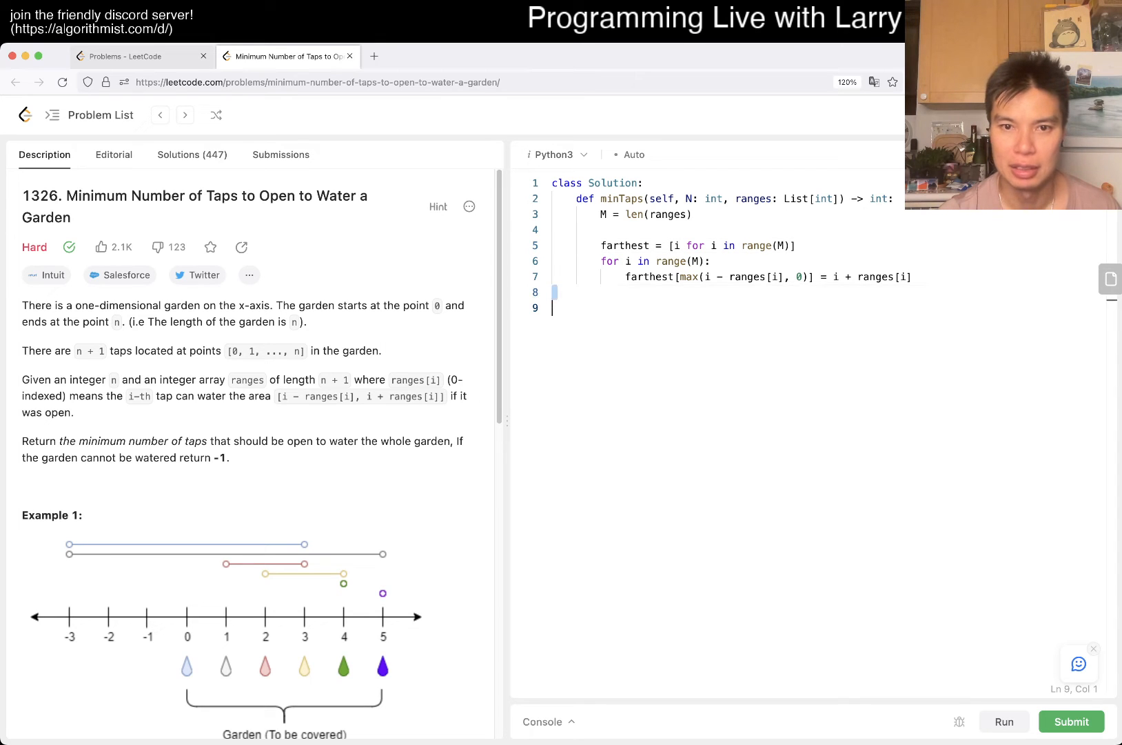
Step: Add the second for i in range loop and initialise ops = 0 above it
type("for i in r")
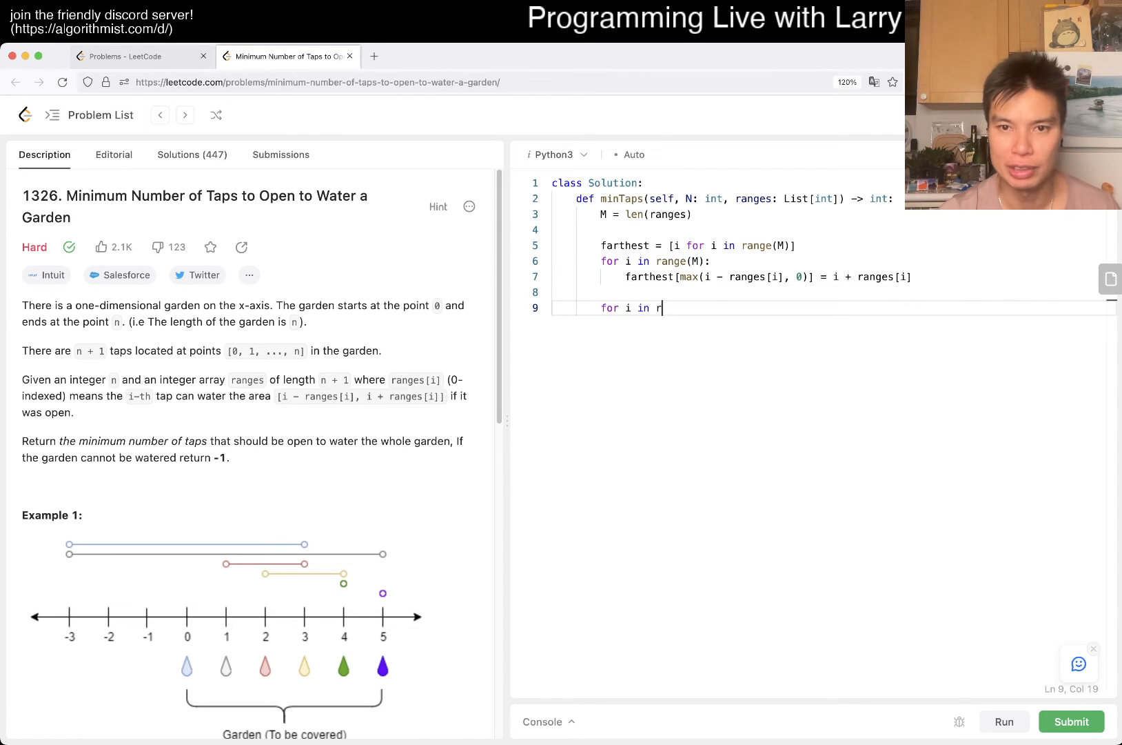
type("ange(N)")
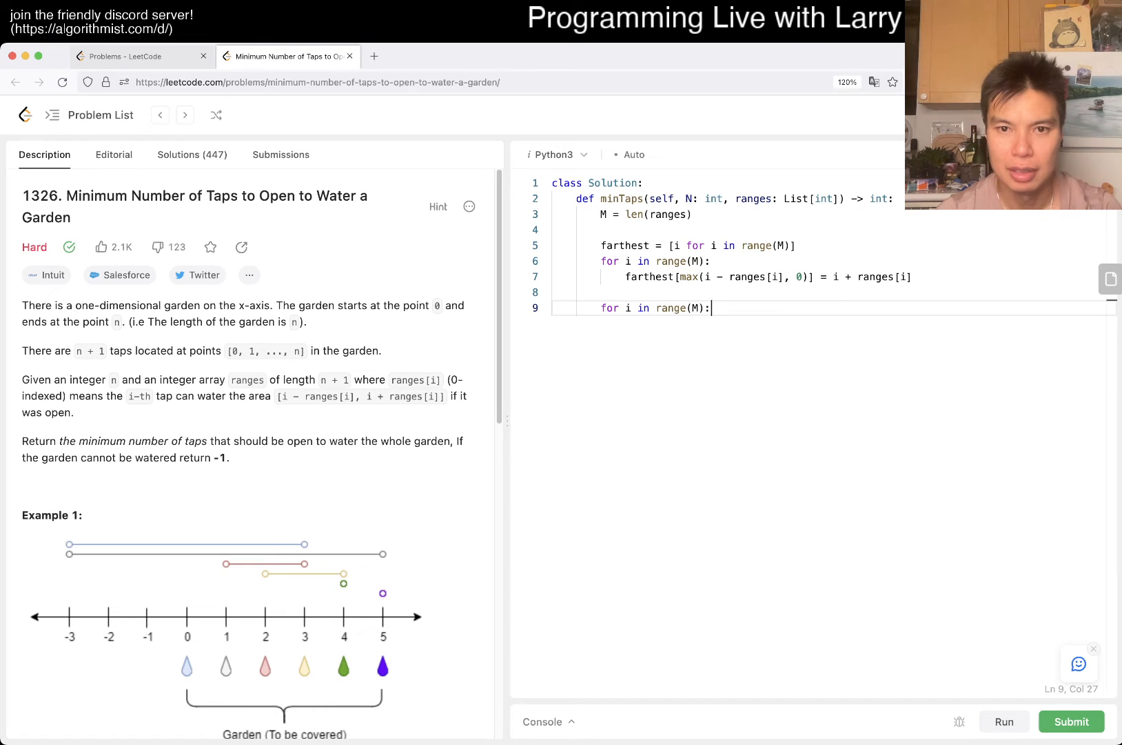
key("enter")
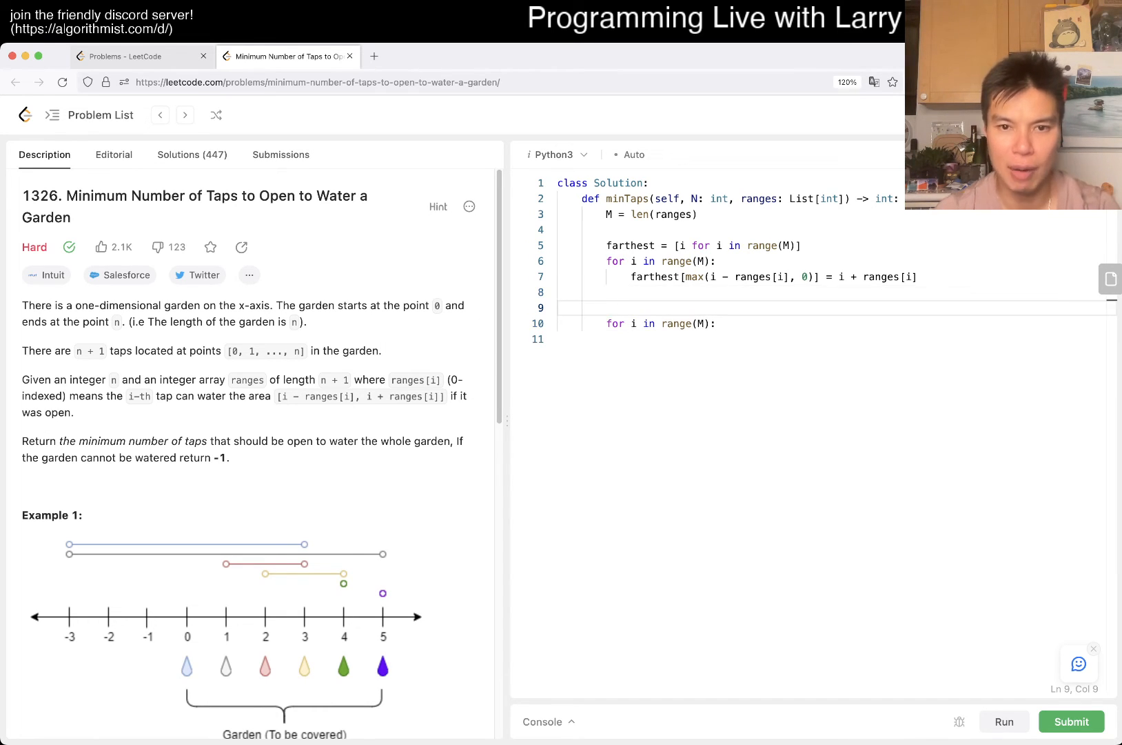
type("ops = 0")
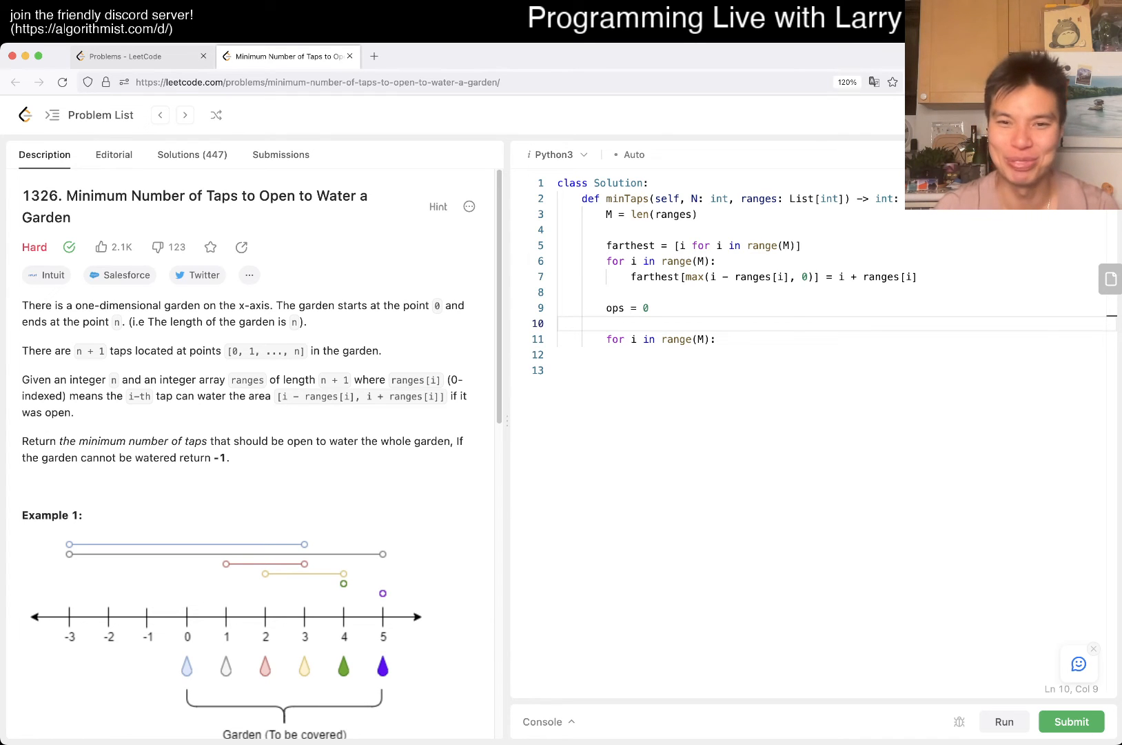
Step: Initialise current_farthest = 0 below ops and start the second loop's body
double_click(630, 245)
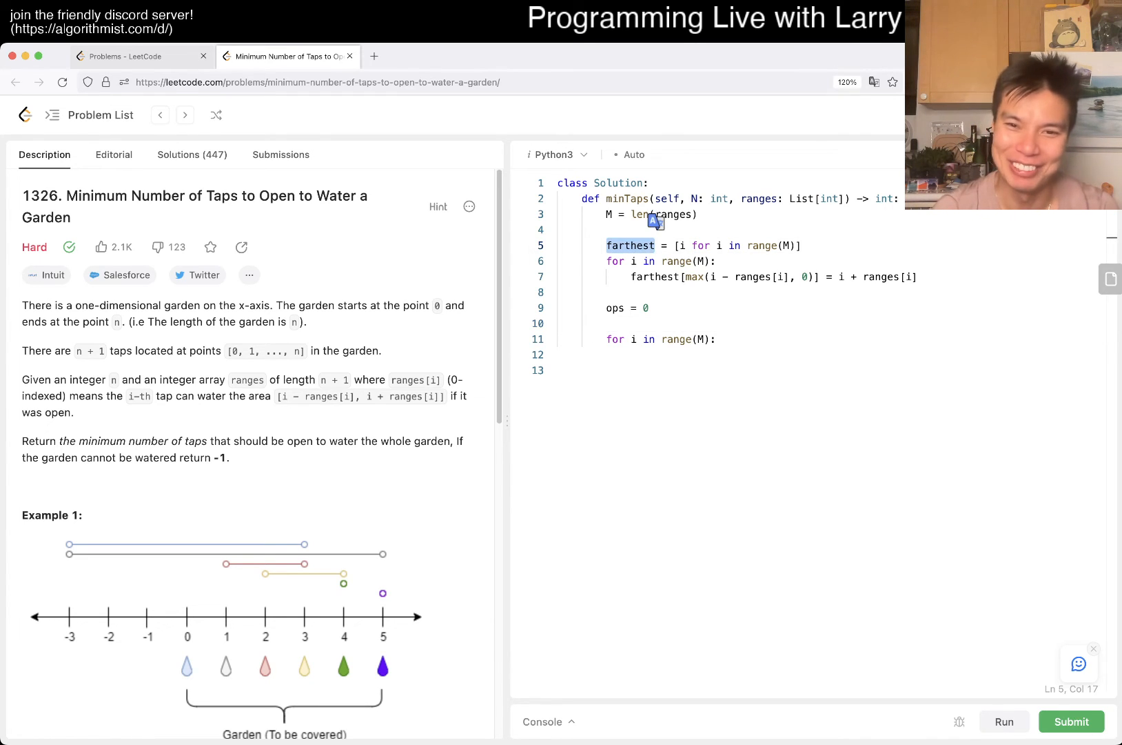
left_click(609, 323)
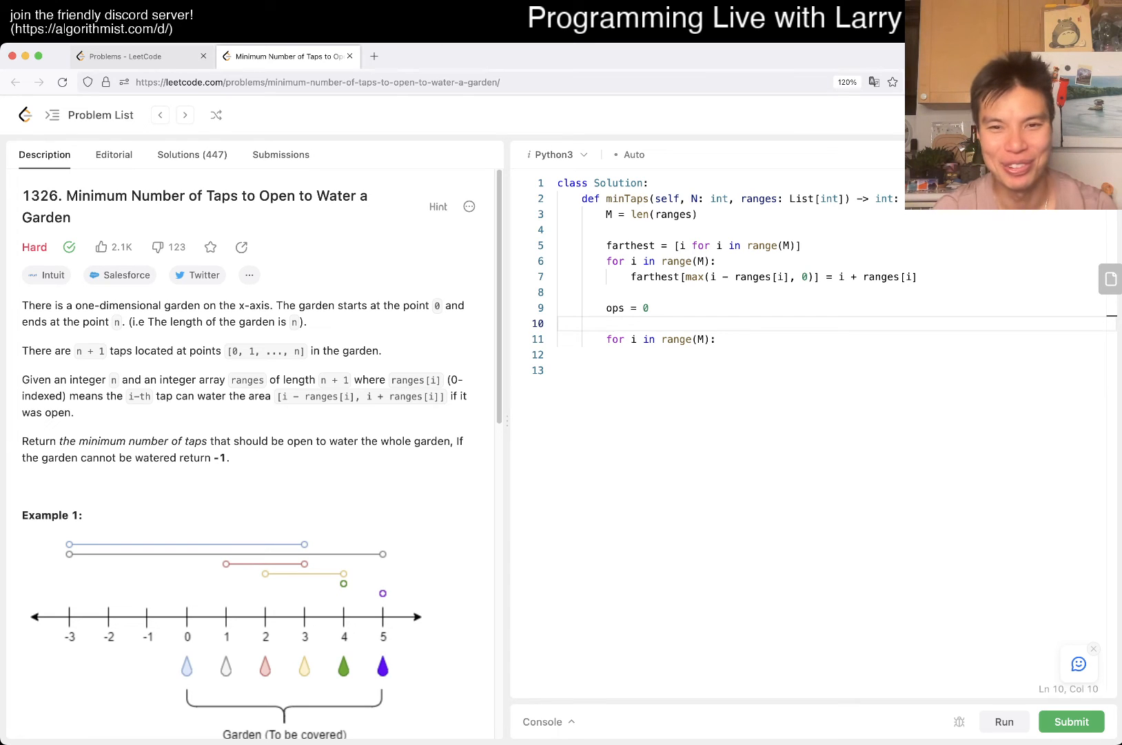
type("current")
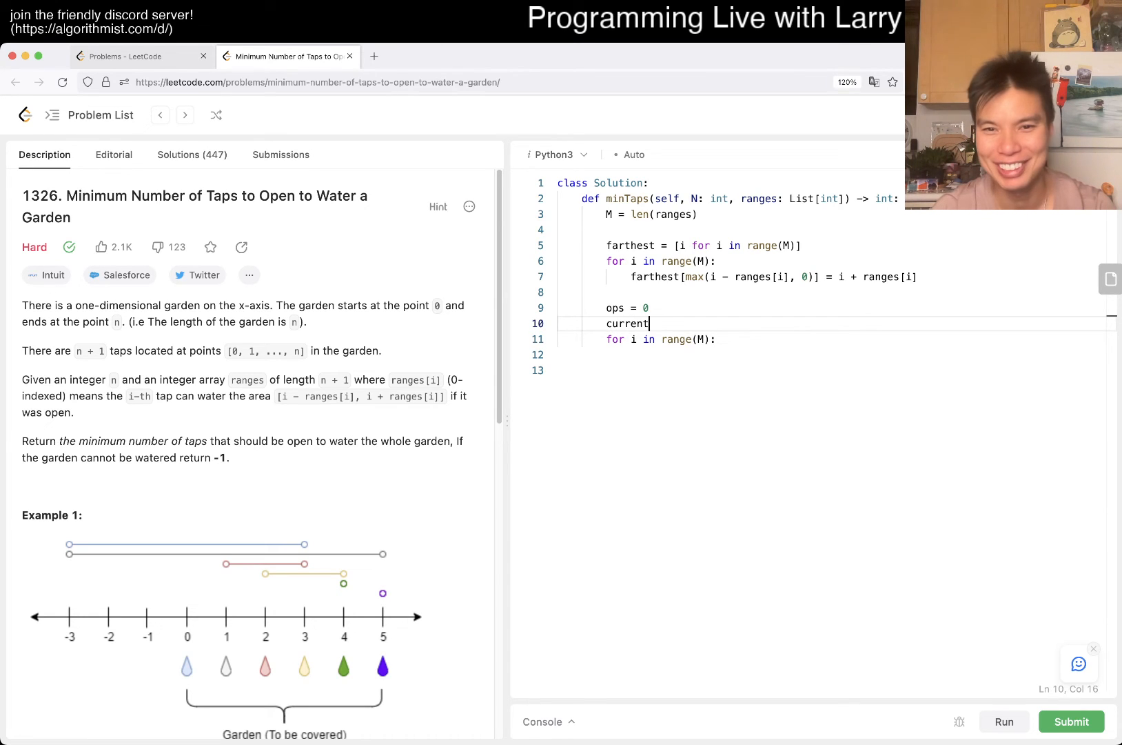
type("_farthest = 0")
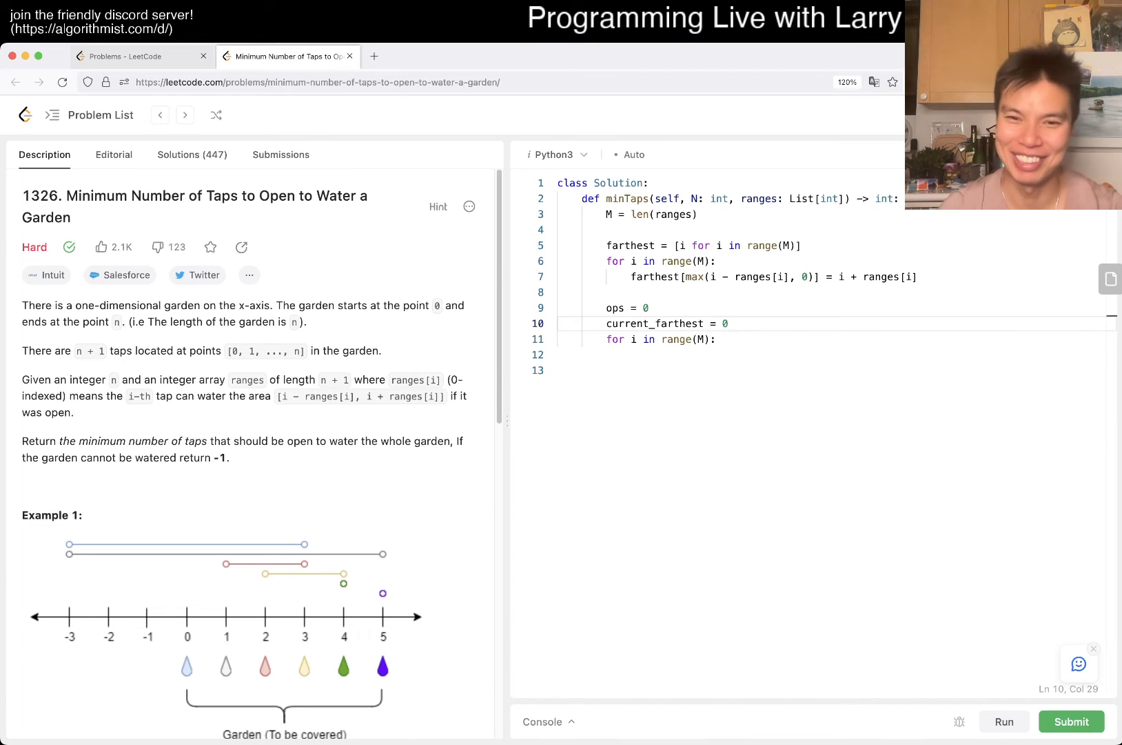
key("enter")
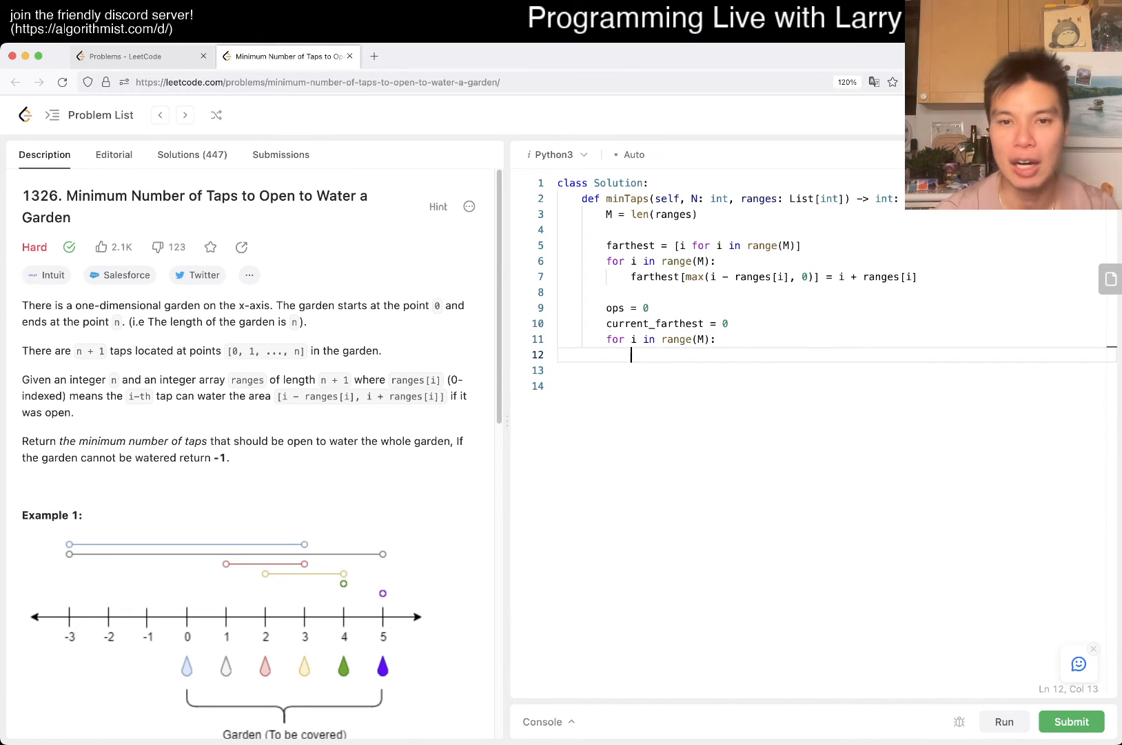
Step: Write 'if farthest[i] > current_farthest:' in the loop and add next_farthest = 0 above it
type("i")
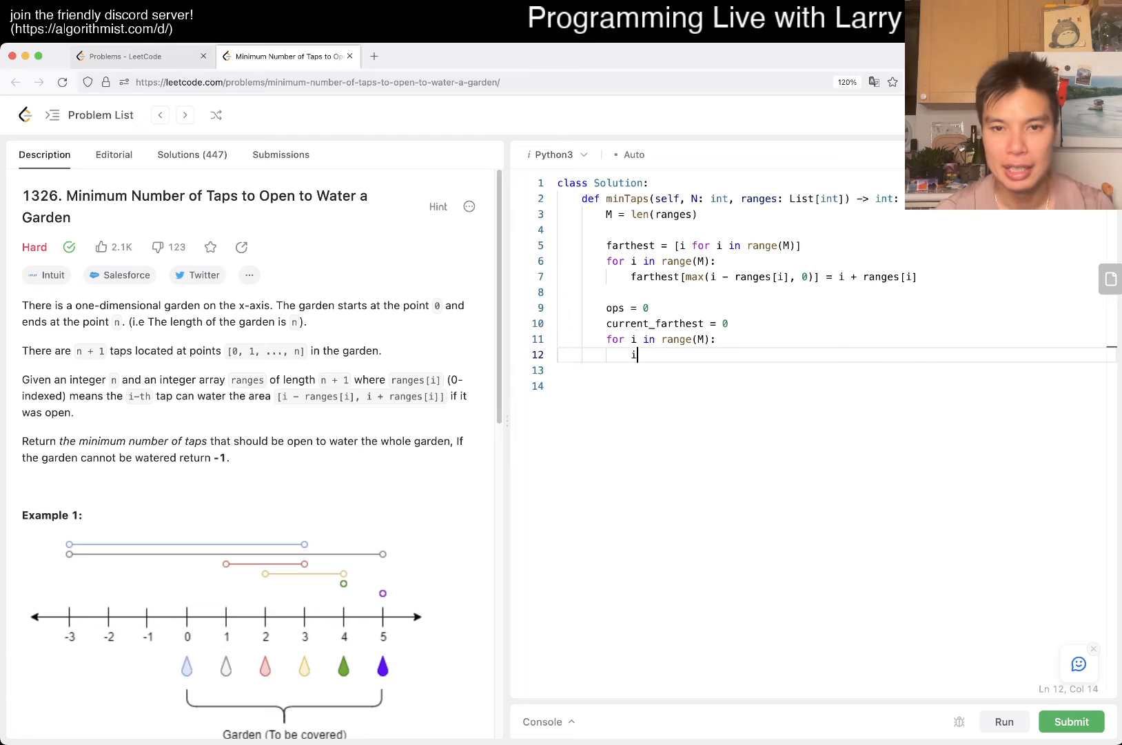
type("f farthest")
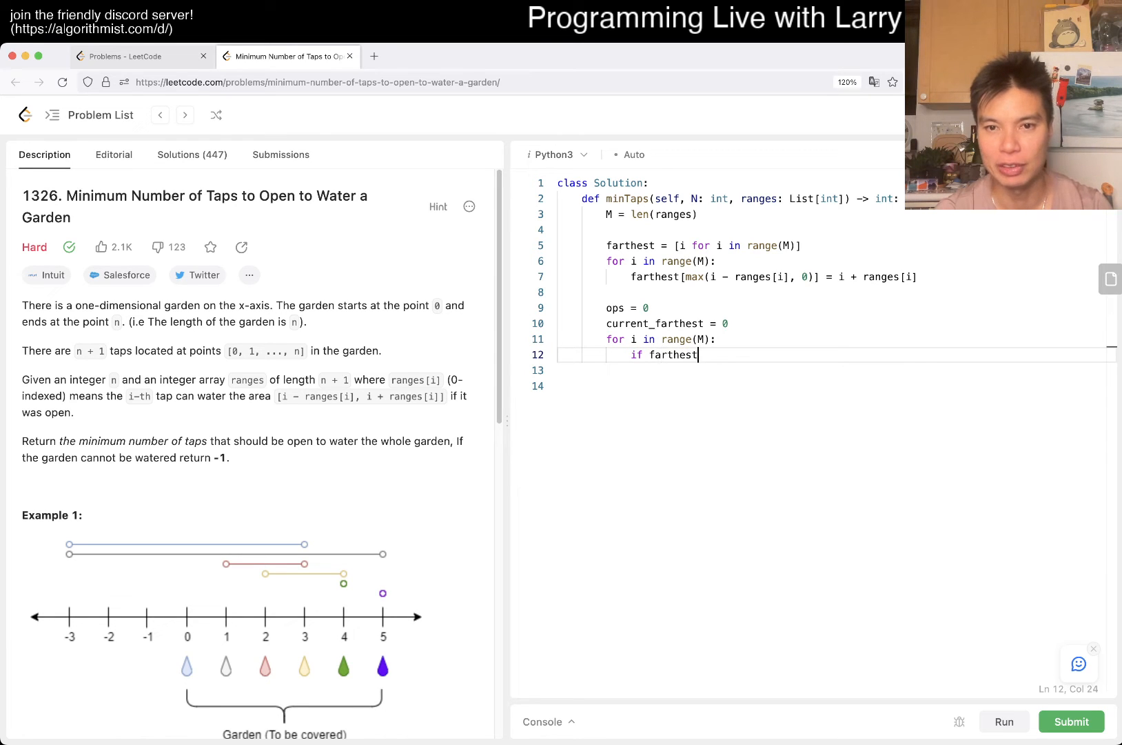
type("[i]")
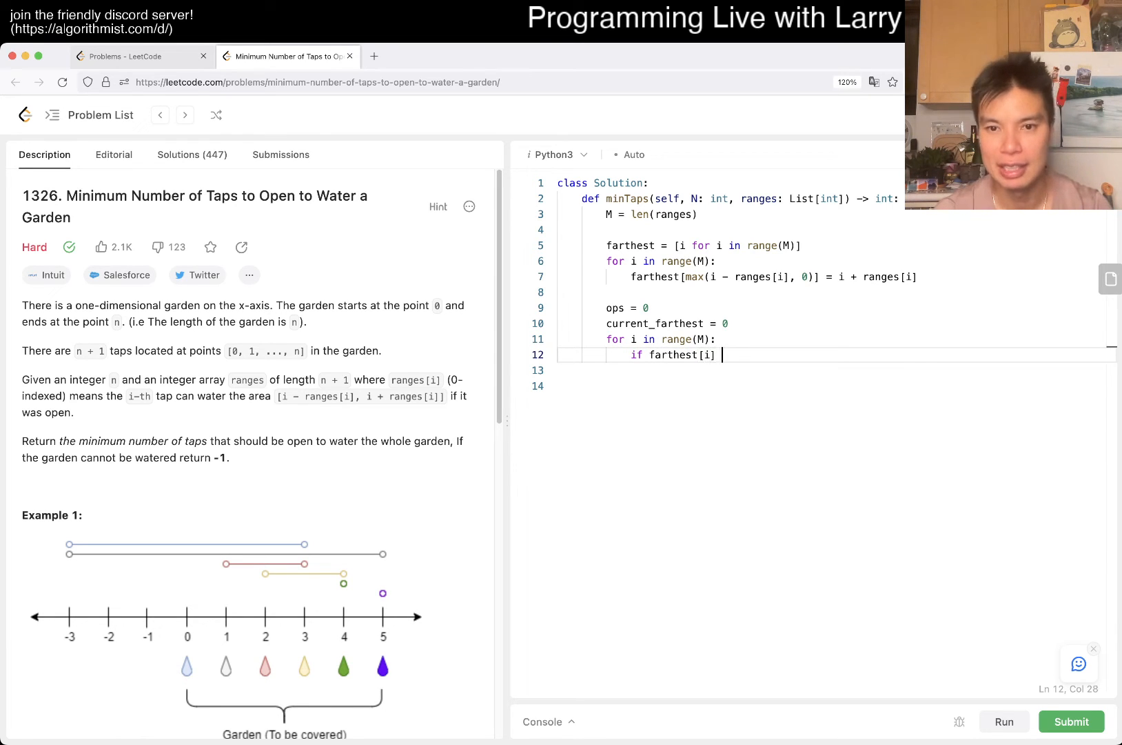
type("> current_fur")
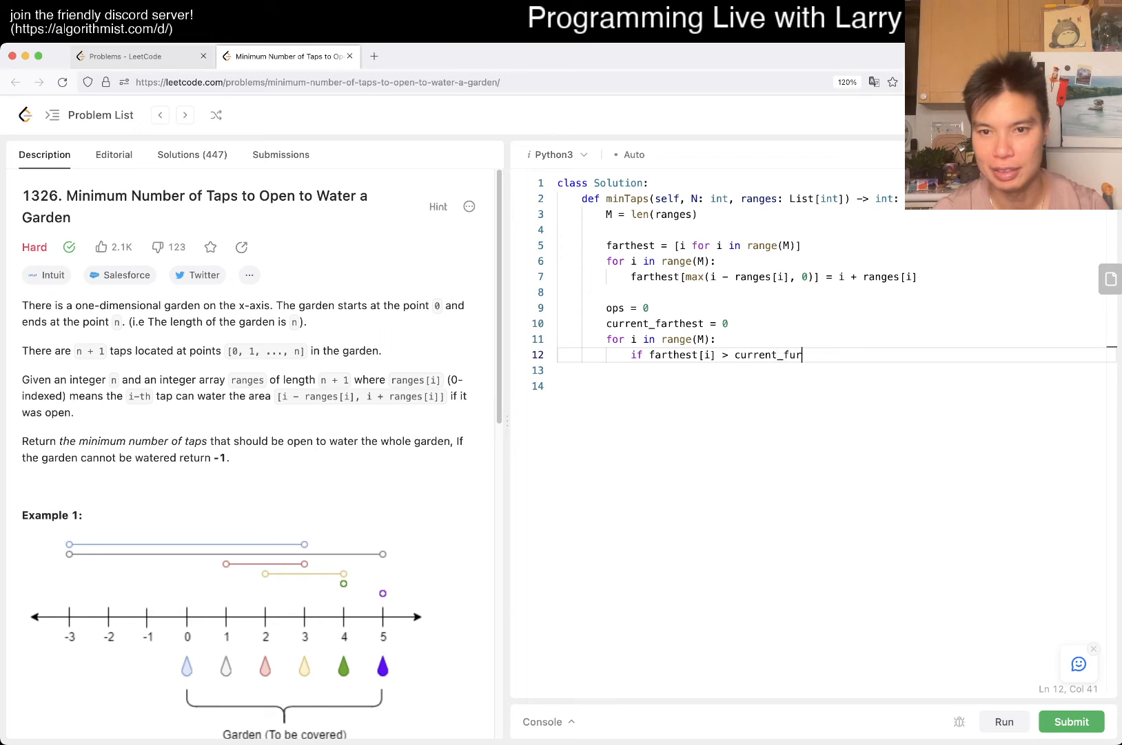
type("thest:")
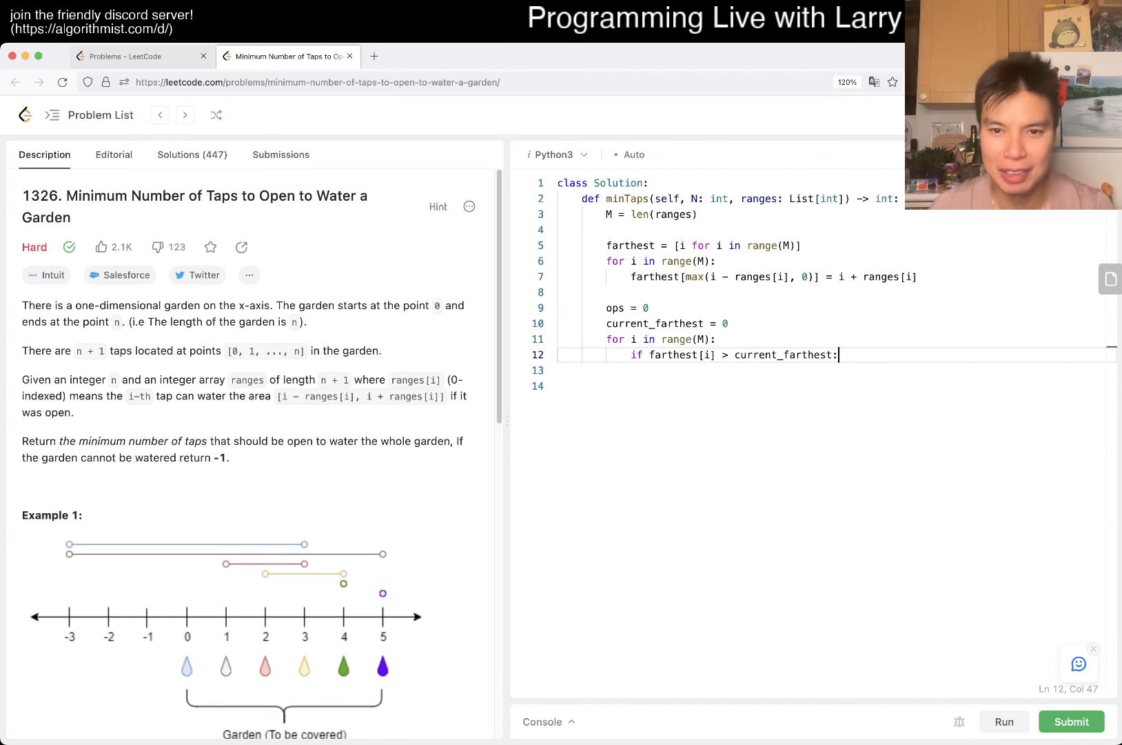
type("next_farthest = 0")
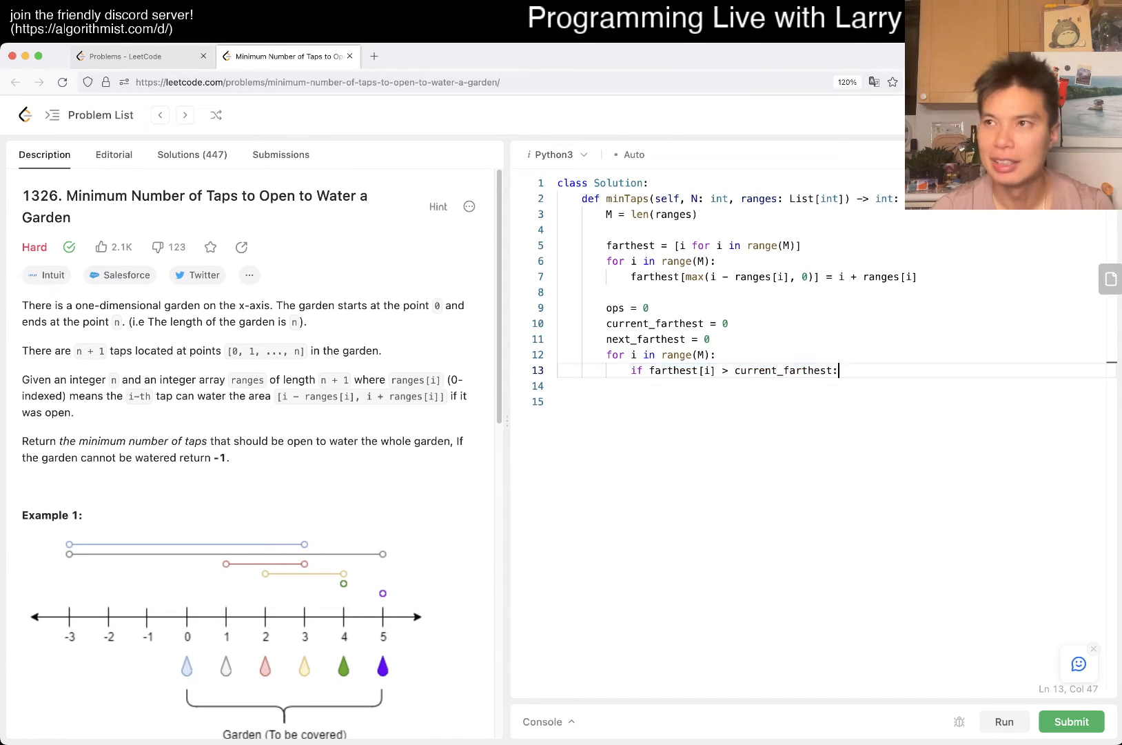
key("Return")
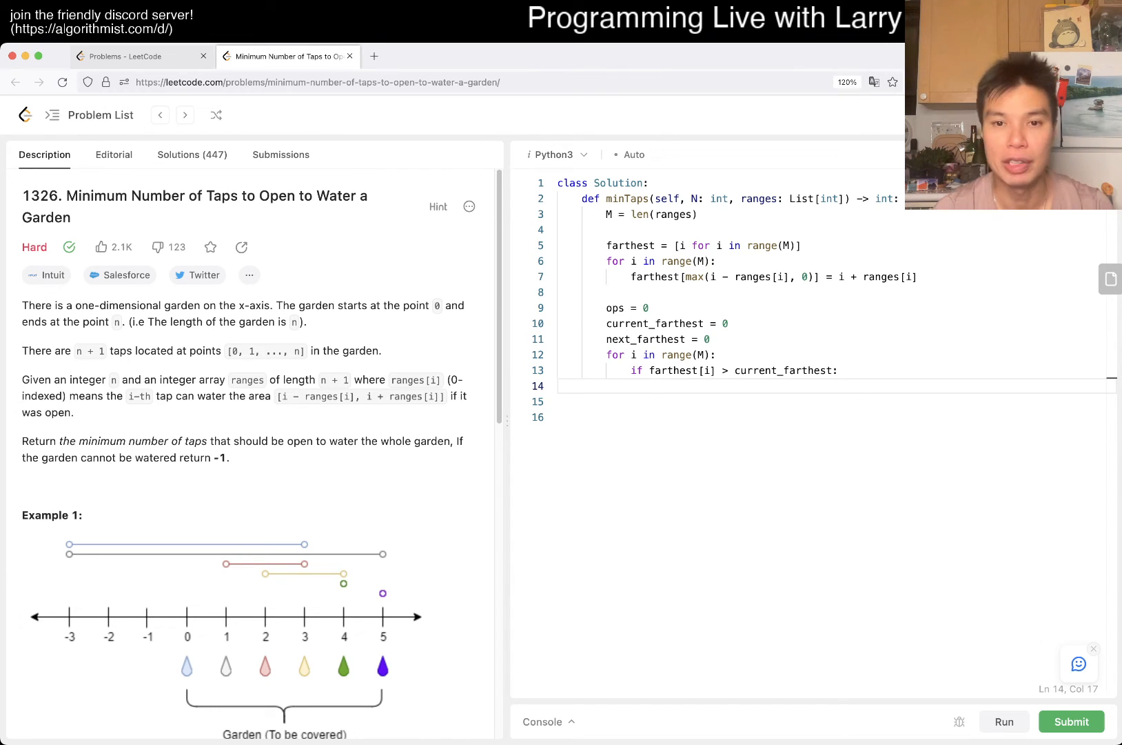
Step: Change the condition to compare i with current_farthest and return -1 when a gap is found
left_click(705, 370)
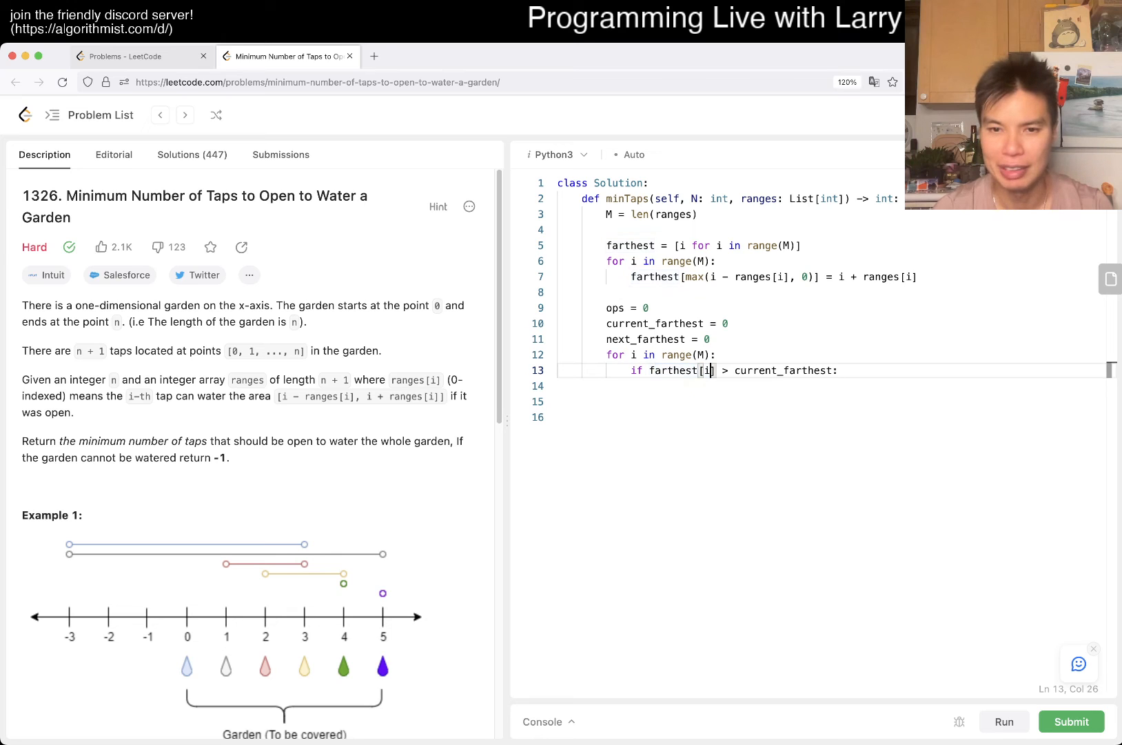
double_click(673, 370)
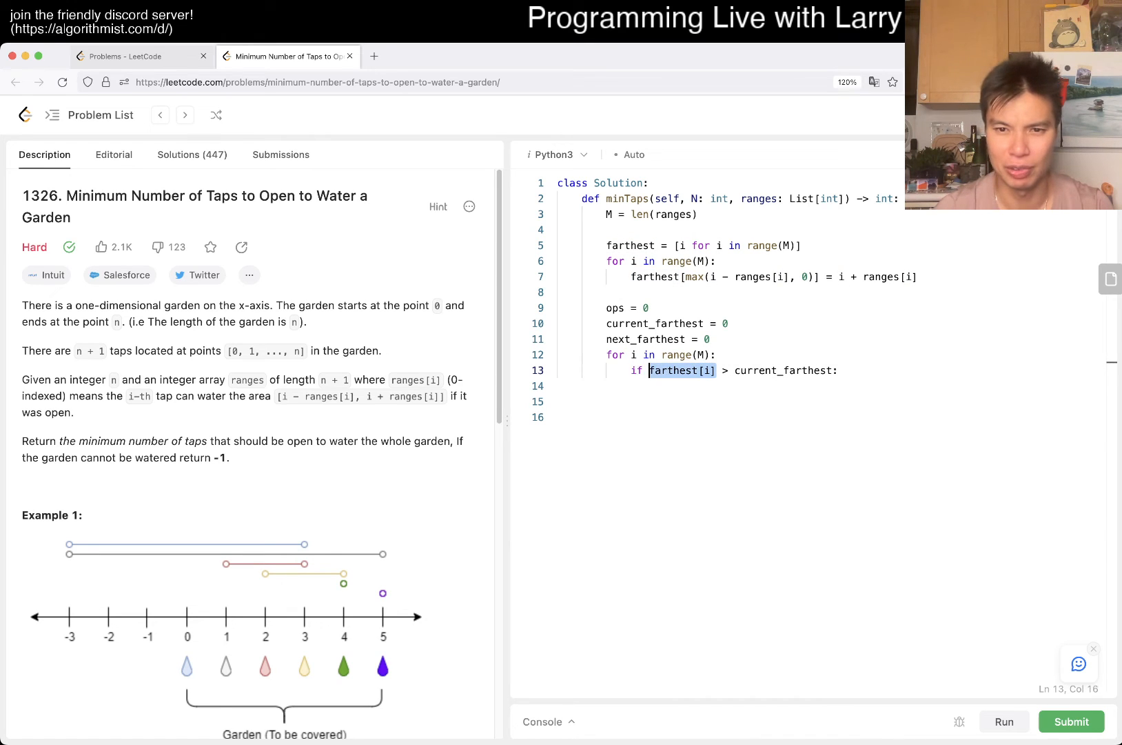
type("i")
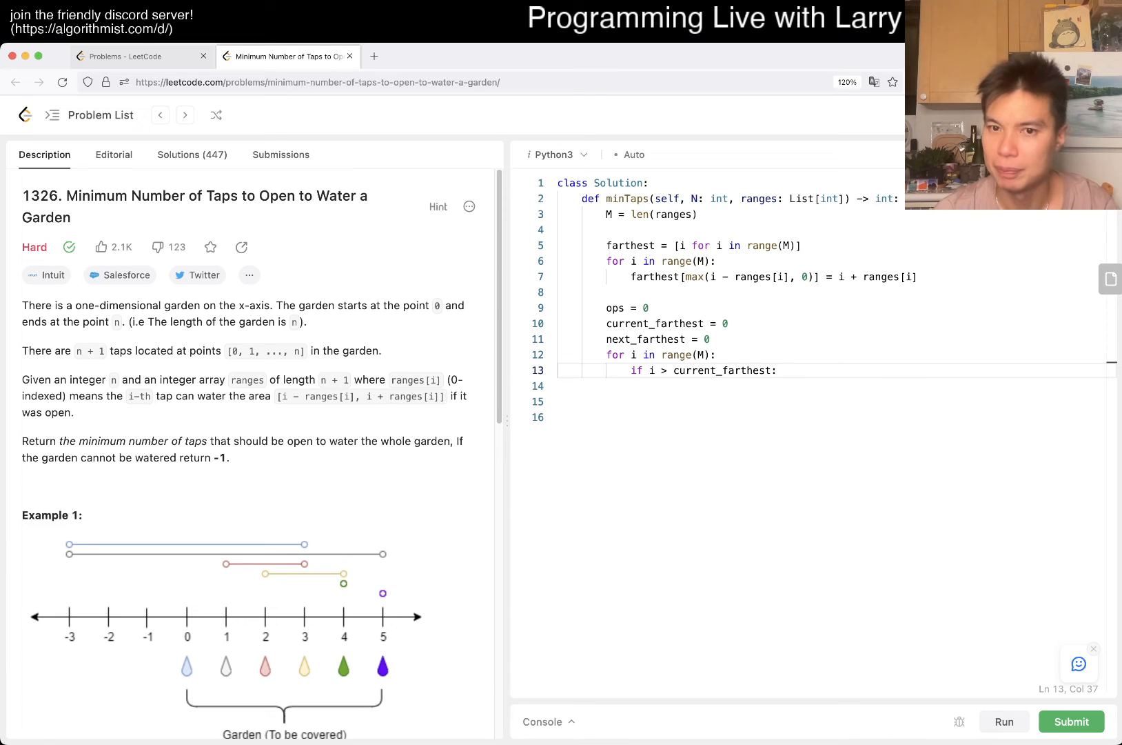
key("enter")
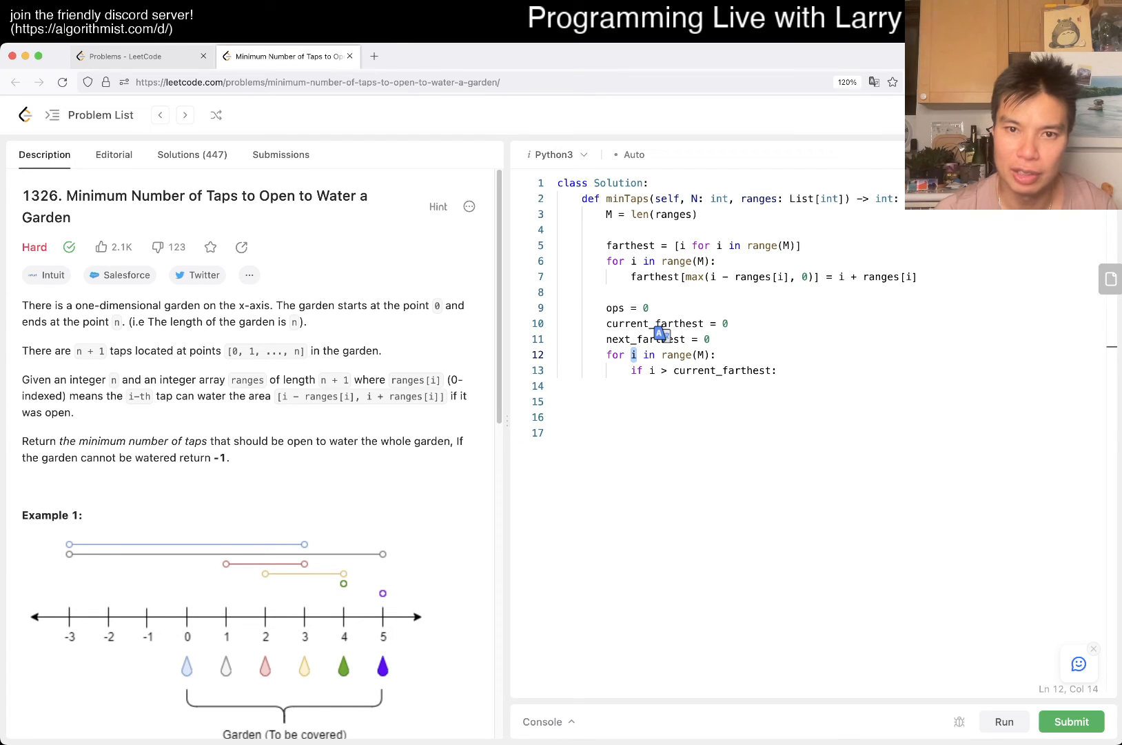
left_click(631, 354)
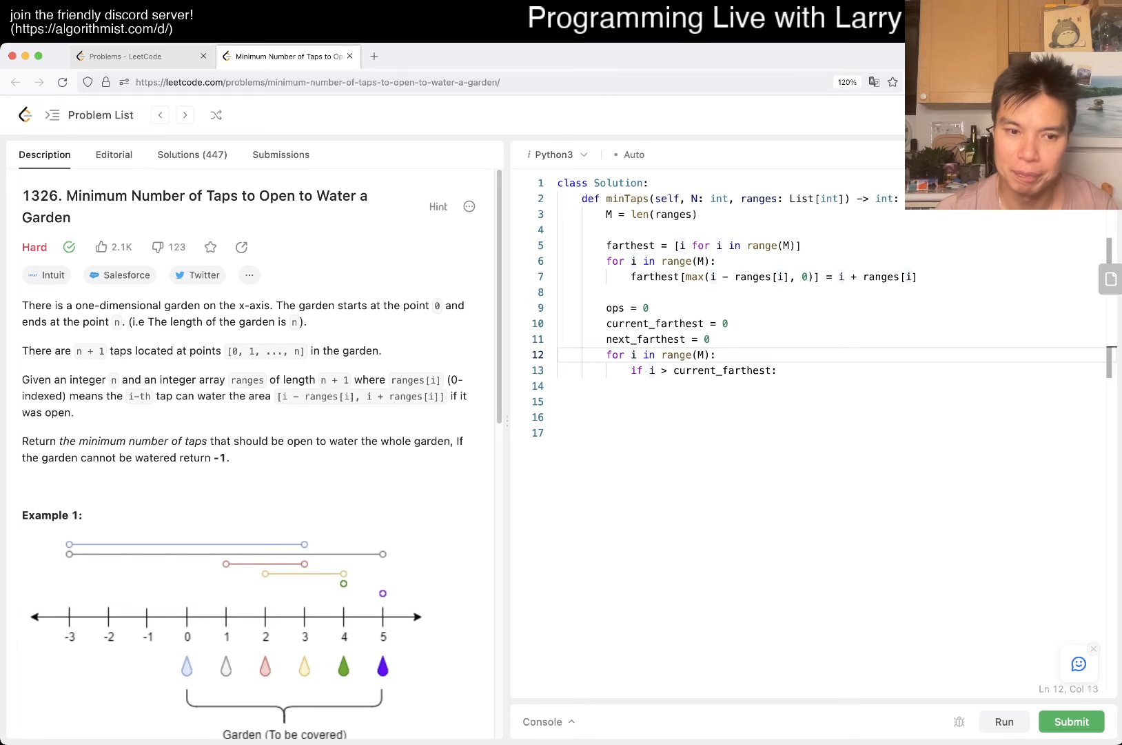
left_click(651, 369)
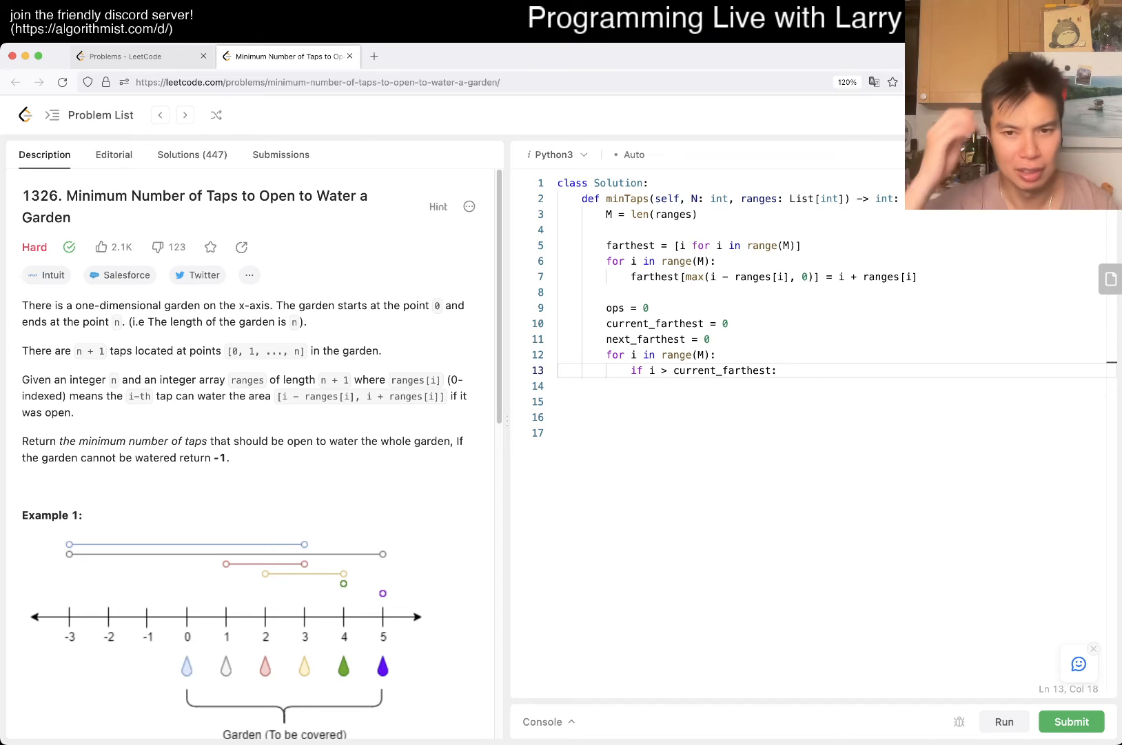
type("r")
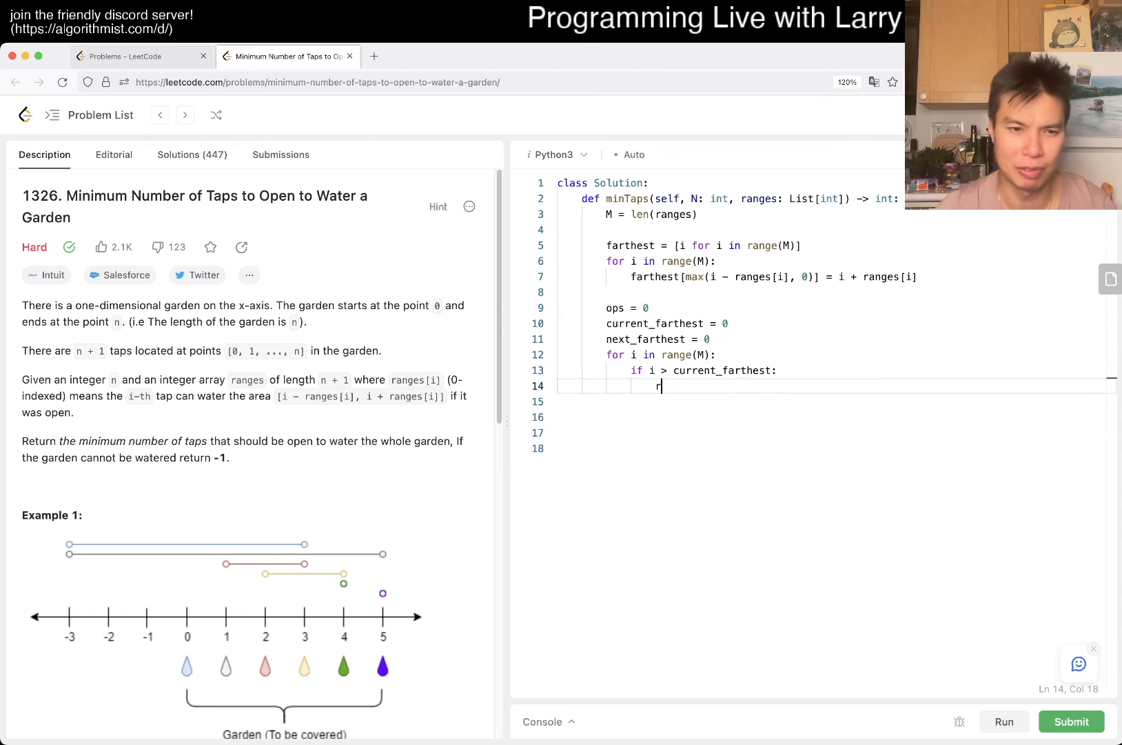
type("eturn -1")
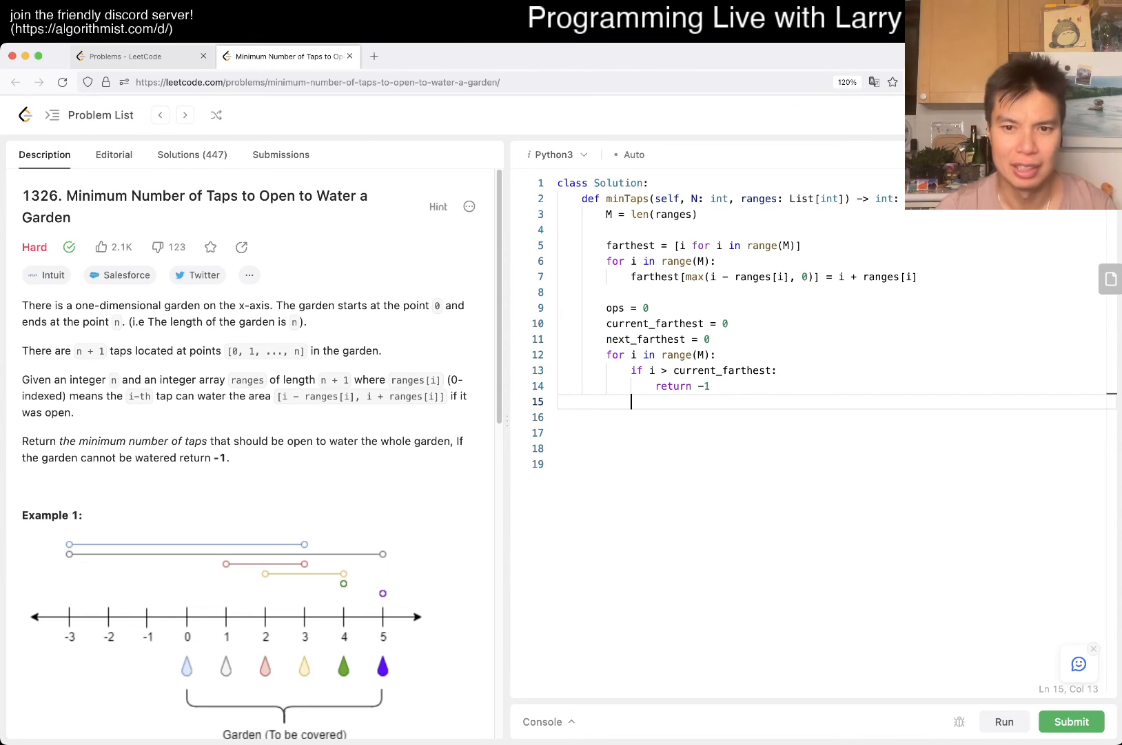
Step: At i == current_farthest, set current_farthest = next_farthest and increment ops
type("if i == curre")
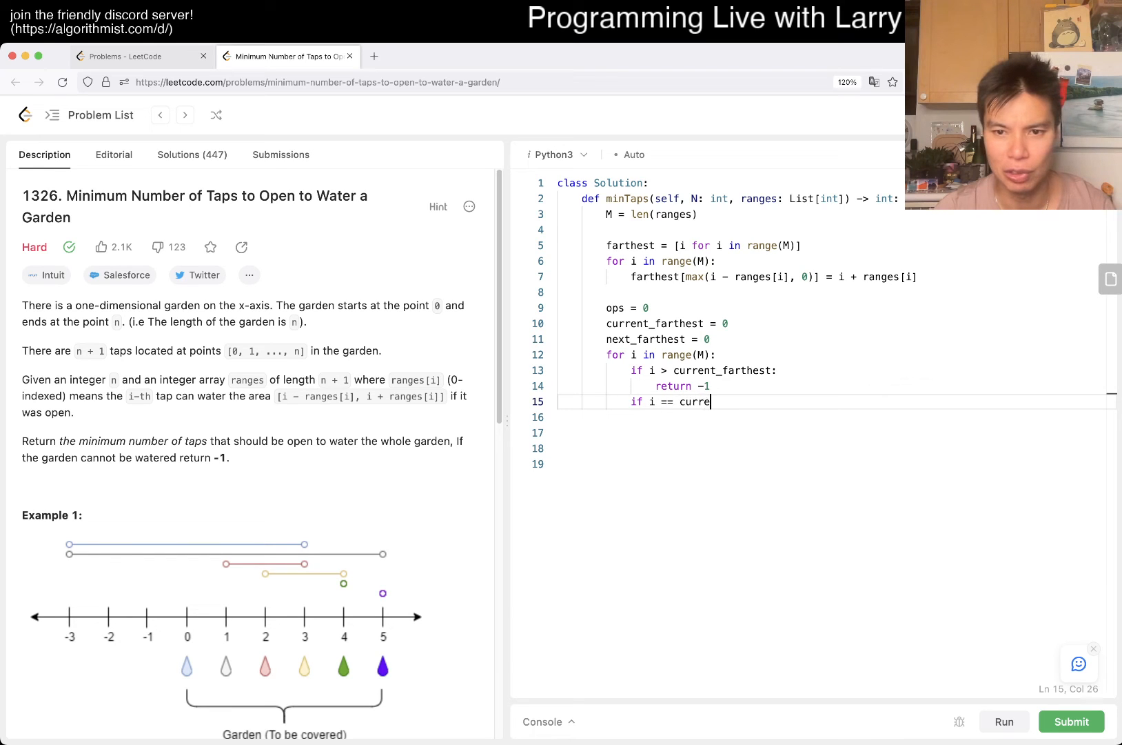
type("nt_farthest:")
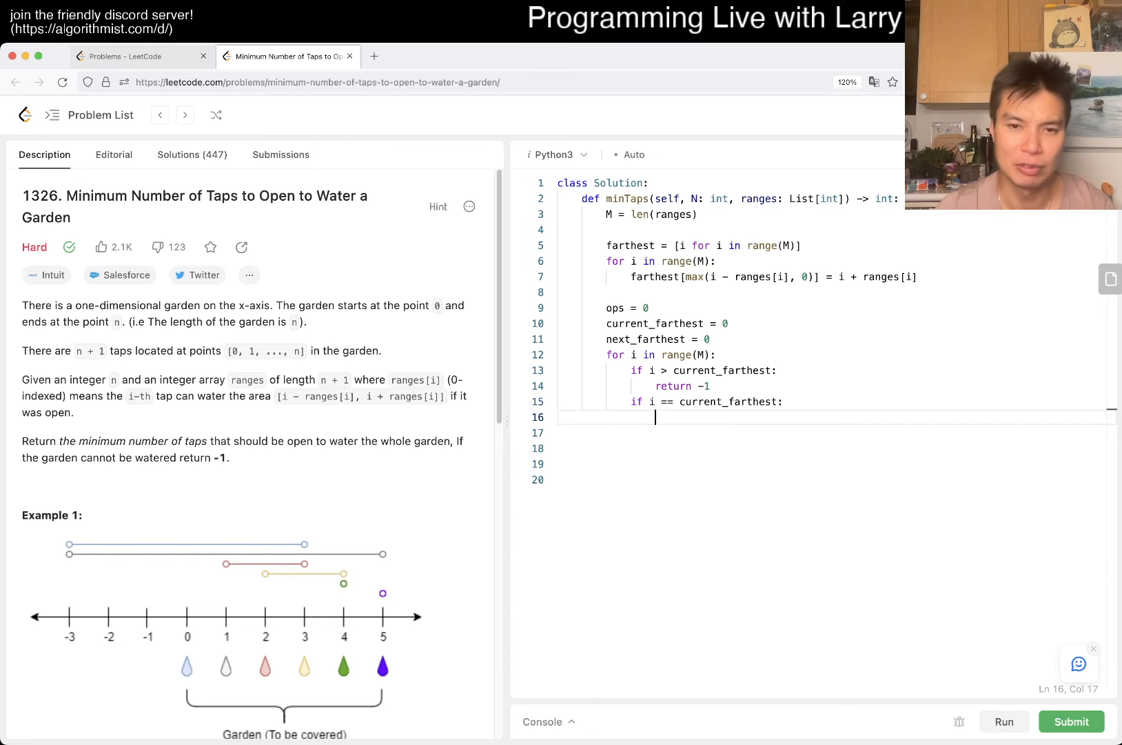
type("c")
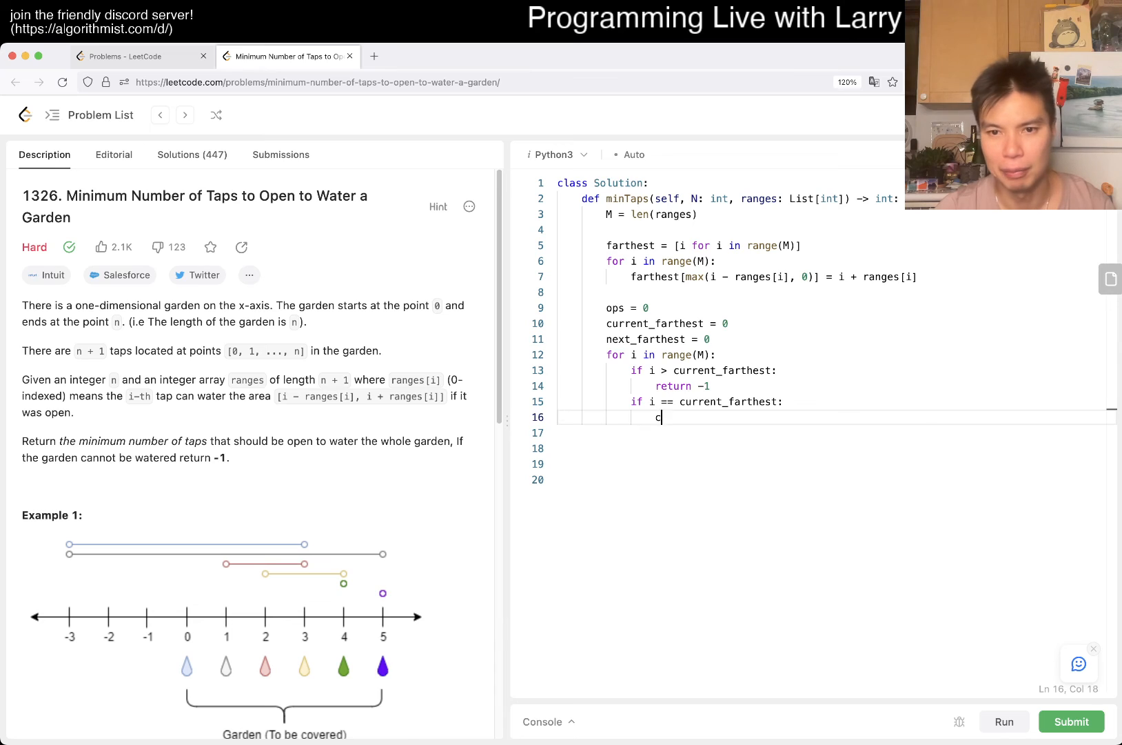
type("urrent_farthest =")
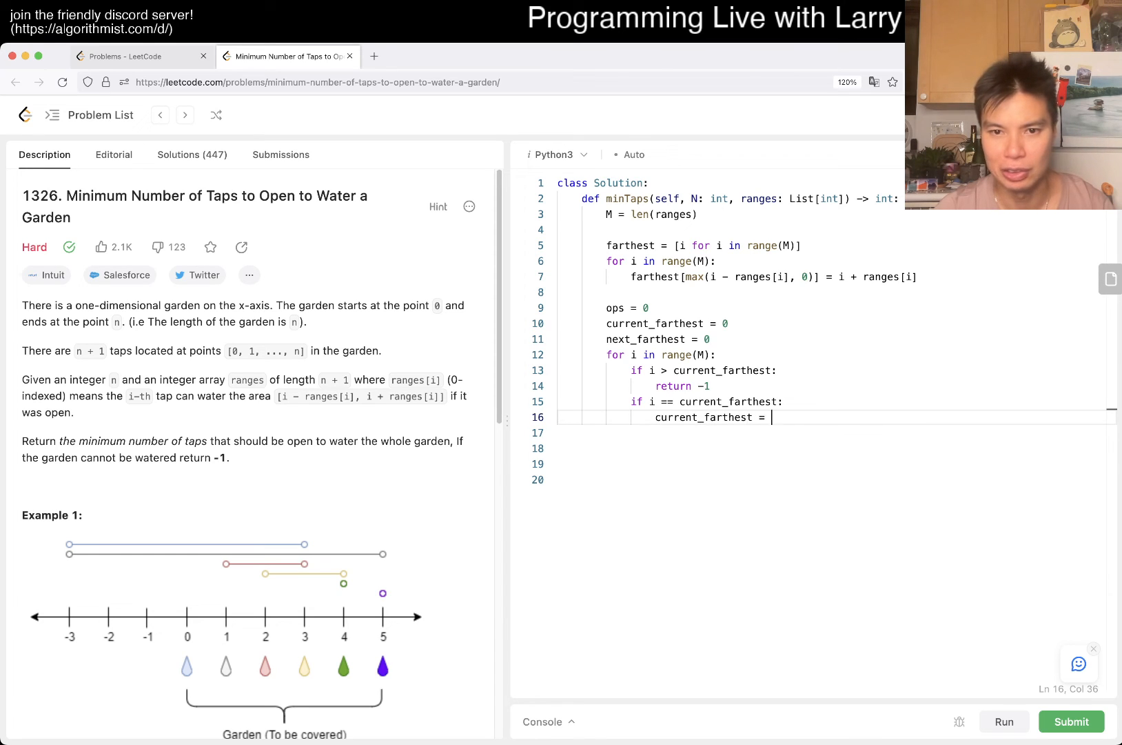
type("next_farthest")
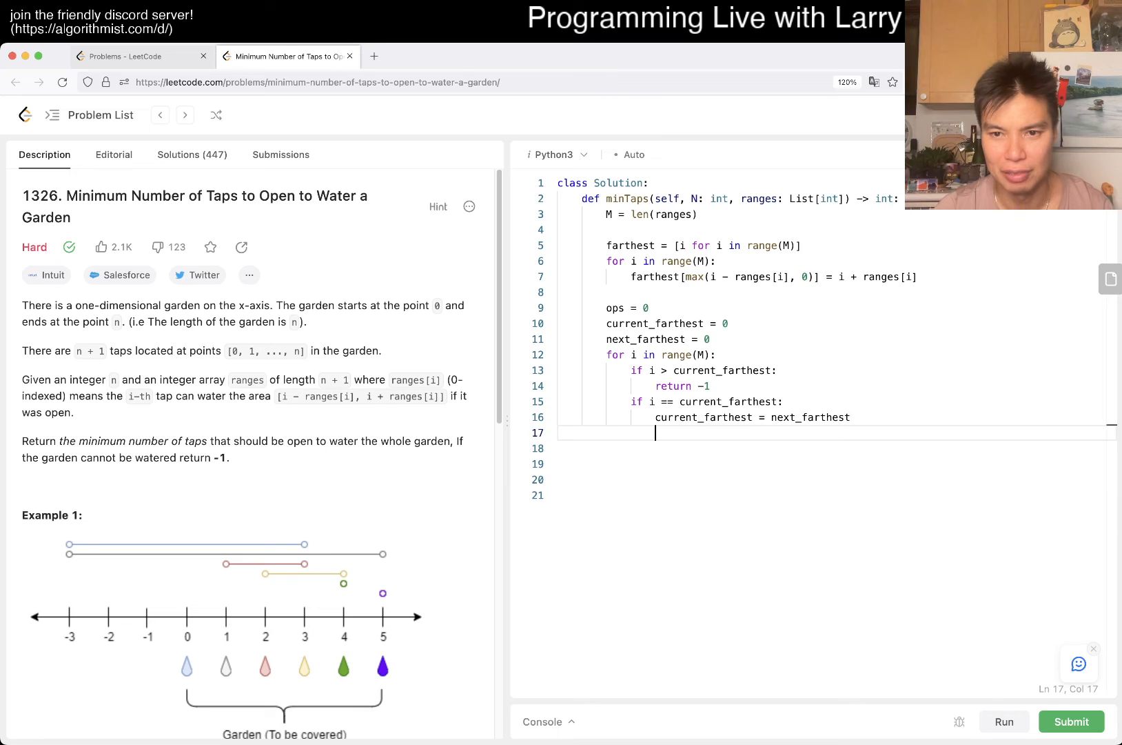
type("ne")
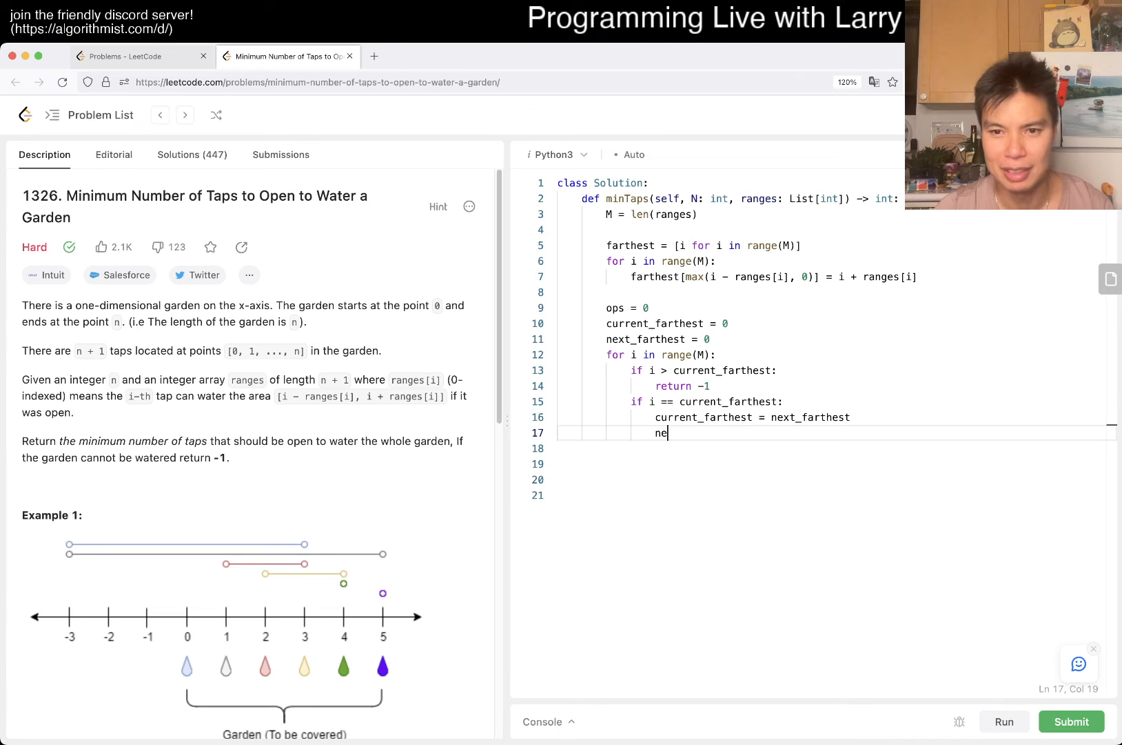
key("backspace")
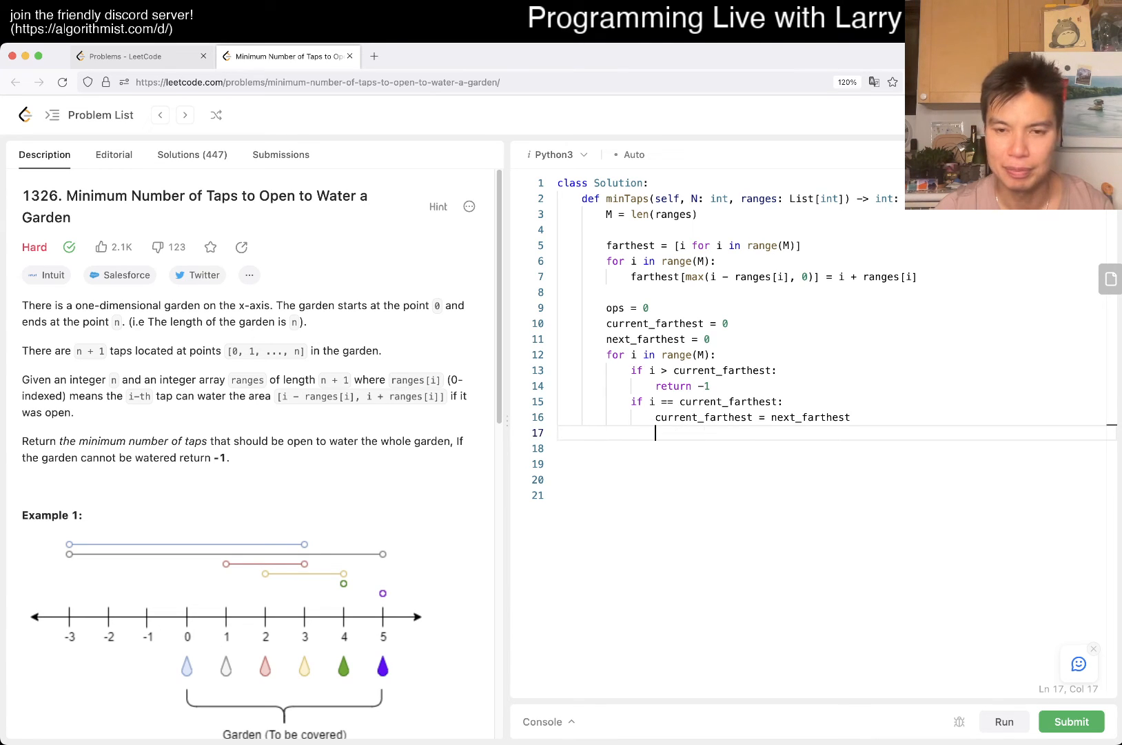
type("ops += 1")
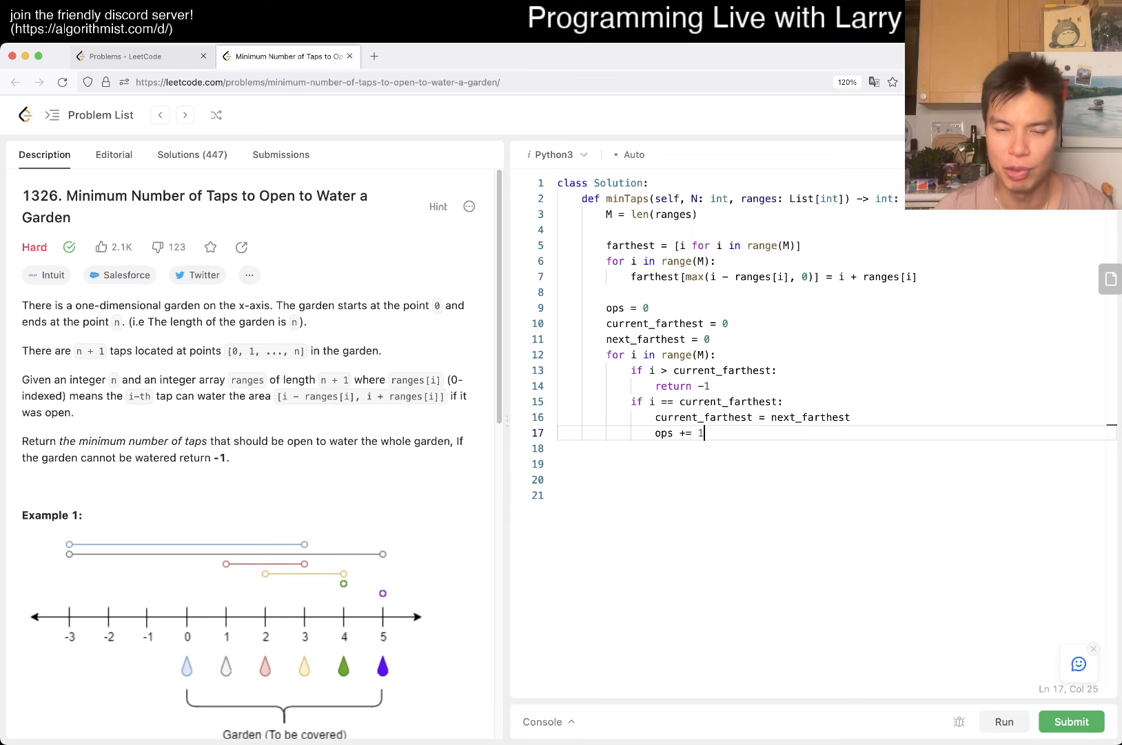
key("enter")
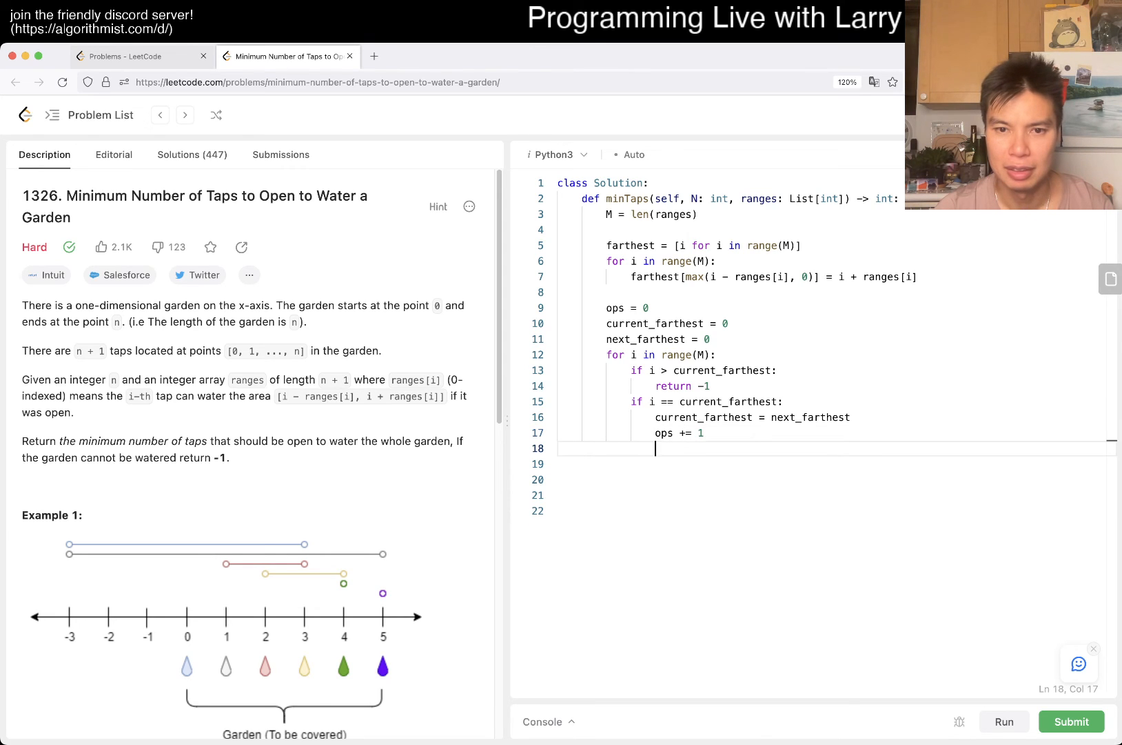
Step: Update next_farthest = max(next_farthest, farthest[i]) inside the loop
type("next_farthest = max(next_")
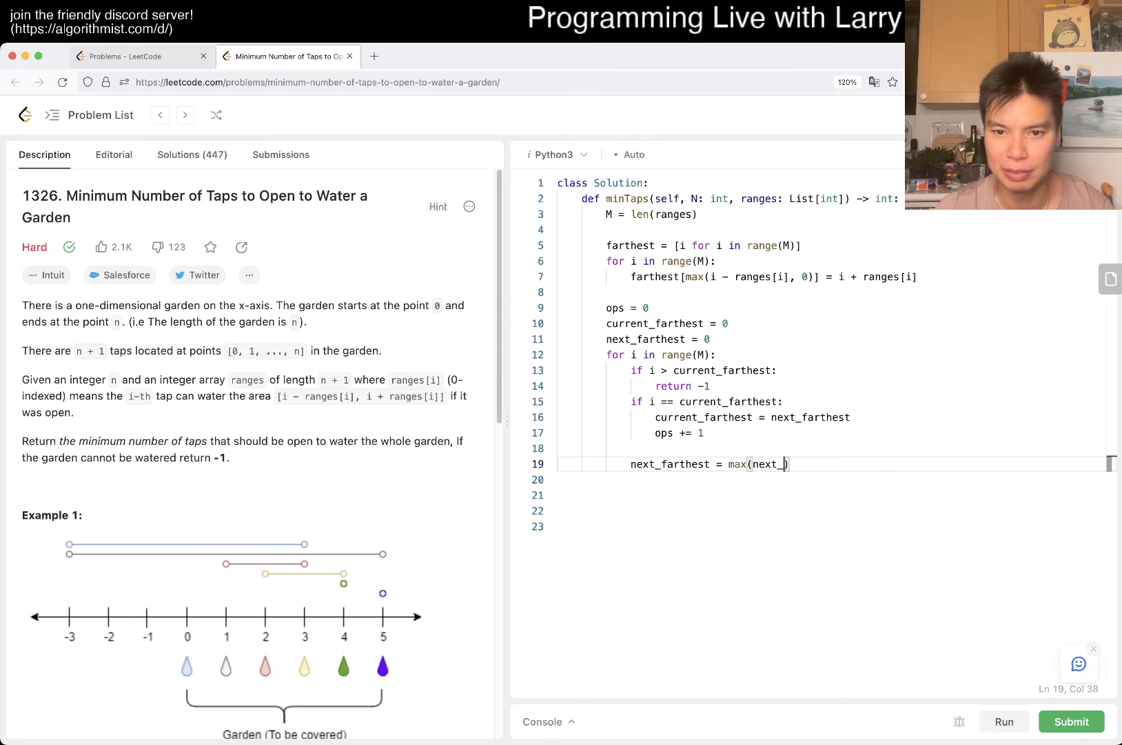
type("_farthest, far")
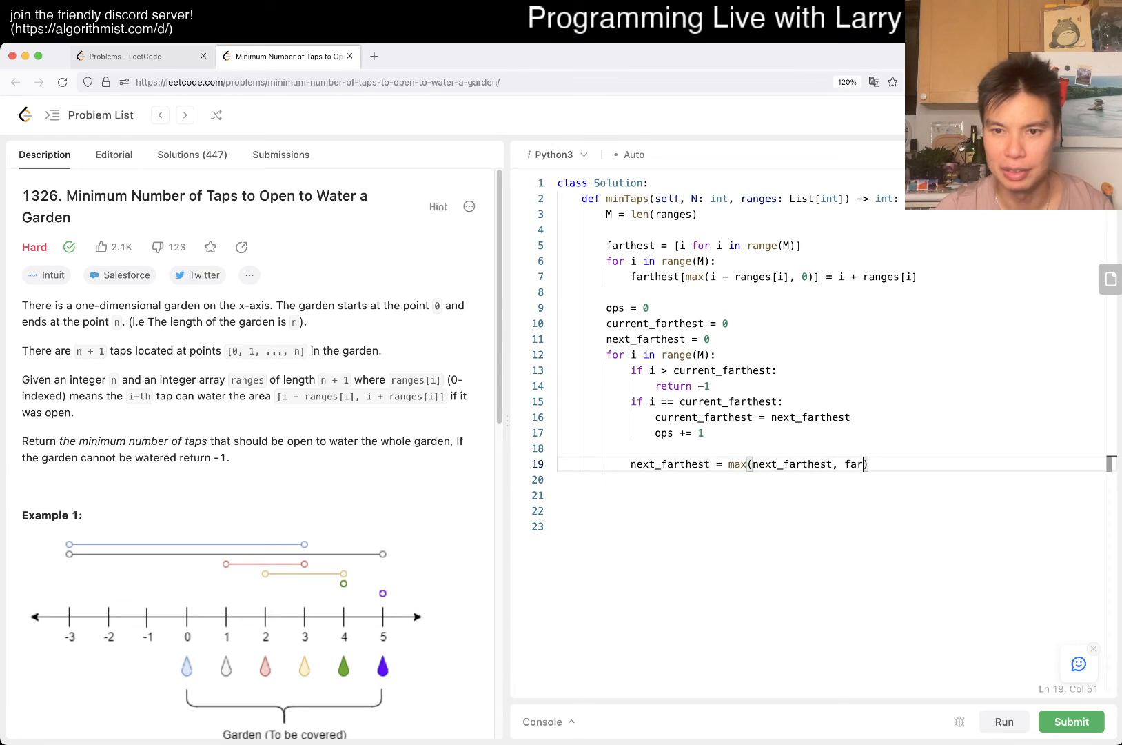
type("thest[i]")
left_click(833, 478)
type("return ops")
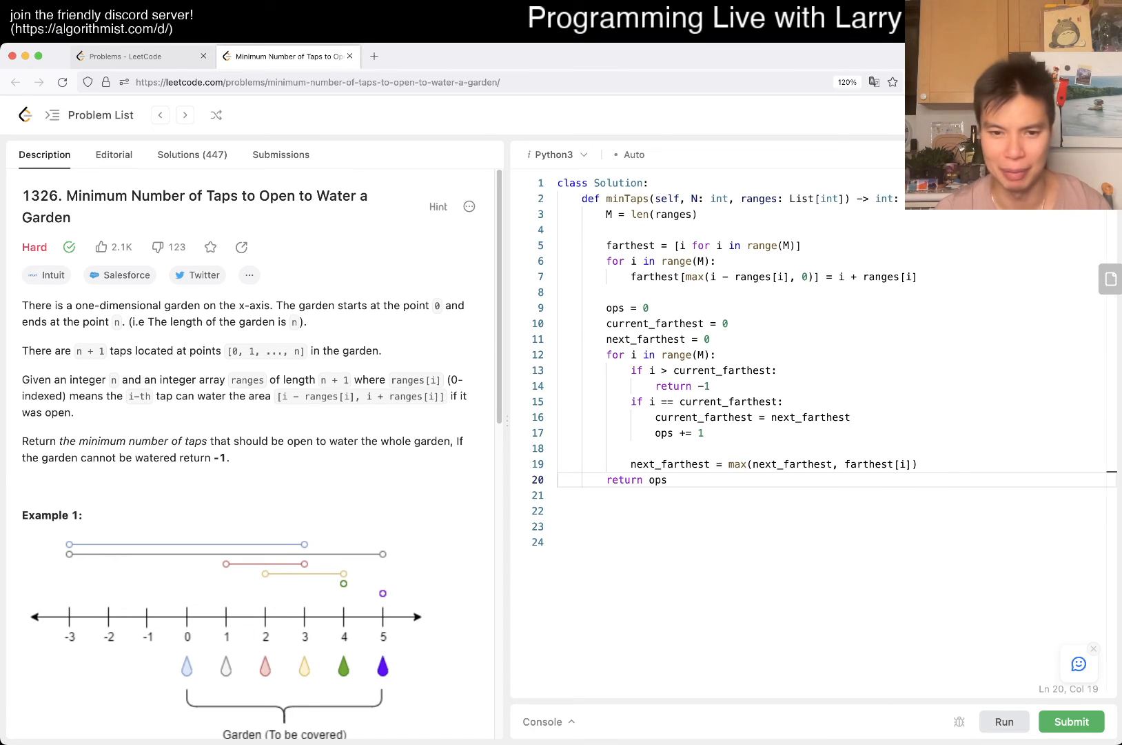
Step: Run the code, then move the next_farthest update above the if i == current_farthest block
left_click(1003, 721)
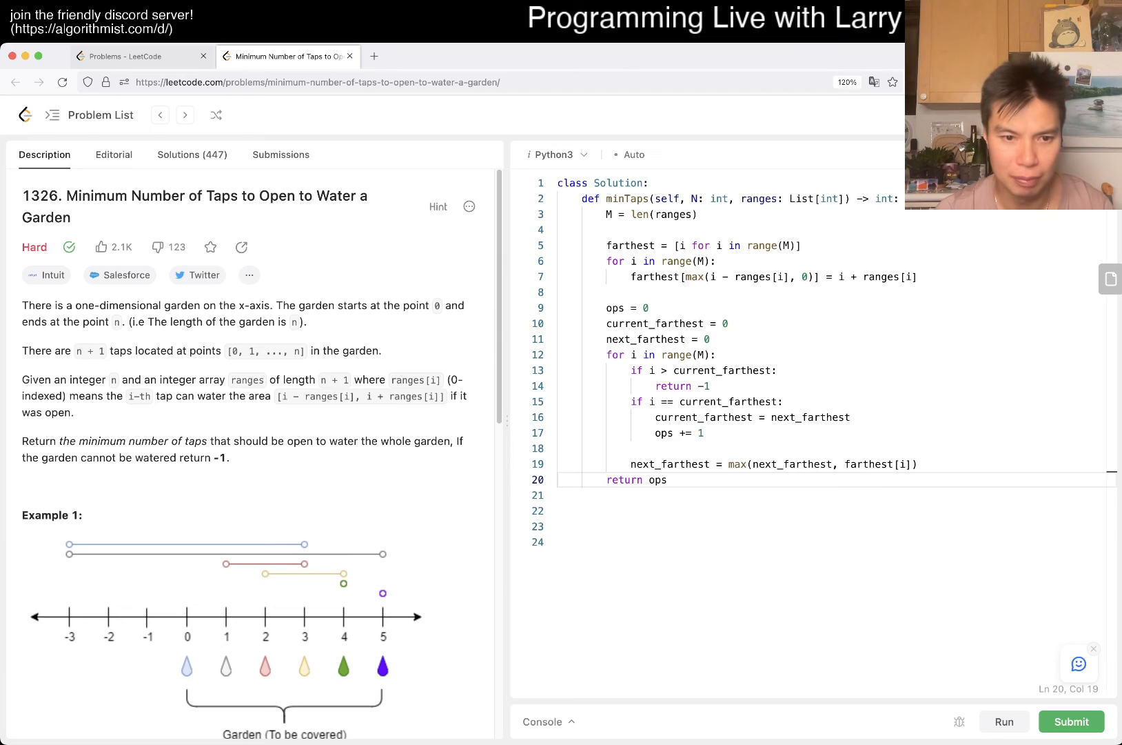
scroll("down", 3)
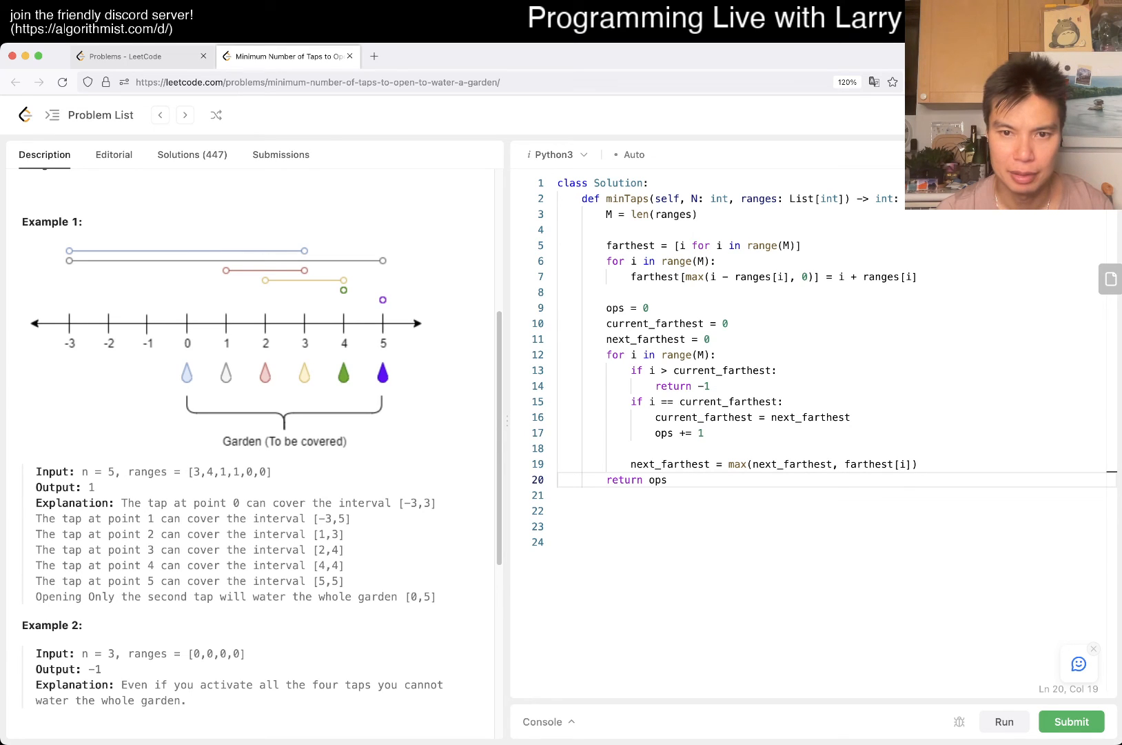
left_click(638, 401)
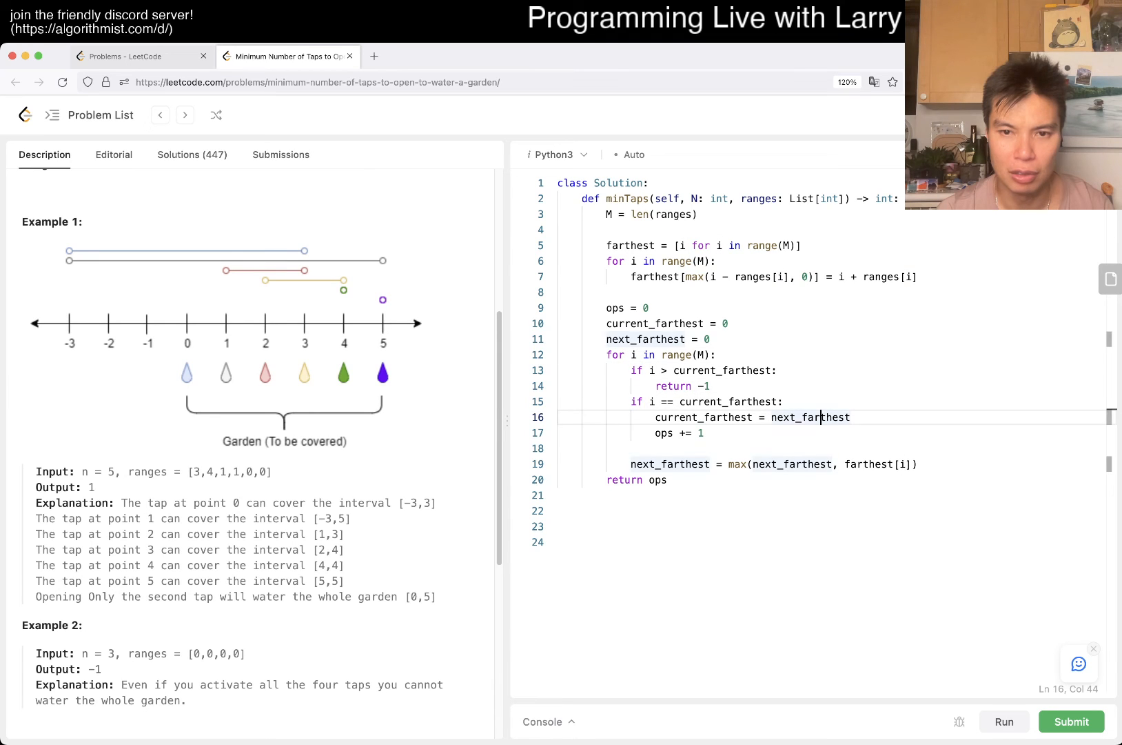
double_click(809, 416)
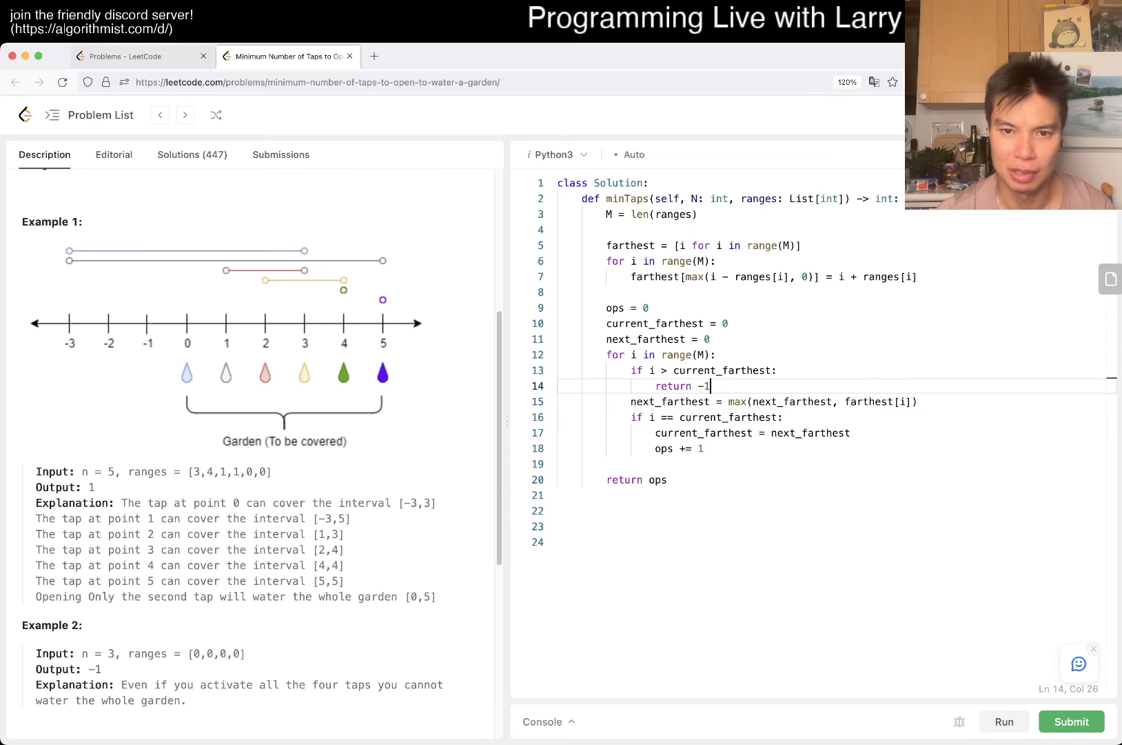
key("enter")
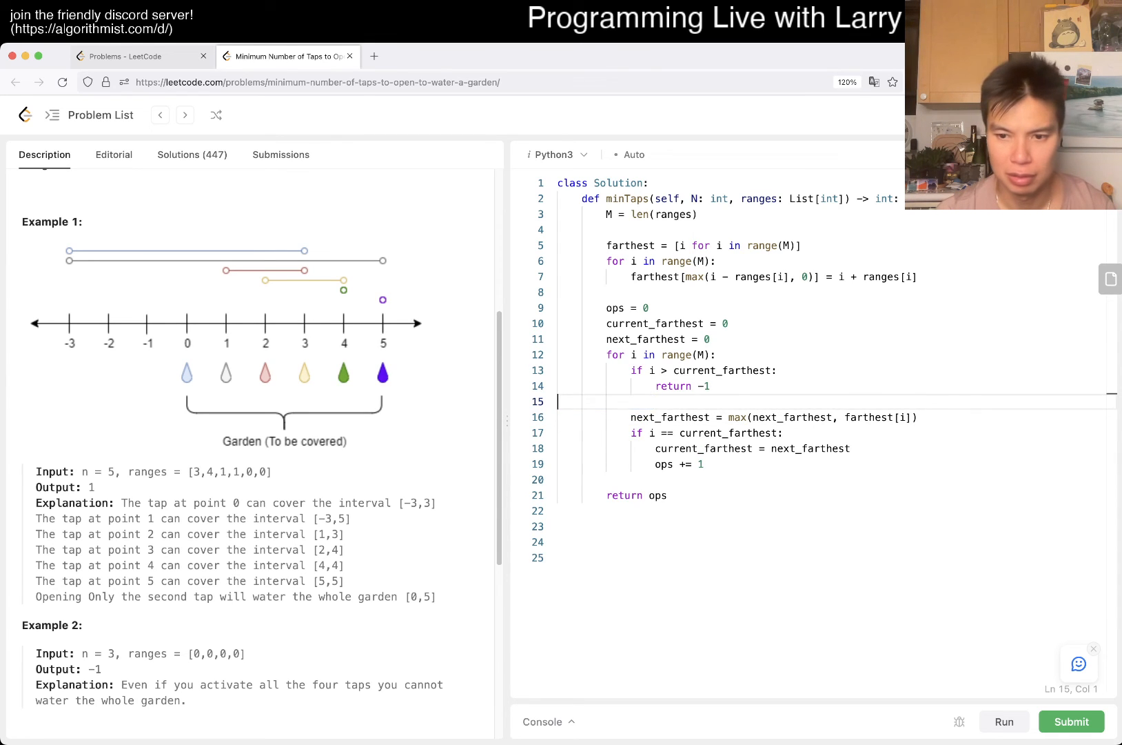
left_click(1003, 721)
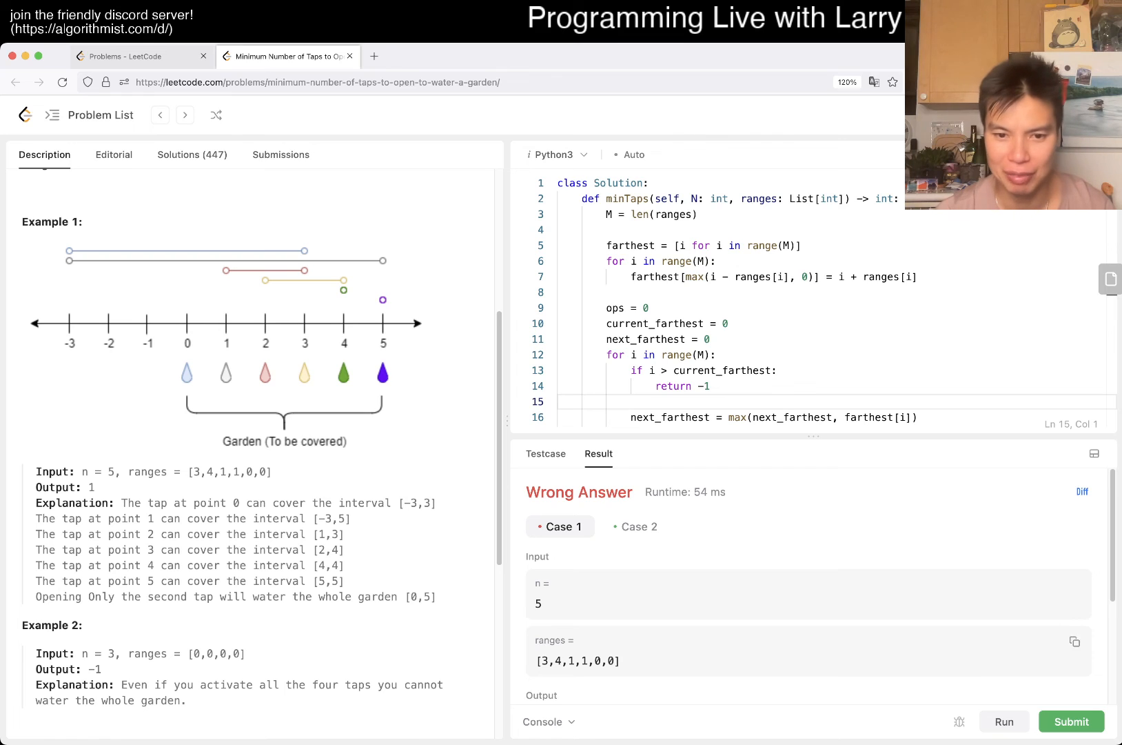
scroll("down", 3)
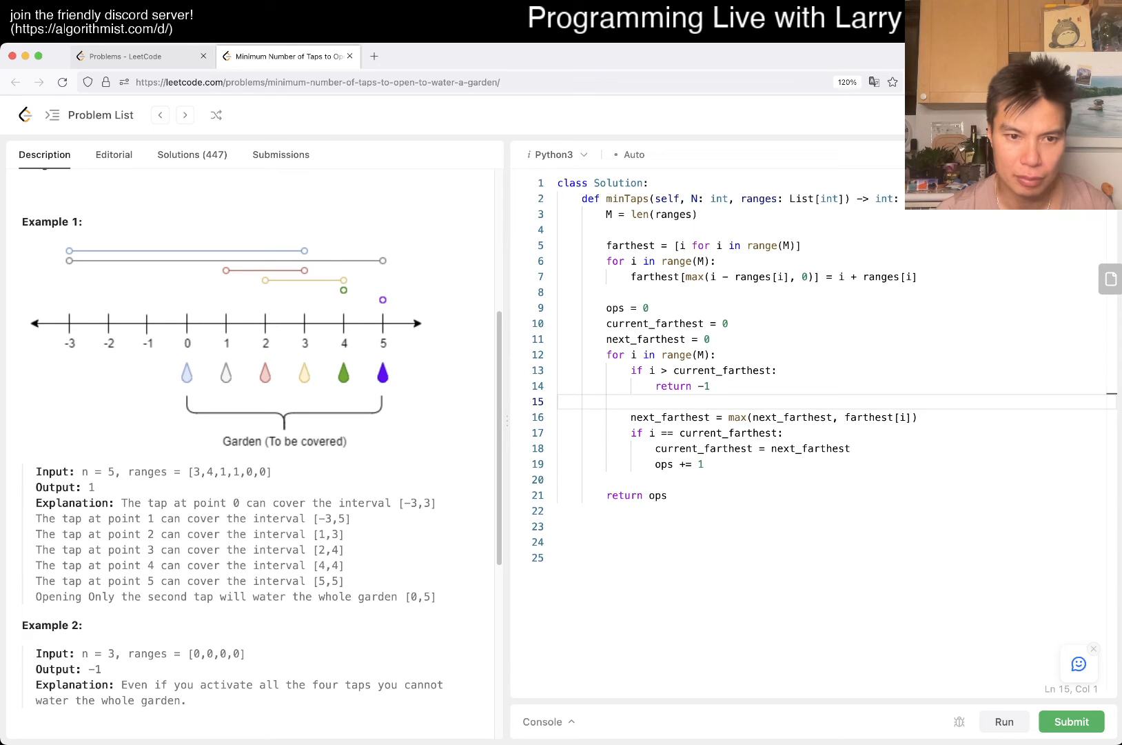
double_click(195, 472)
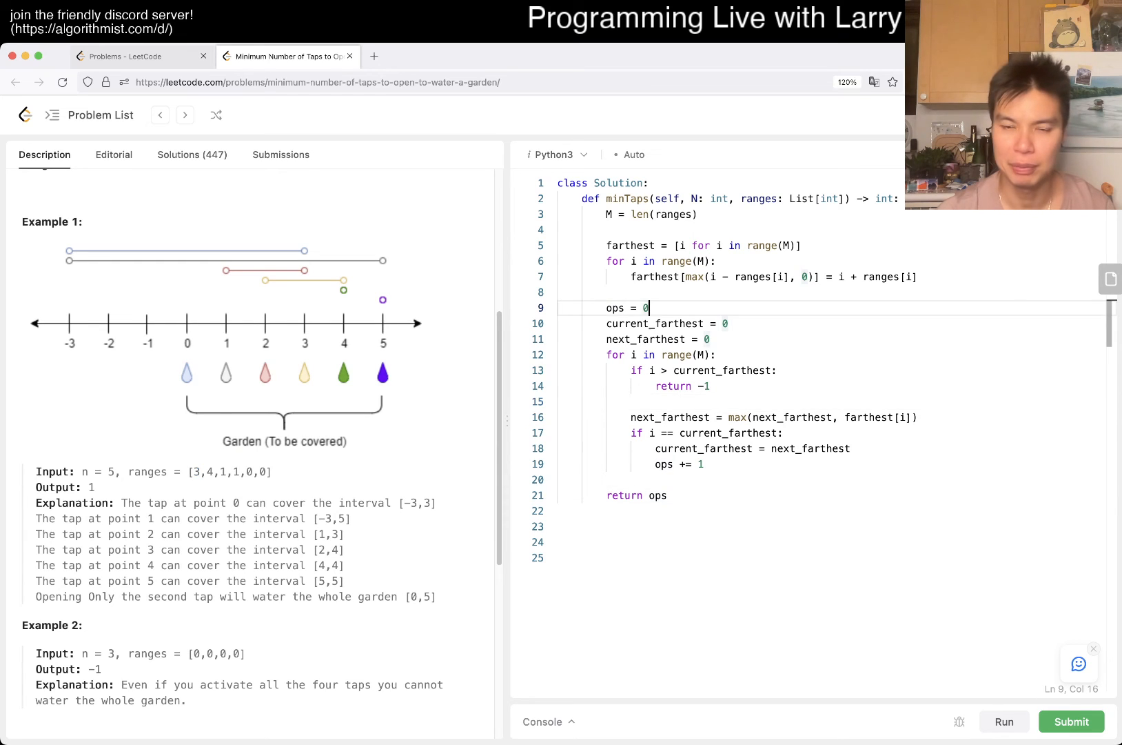
Step: Add print(farthest) before ops = 0 and run, printing [5, 3, 4, 3, 4, 5] with output 2 versus expected 1
type("print")
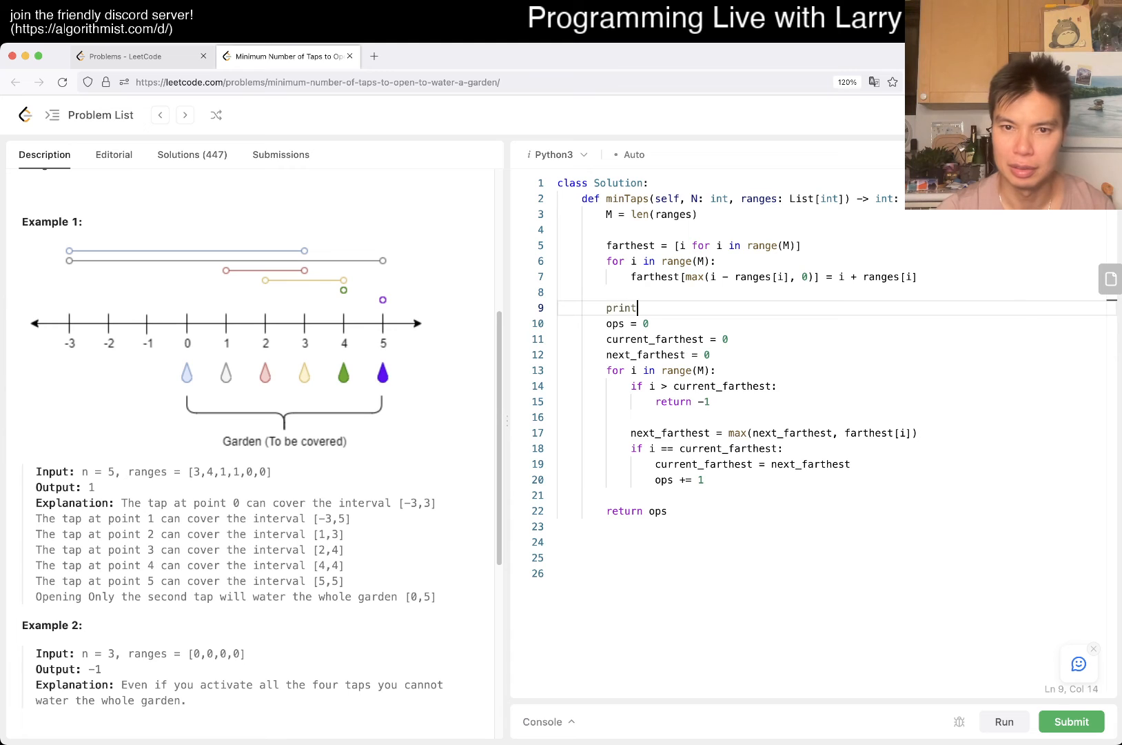
type("(farthest)")
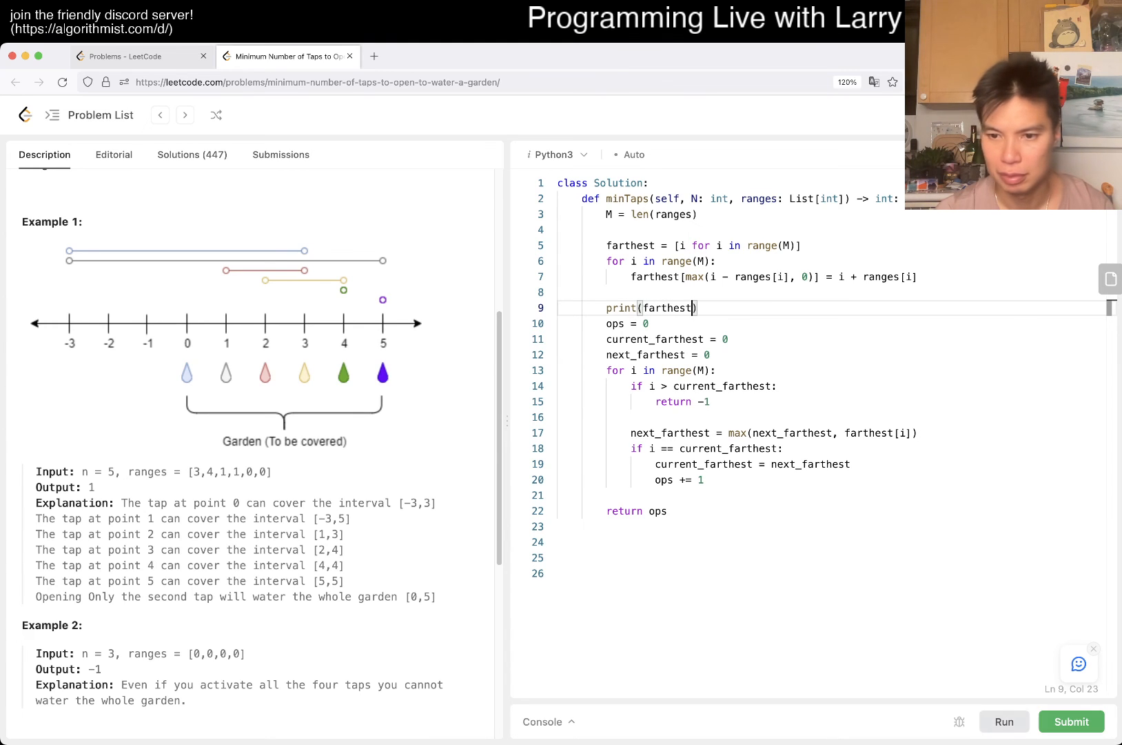
left_click(1003, 721)
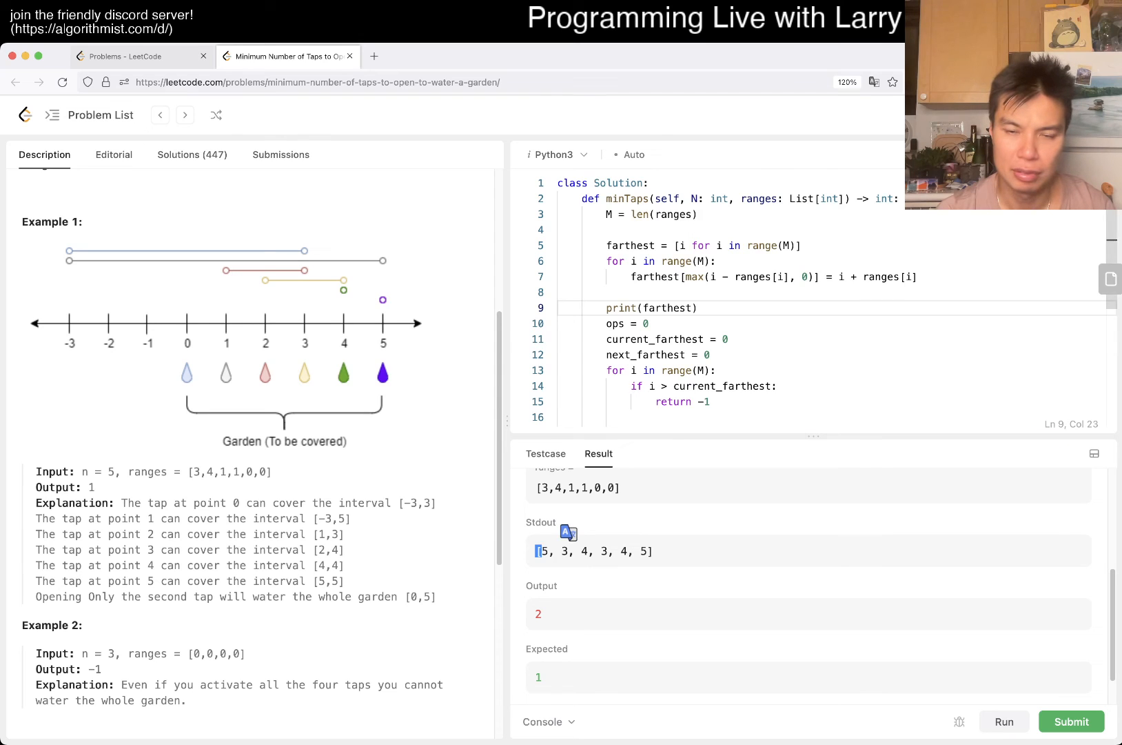
scroll("down", 3)
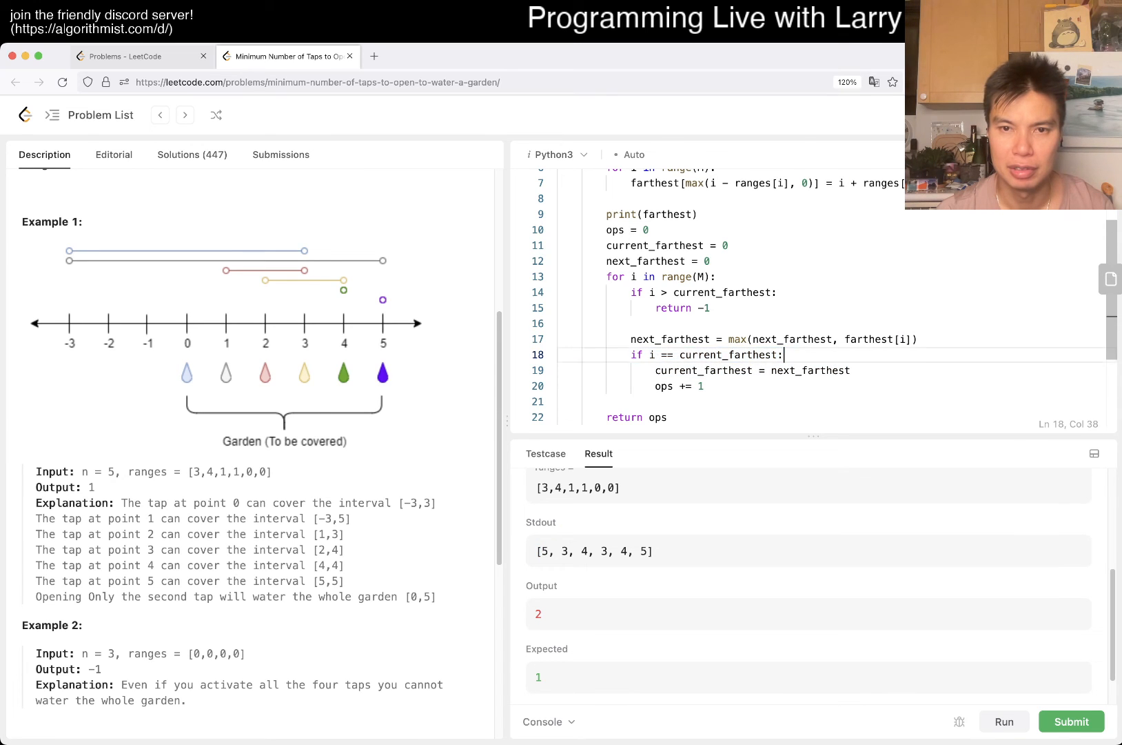
scroll("up", 3)
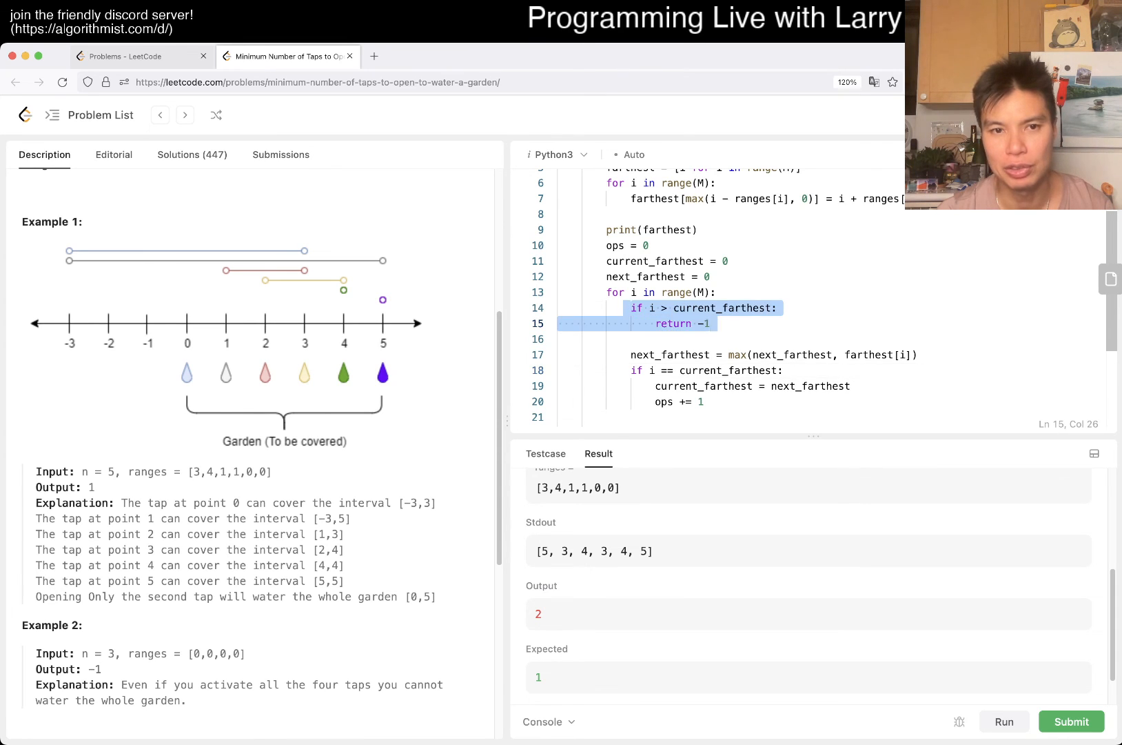
Step: Loop over range(M - 1) and add 'if M - 1 > current_farthest: return -1' after the loop
left_click(708, 324)
type(" - 1")
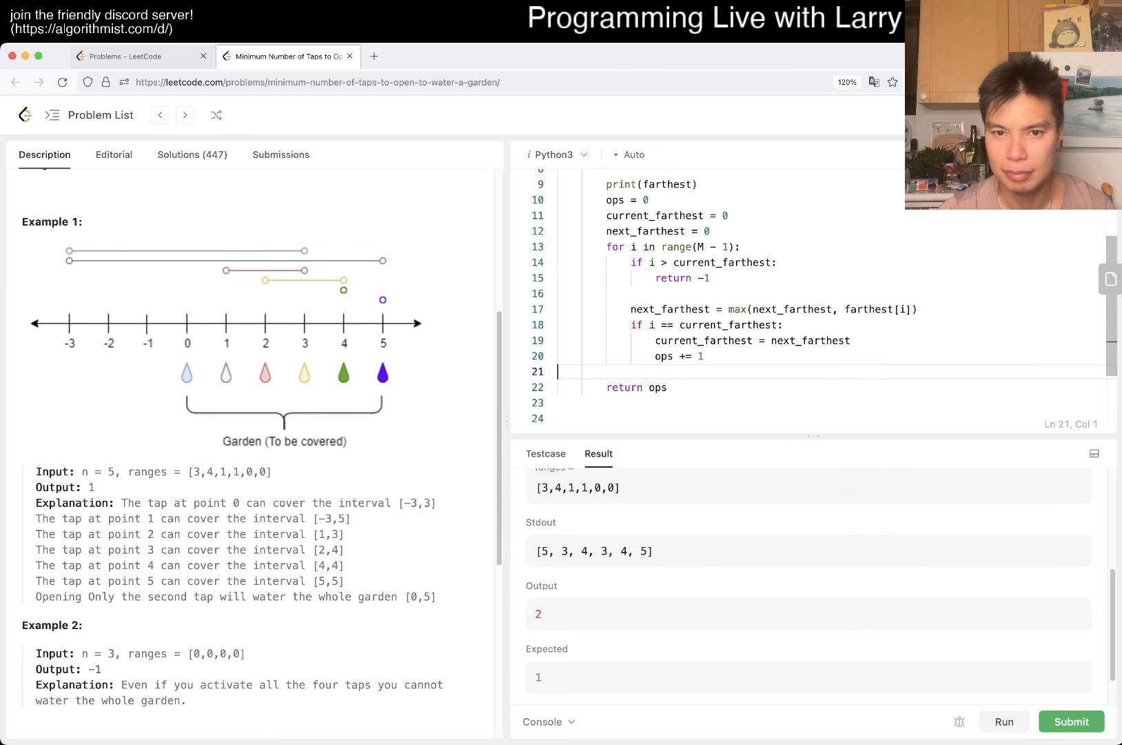
type("if")
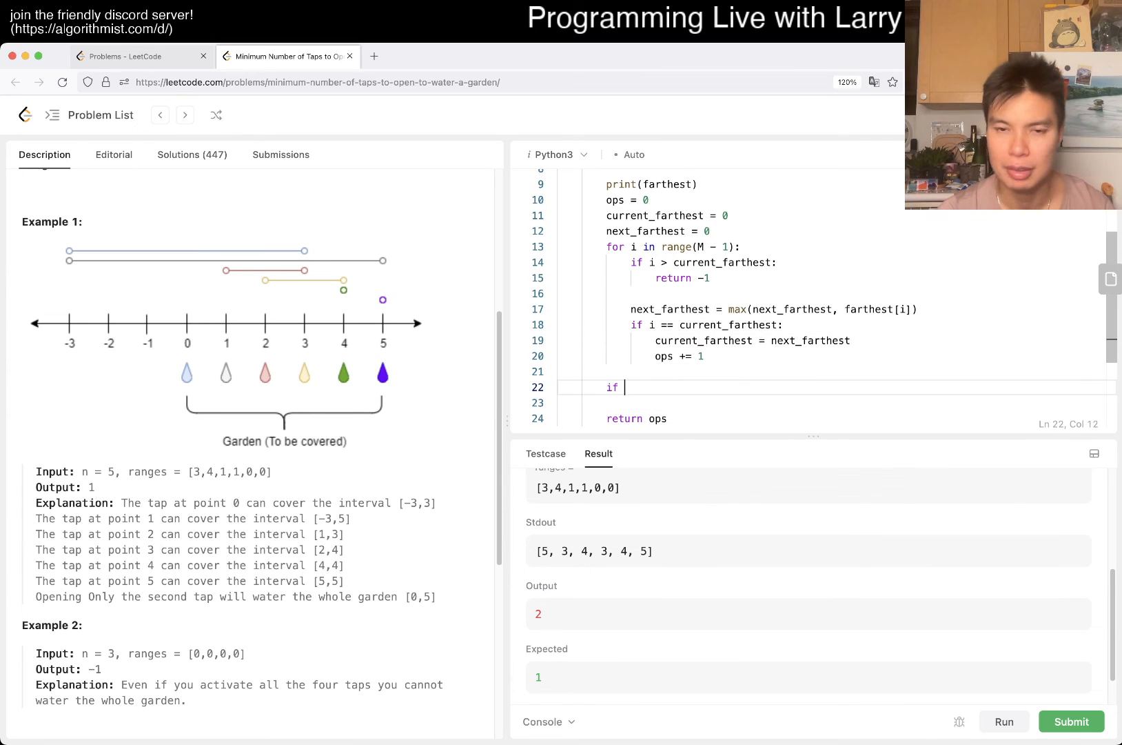
type("M - 1 >")
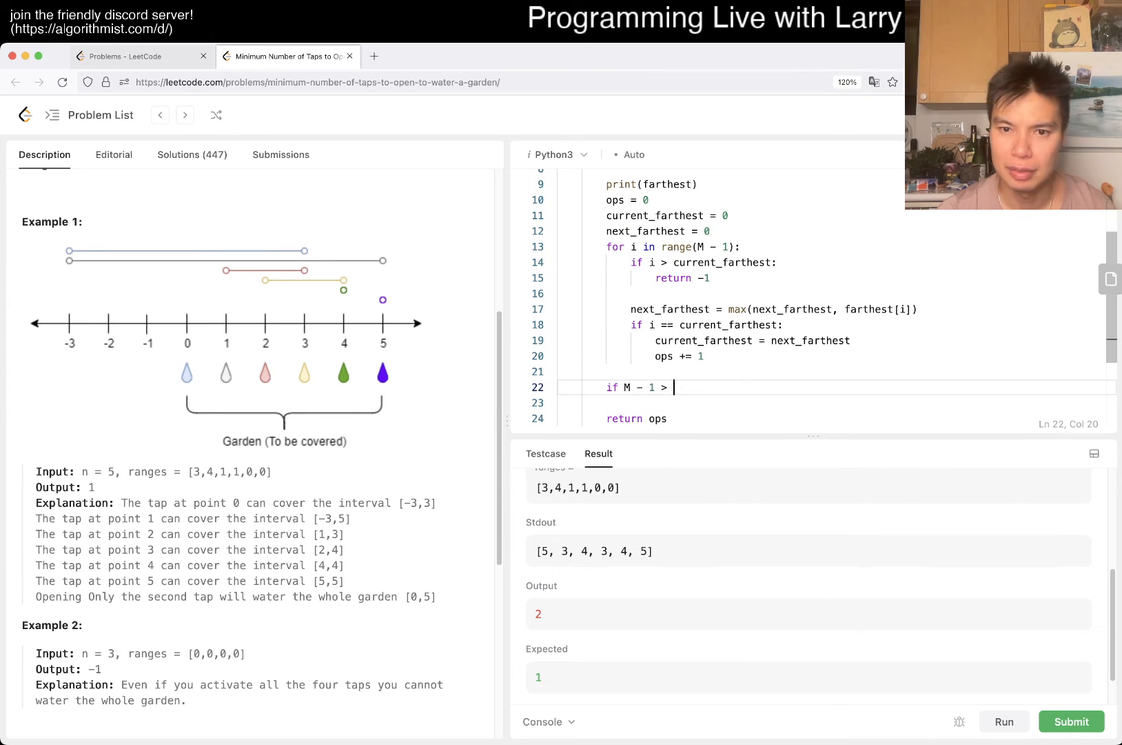
type("current_farthest:")
type("return -1")
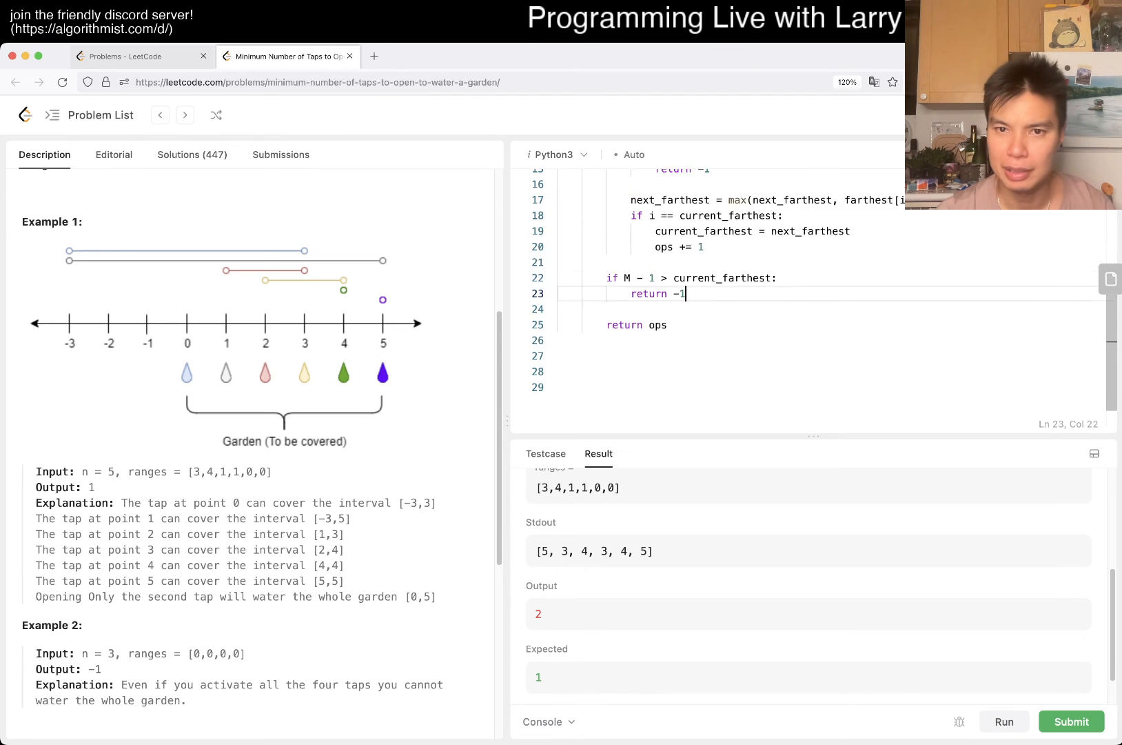
Step: Rerun with the end check, remove the debug print, and run again to get Accepted on both examples
scroll("up", 3)
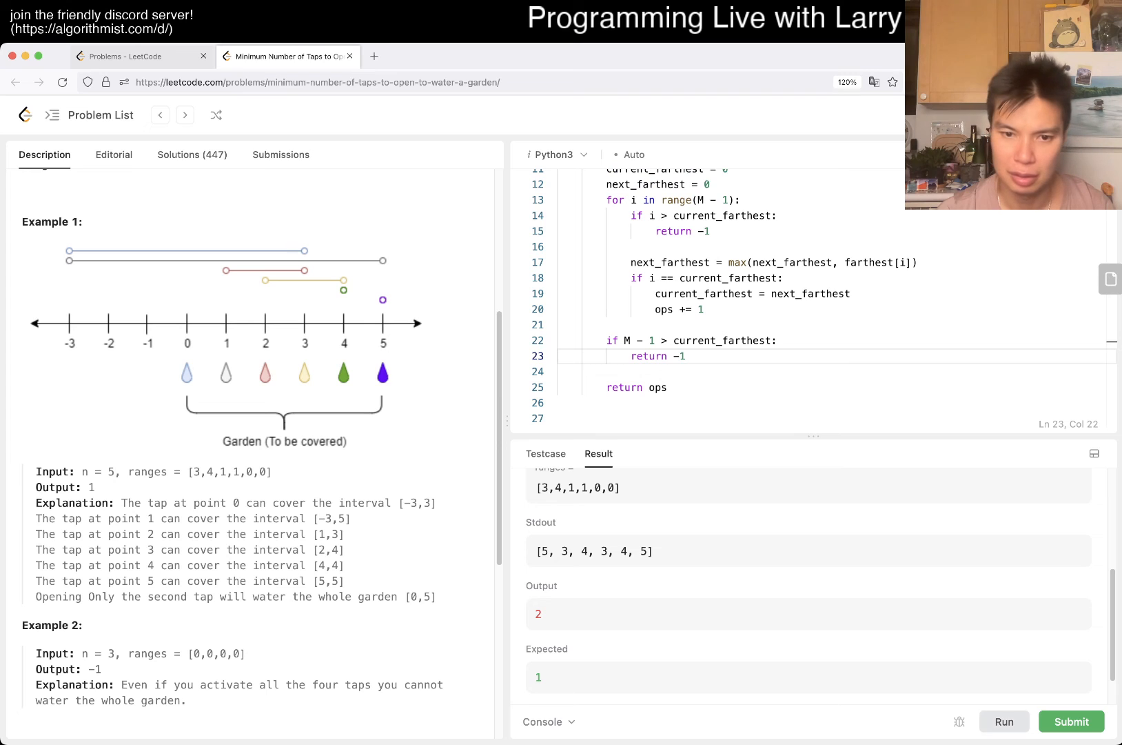
left_click(1071, 721)
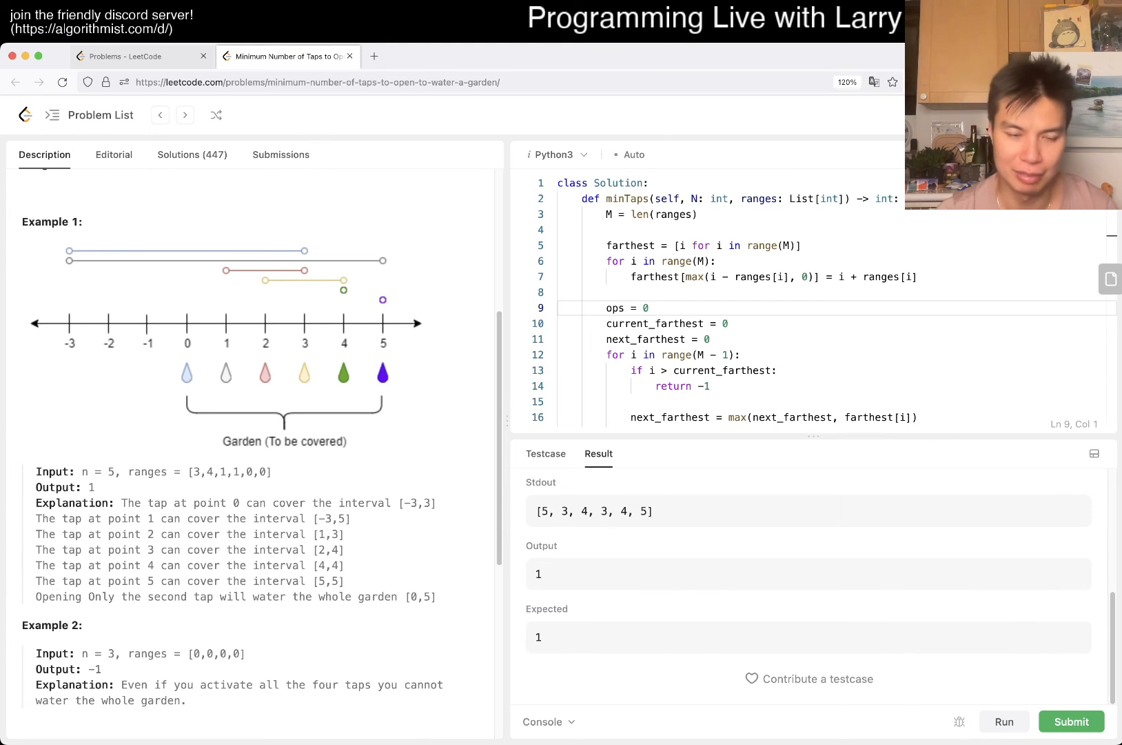
scroll("down", 3)
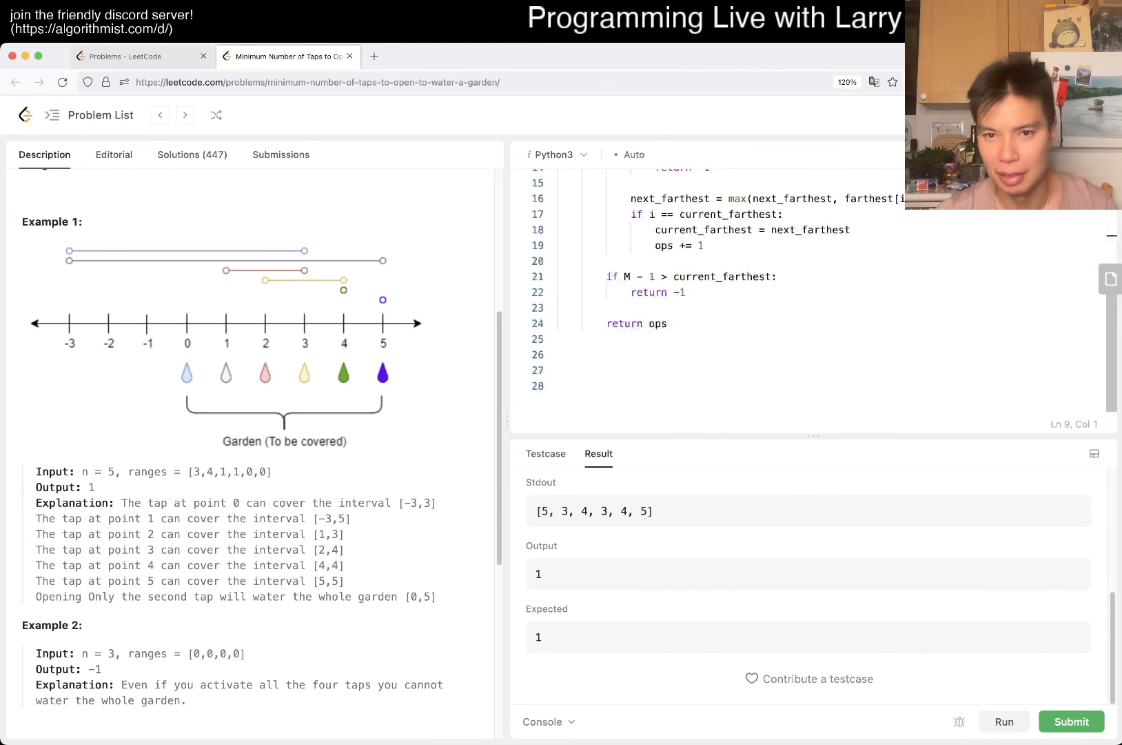
left_click(1071, 722)
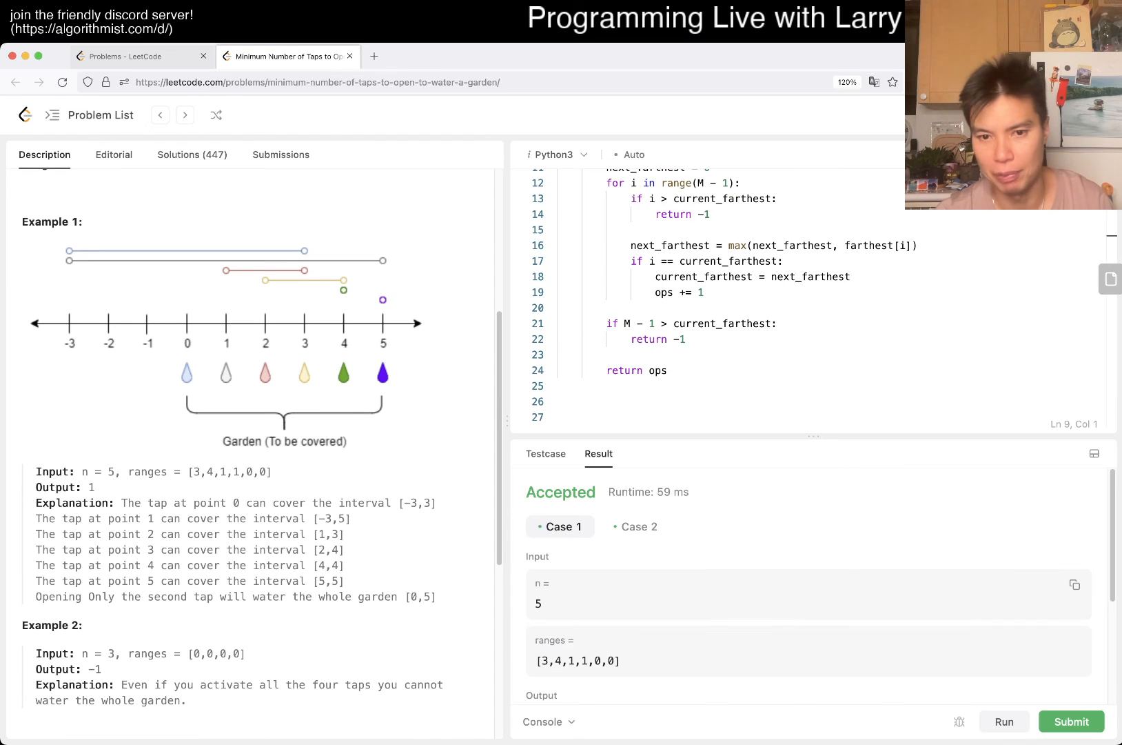
Step: Add an all-ones test case [1,1,1,1,1,1] with n=5 and run it to Accepted
left_click(546, 453)
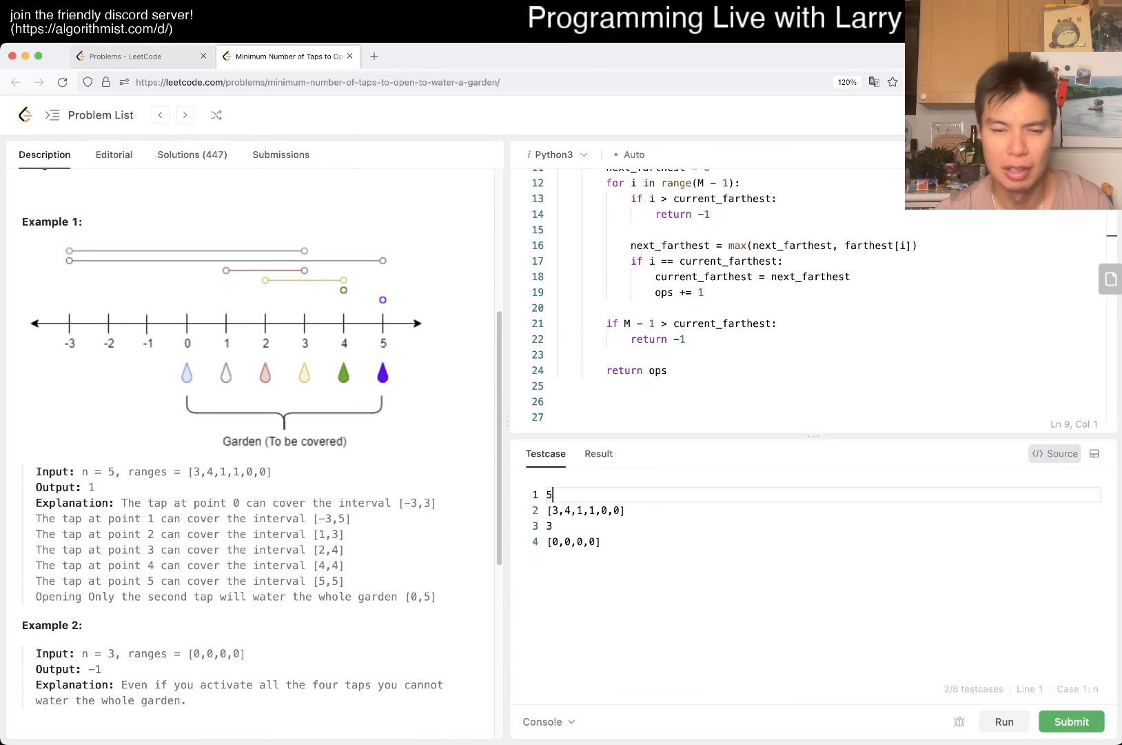
left_click(573, 542)
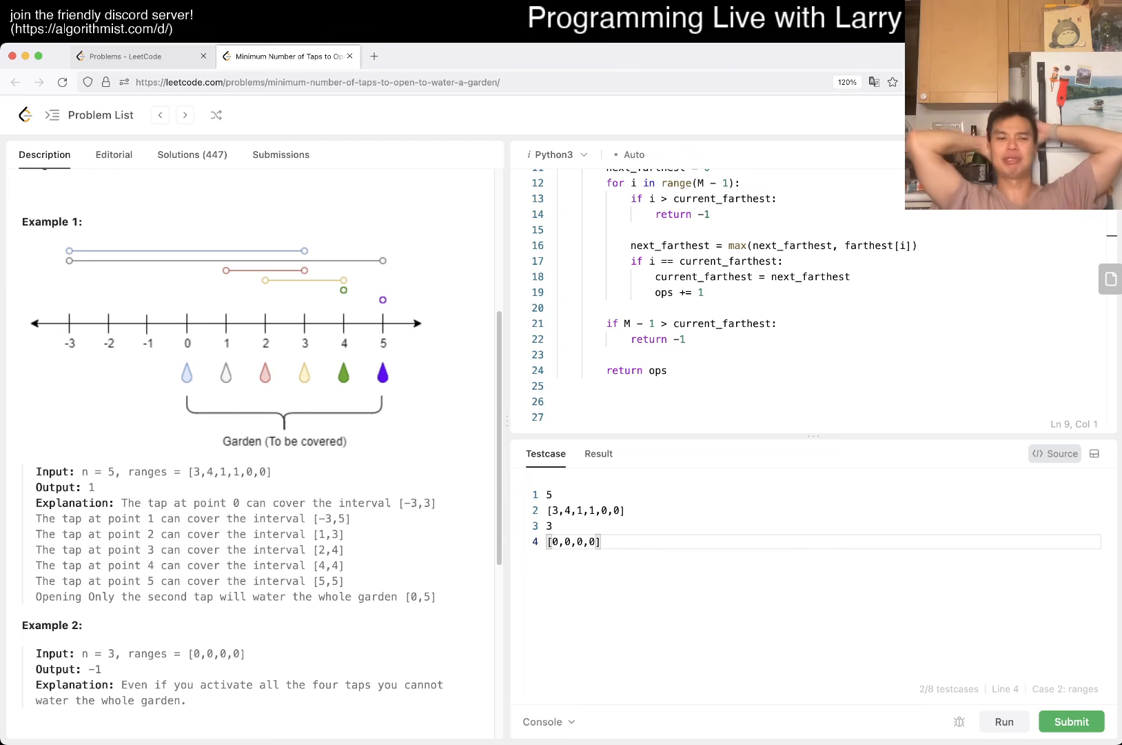
key("enter")
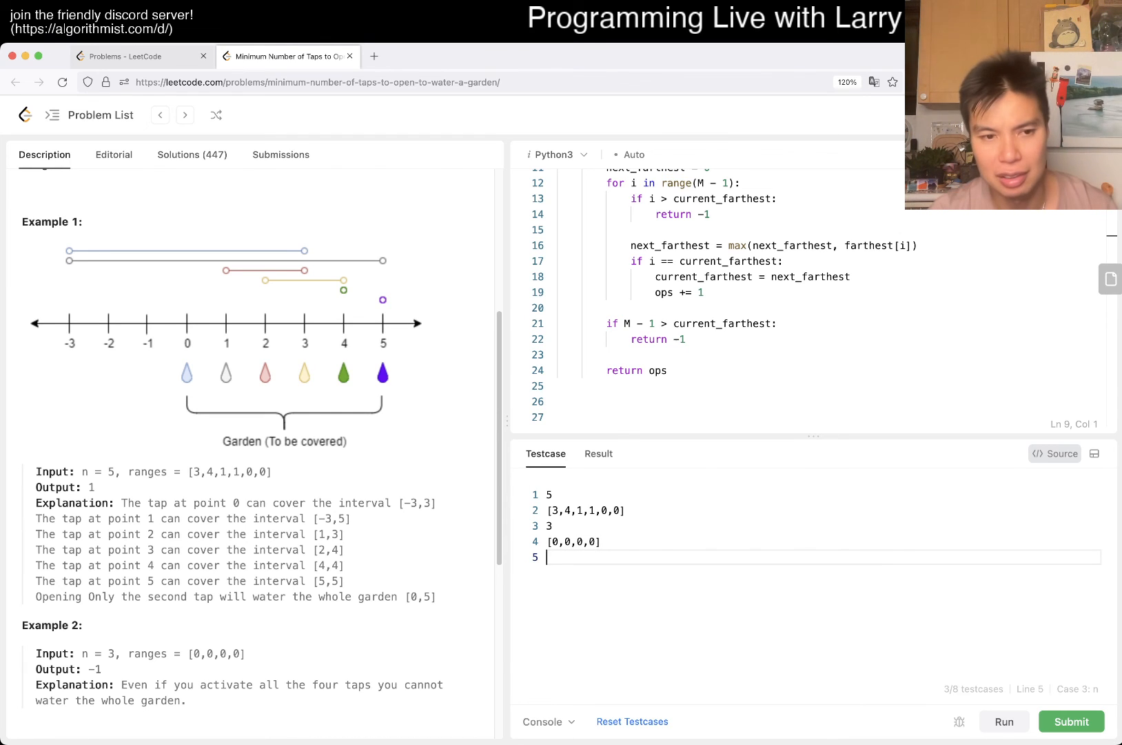
type("5")
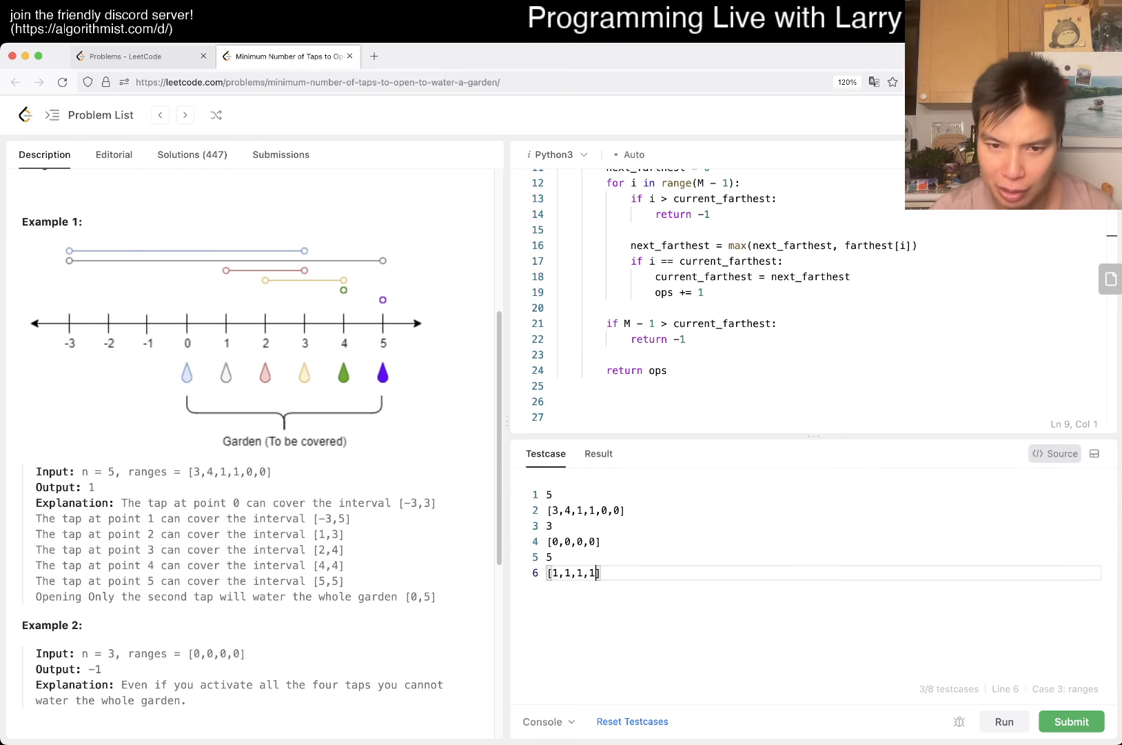
type(",1,1")
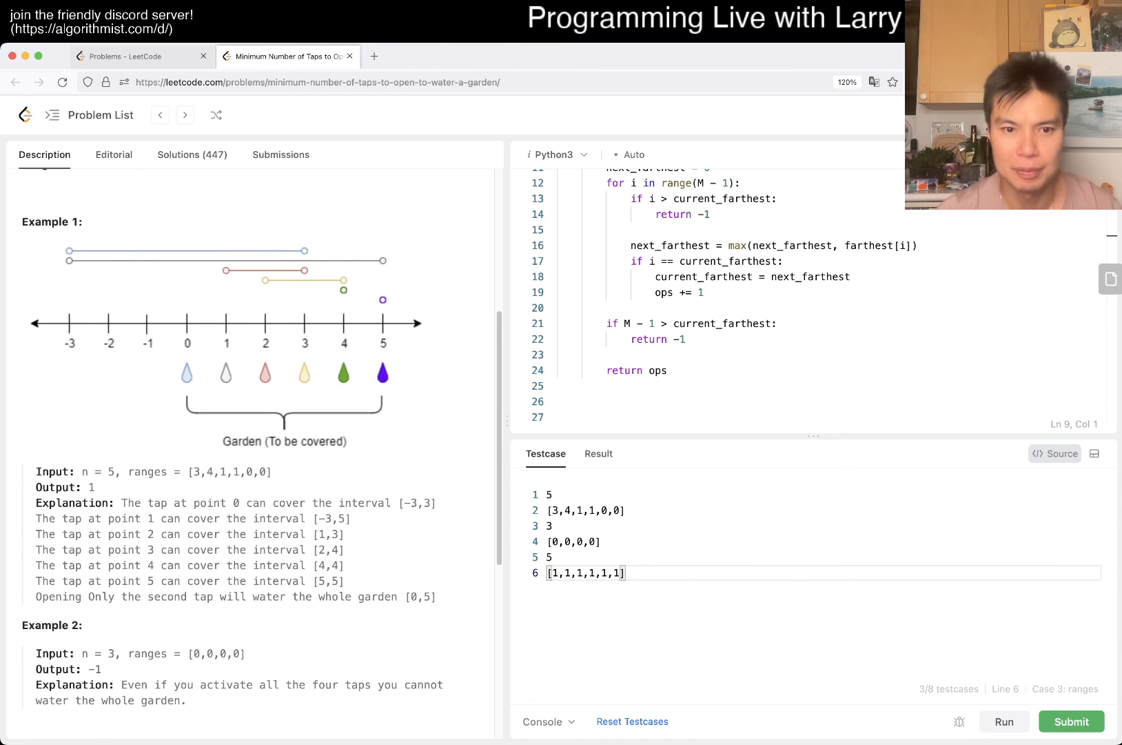
left_click(1072, 721)
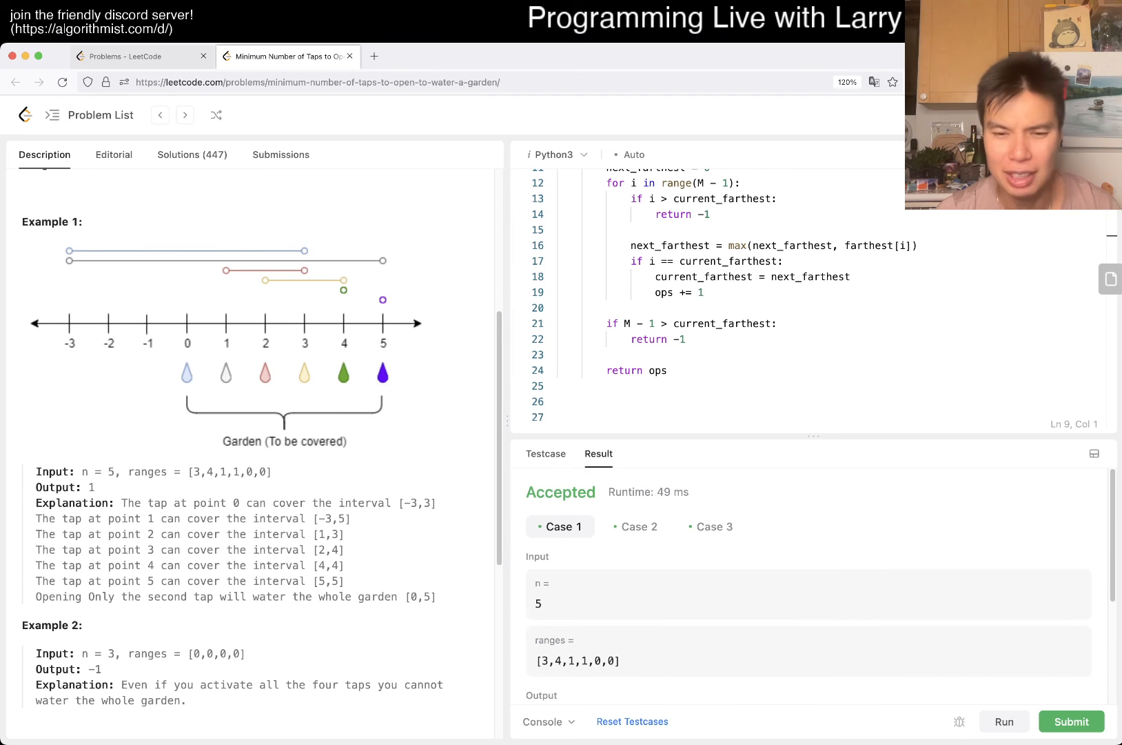
left_click(716, 527)
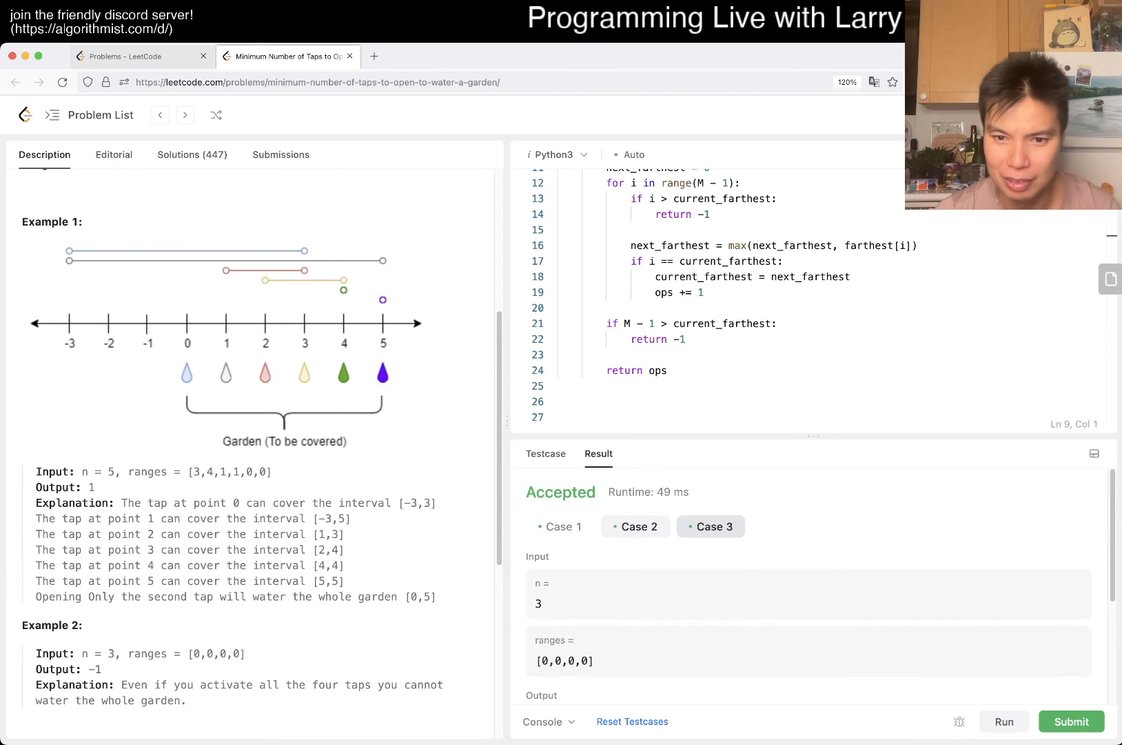
scroll("down", 3)
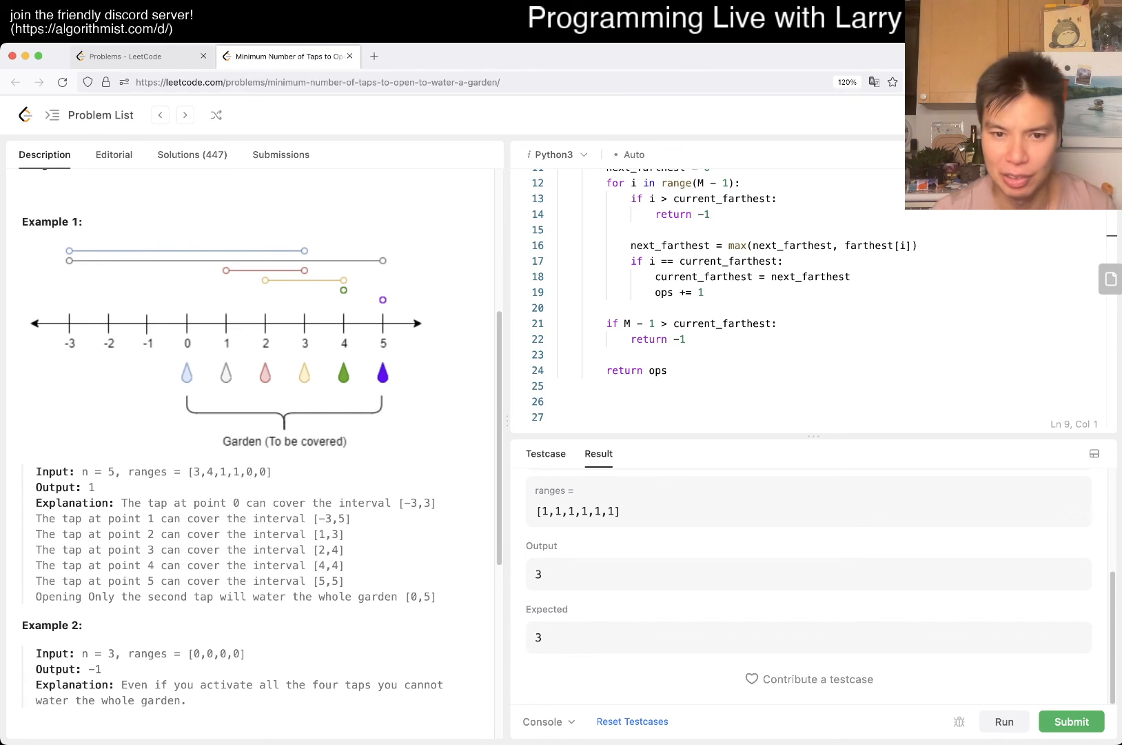
Step: Add an all-zeros test case [0,0,0,0,0,0] with n=5, confirm all four cases pass, and hide the results
left_click(546, 454)
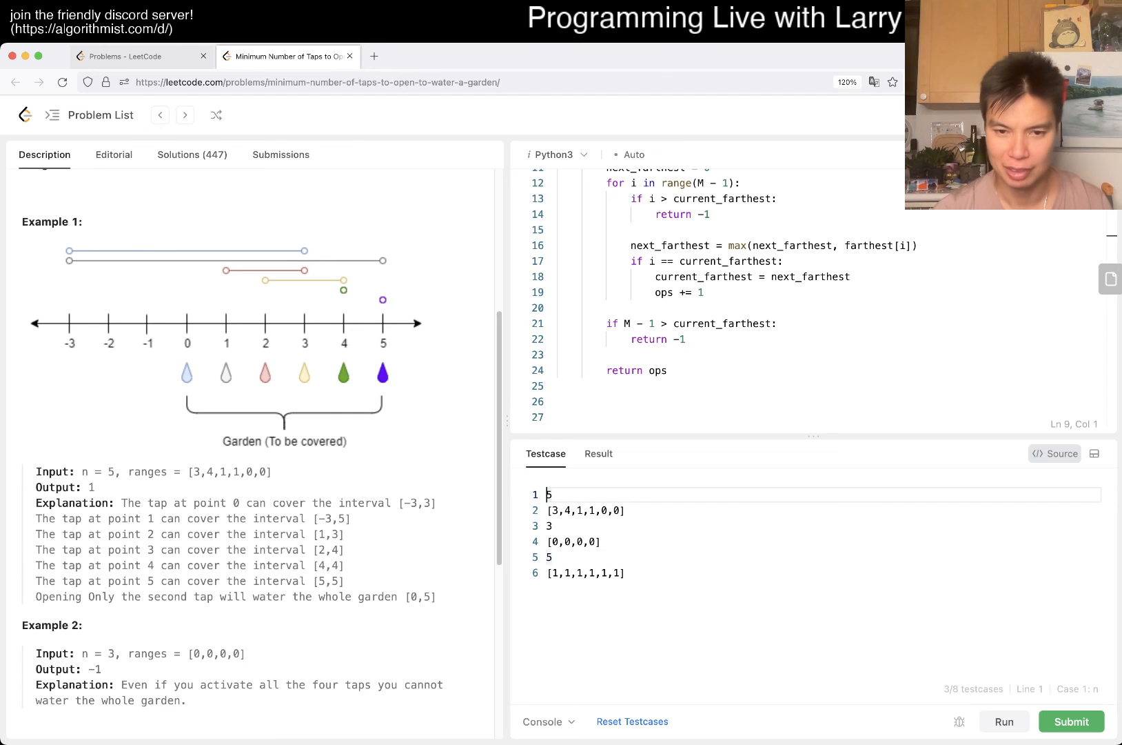
type("5")
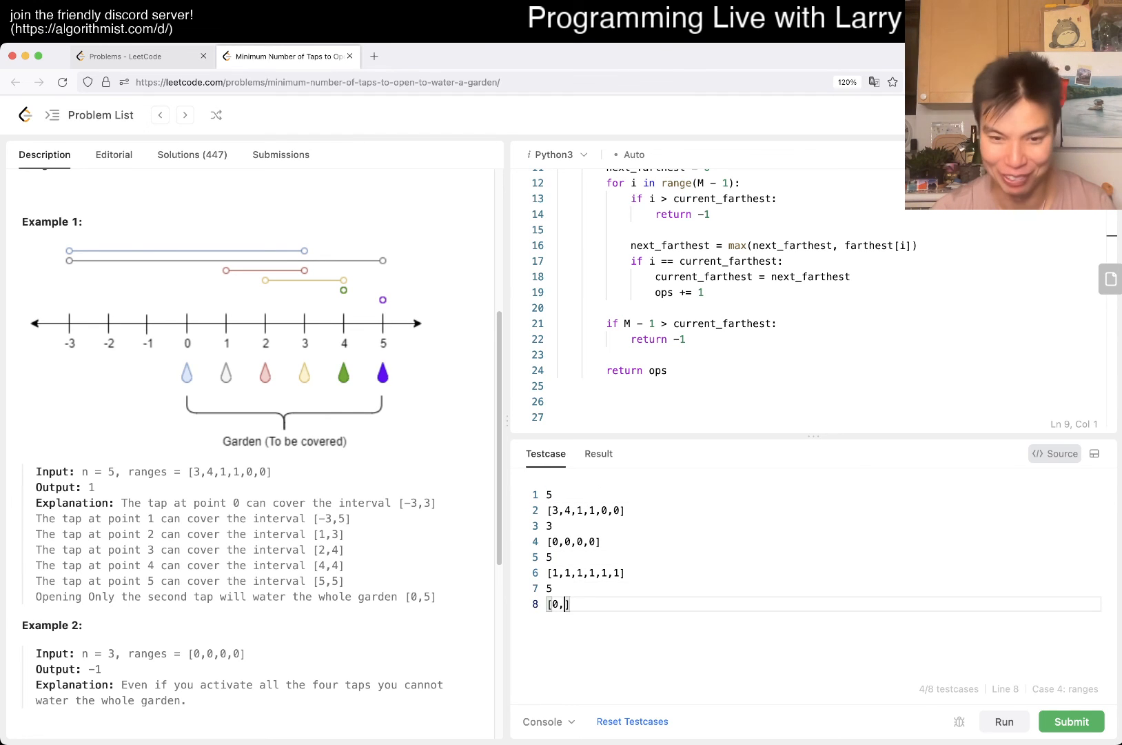
type("0,0,0,0,0")
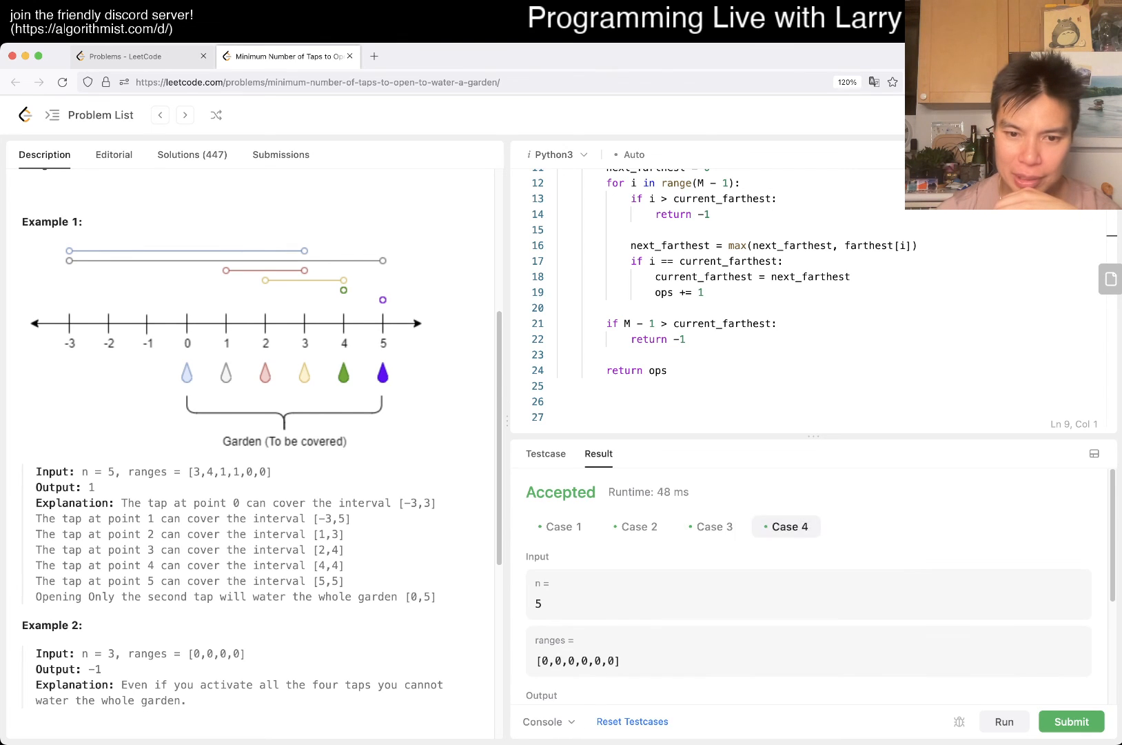
left_click(710, 527)
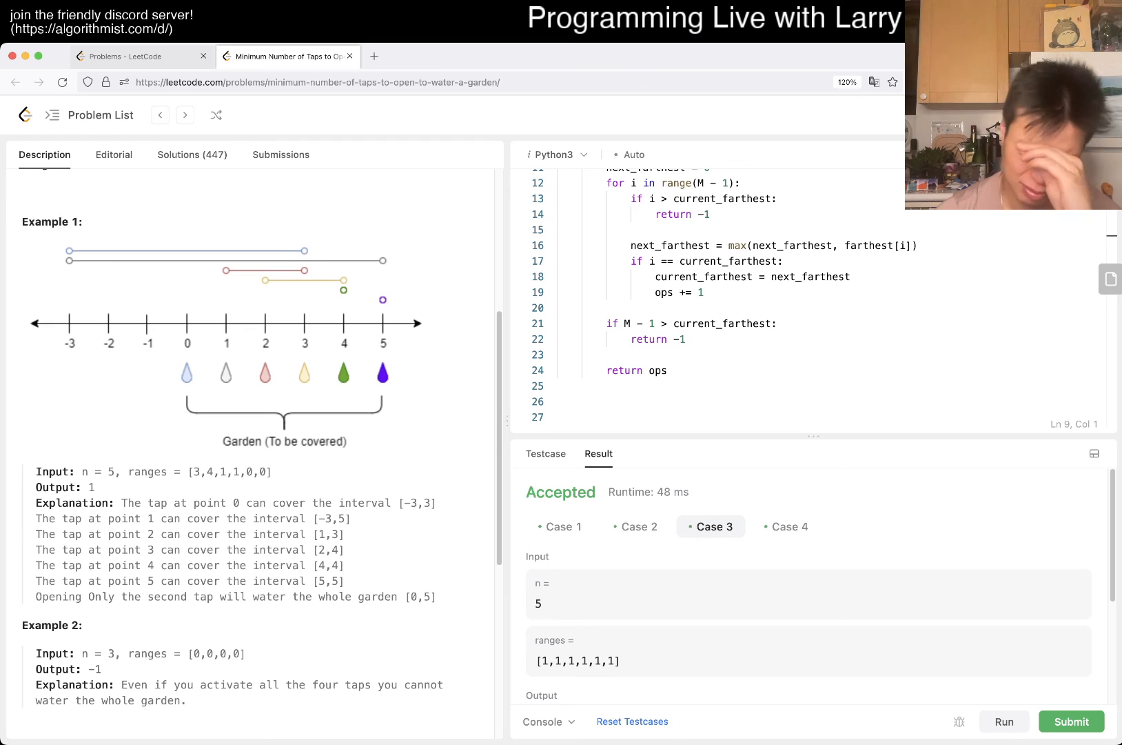
left_click(560, 527)
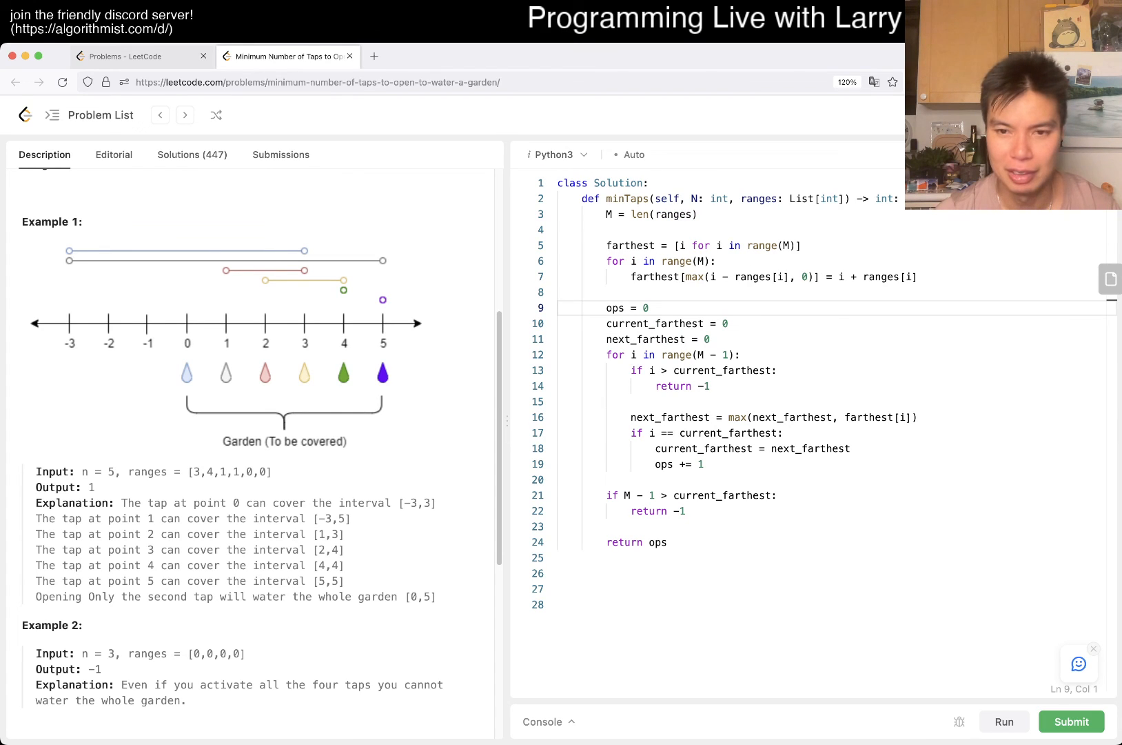
Step: Submit the greedy solution (Accepted, 112 ms) and select the Jan 18, 2020 submission
left_click(666, 495)
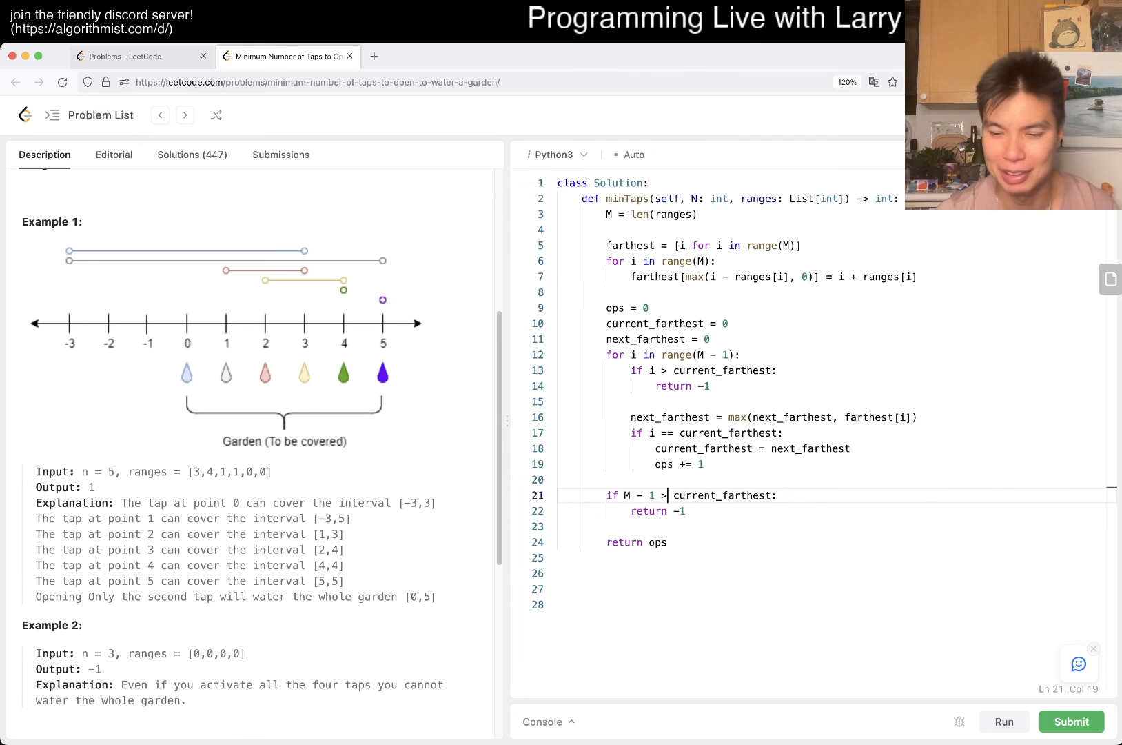
left_click(1071, 721)
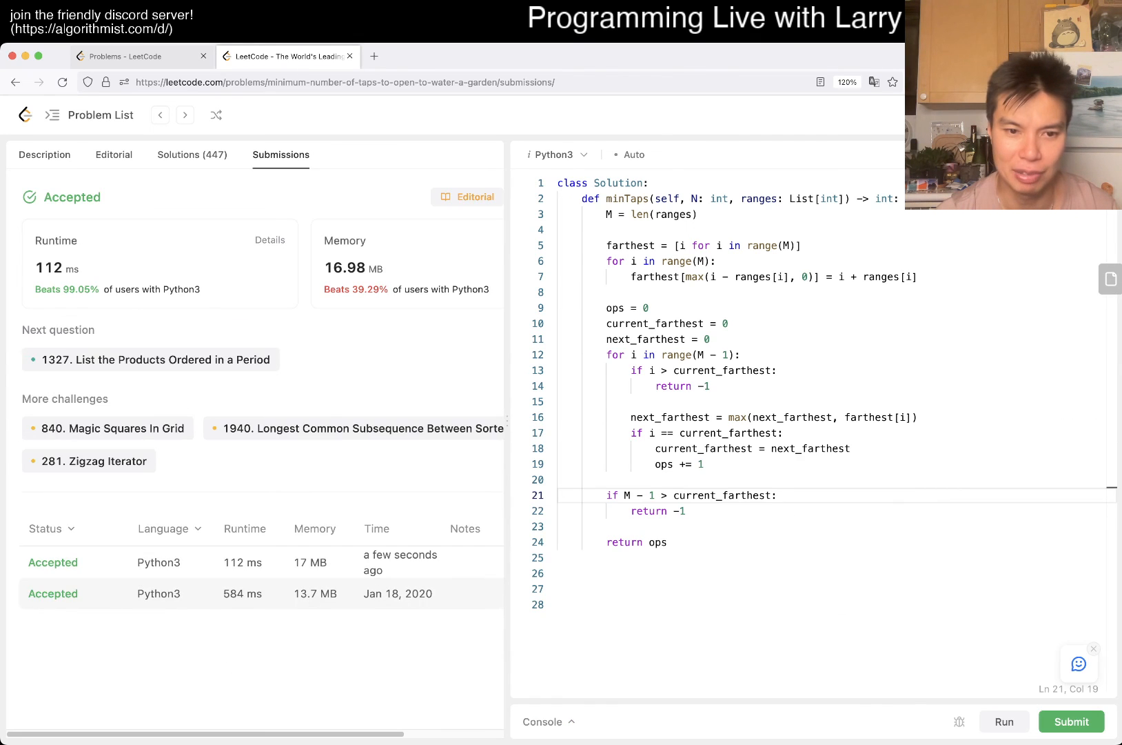
left_click(1071, 721)
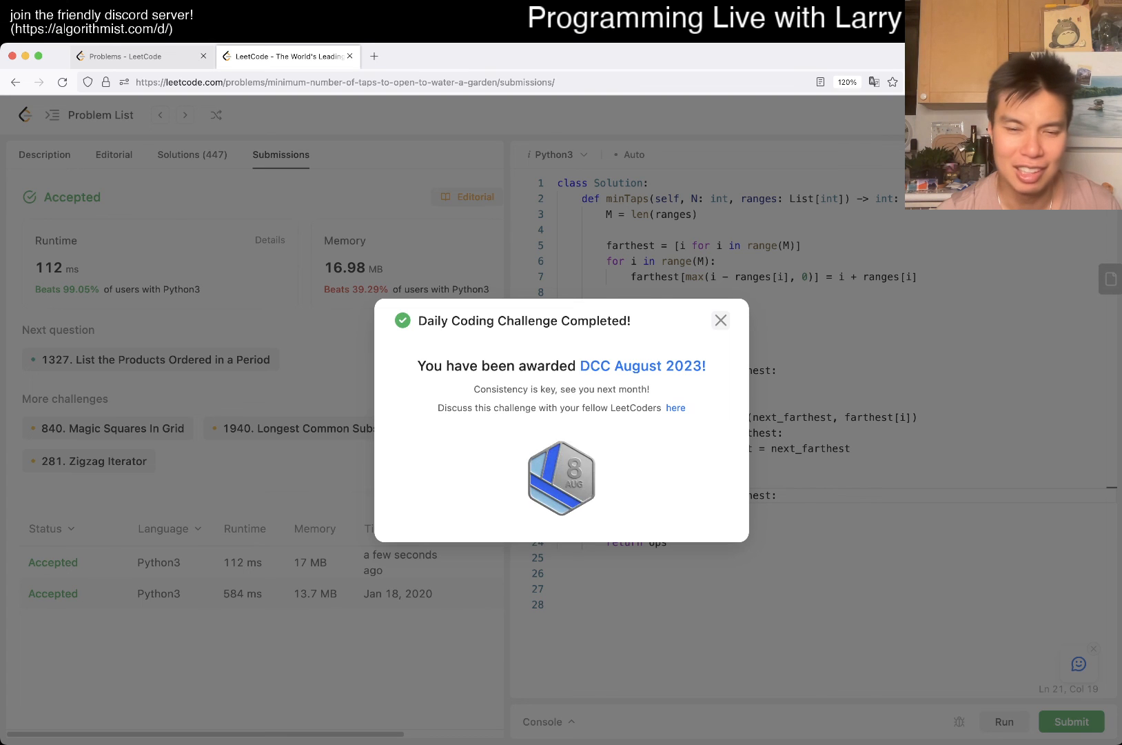
left_click(721, 320)
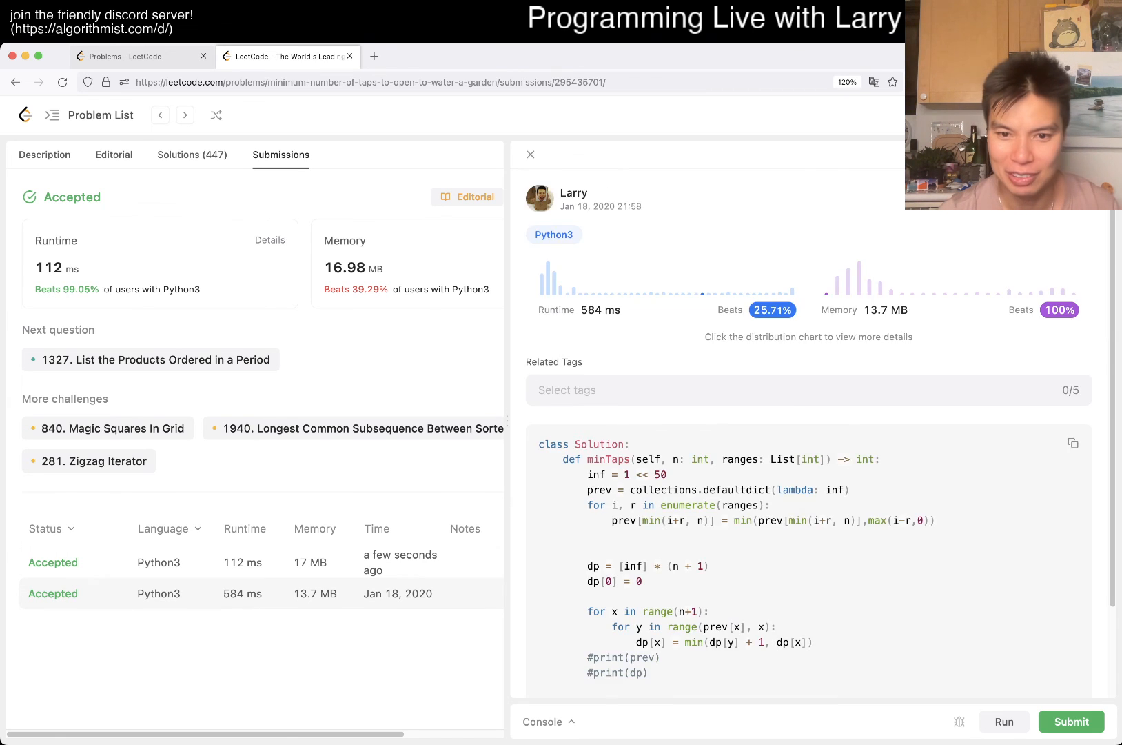
Step: Read the old DP submission's code to the end and return to the problem description
scroll("down", 3)
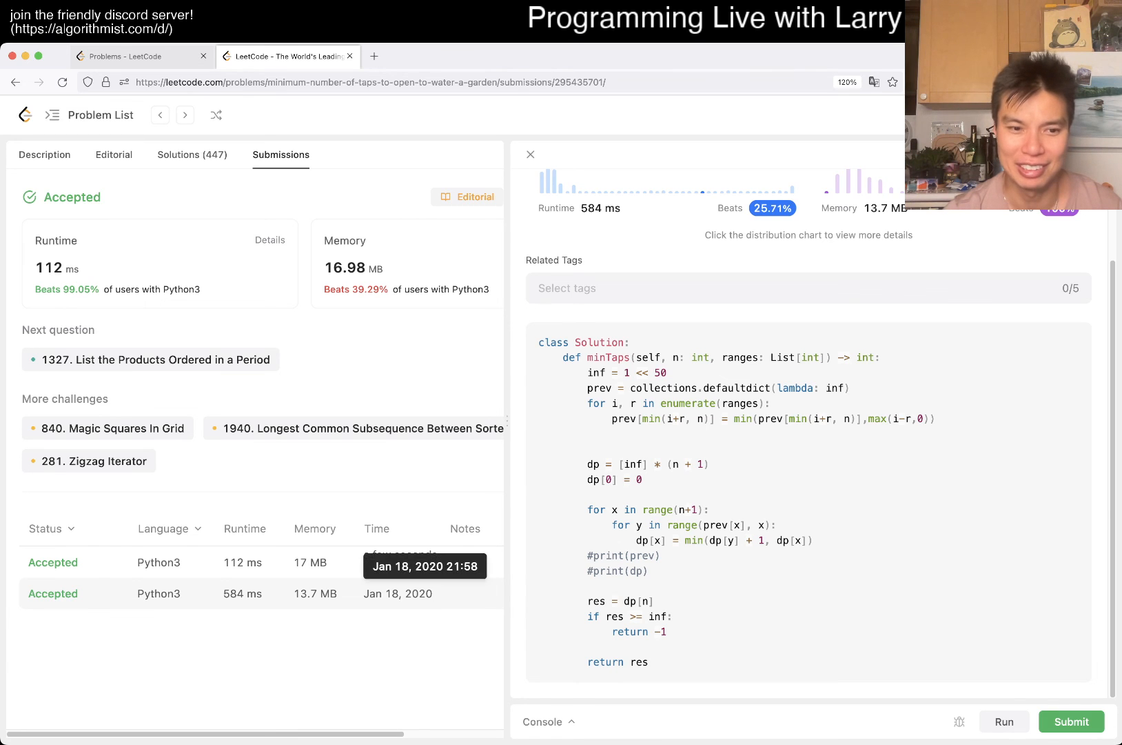
left_click(44, 155)
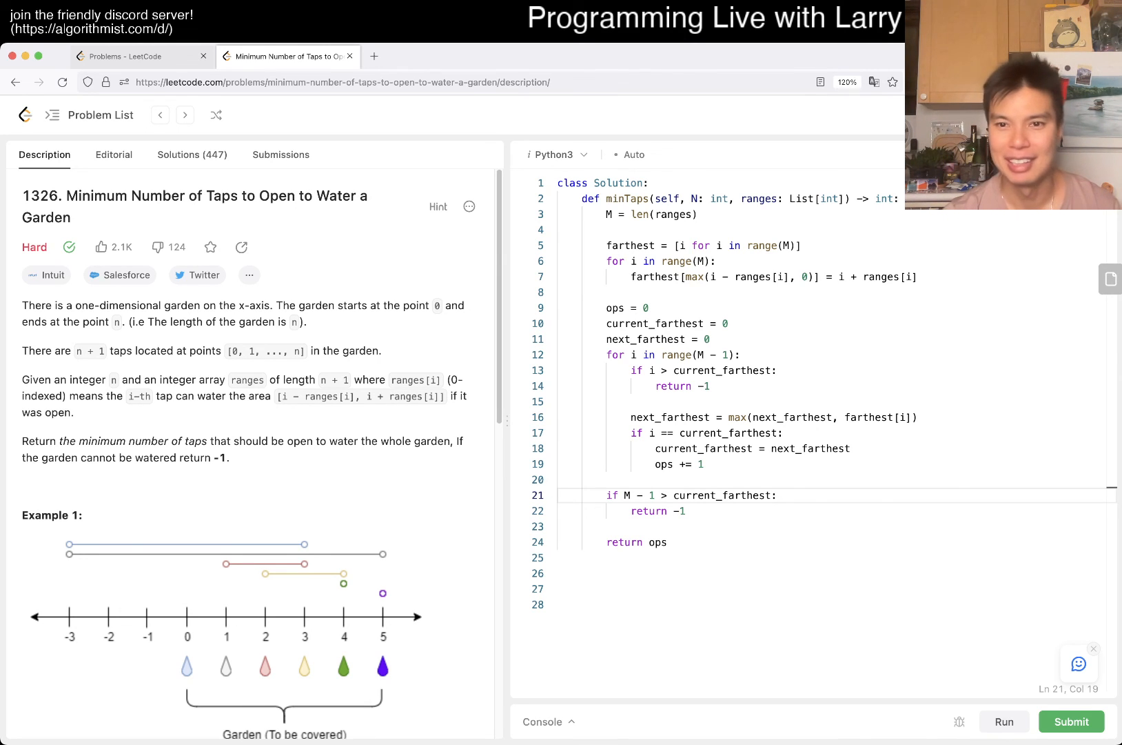
Step: Point at the farthest-array line in the greedy code, then reopen the old DP submission
left_click(686, 512)
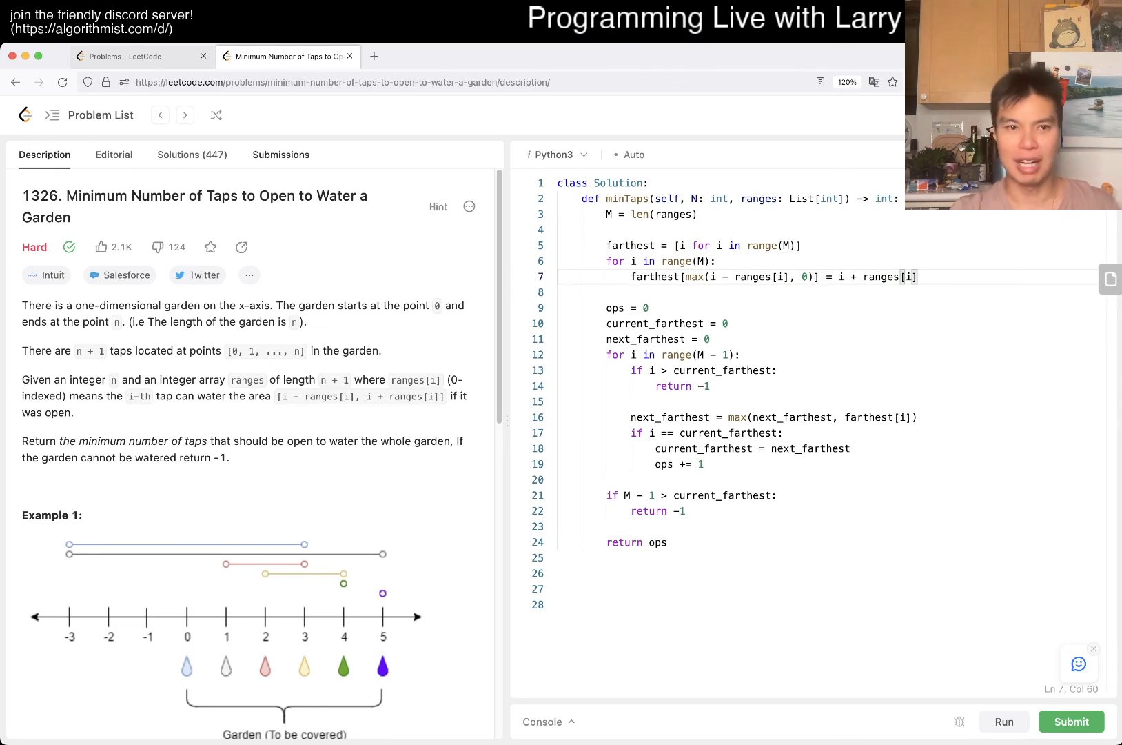
left_click(1071, 722)
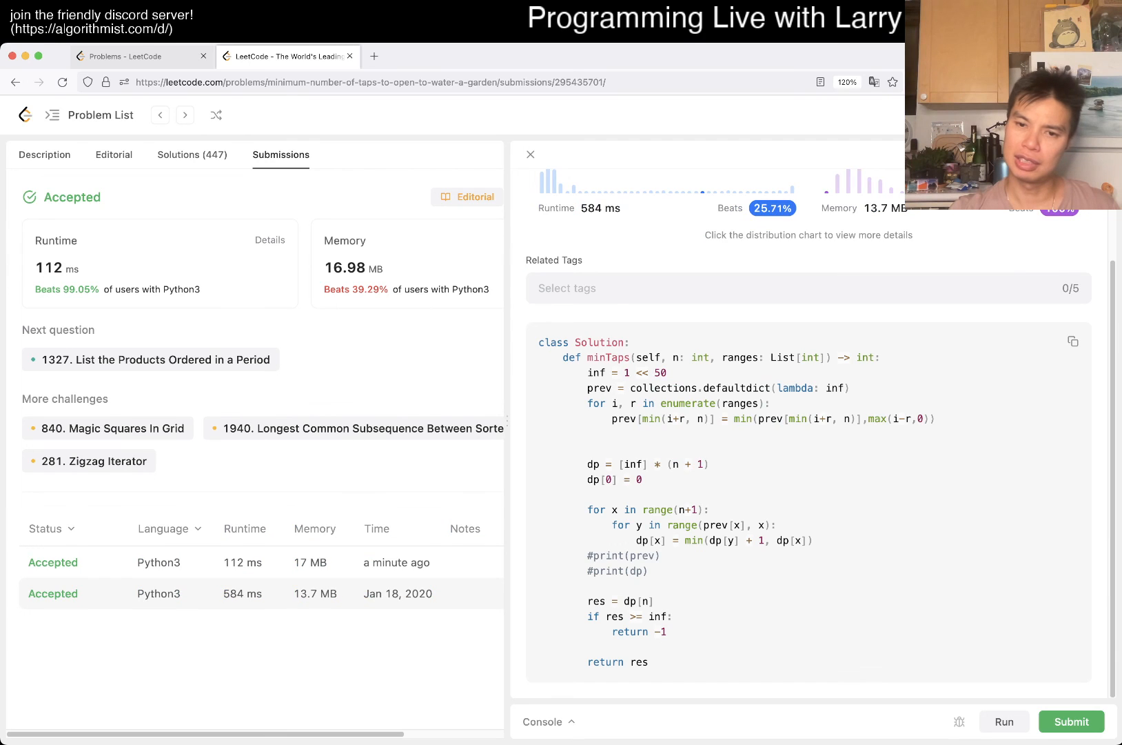
Step: Highlight the nested loops in the old DP code, view the 112 ms submission, and return to the description
double_click(687, 525)
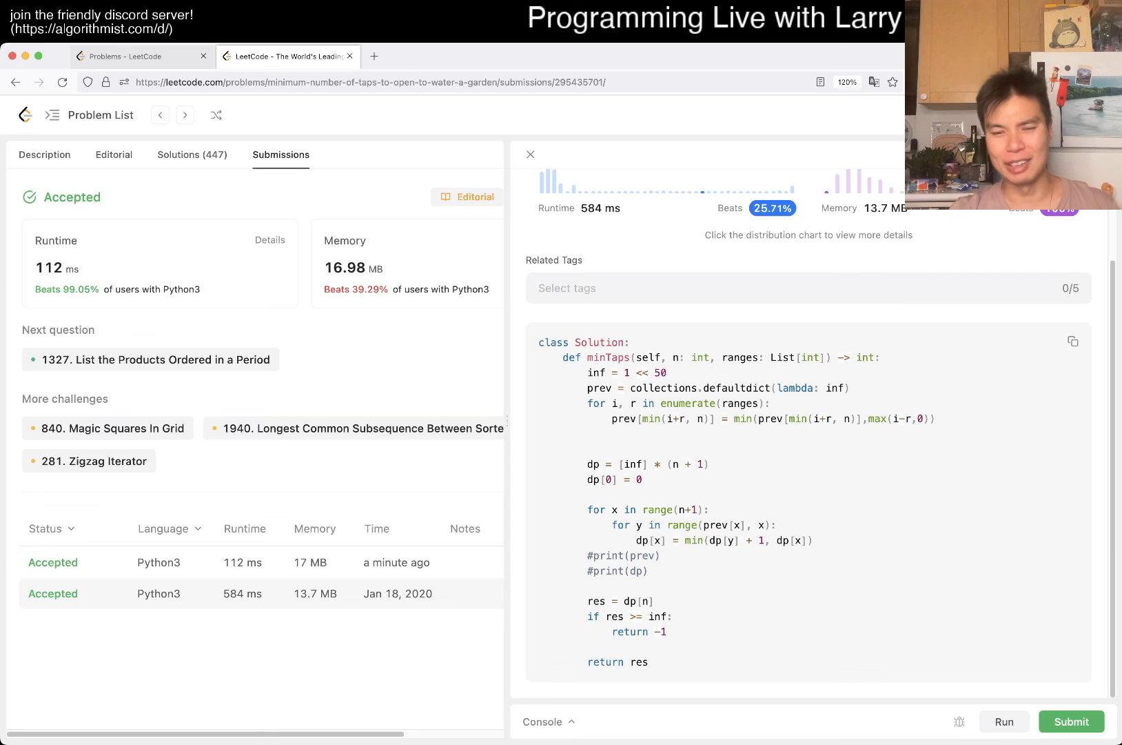
double_click(686, 525)
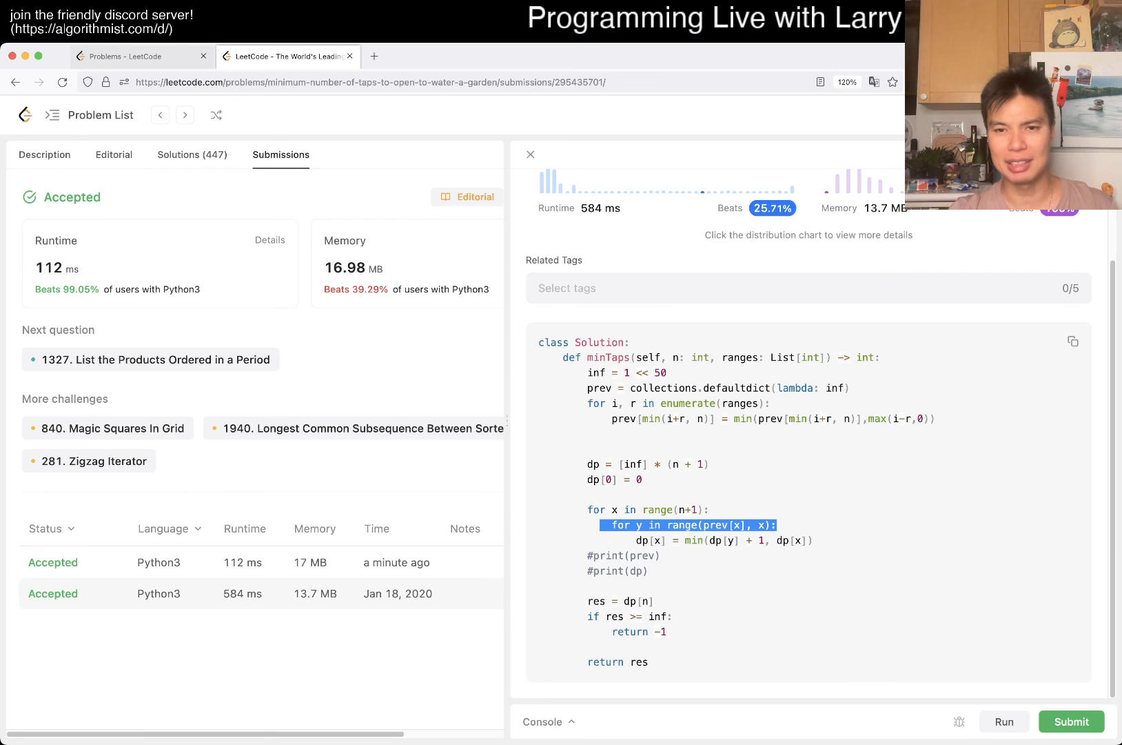
left_click(686, 525)
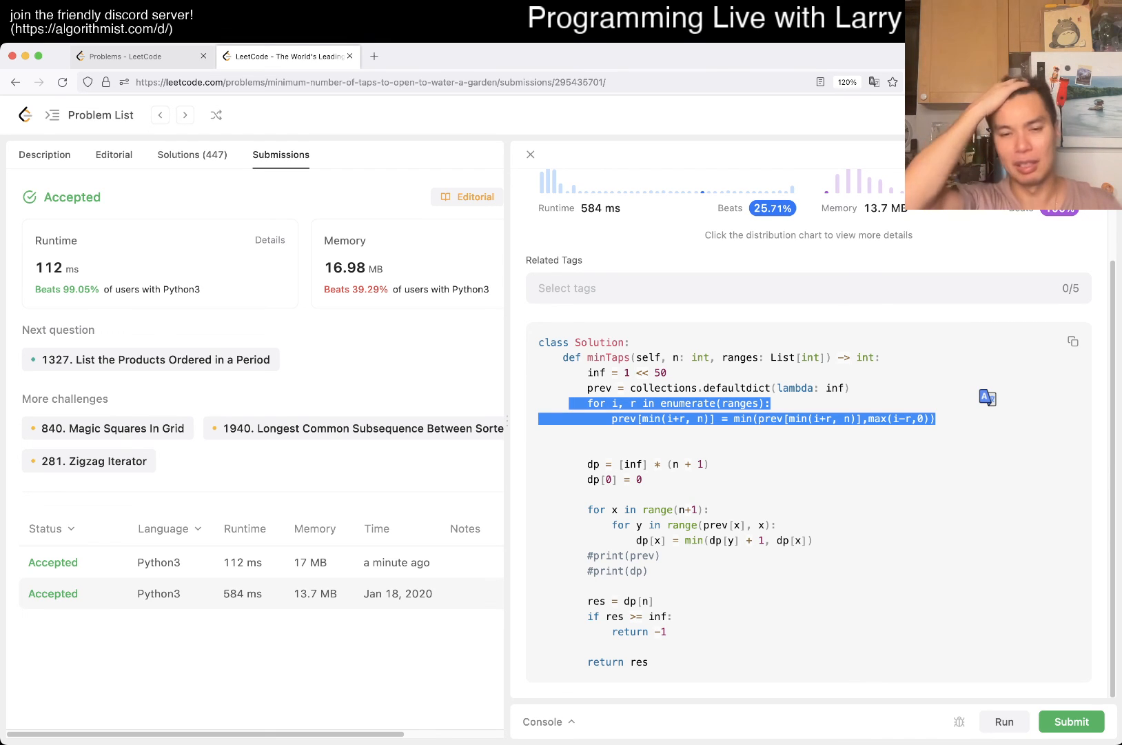
left_click(52, 563)
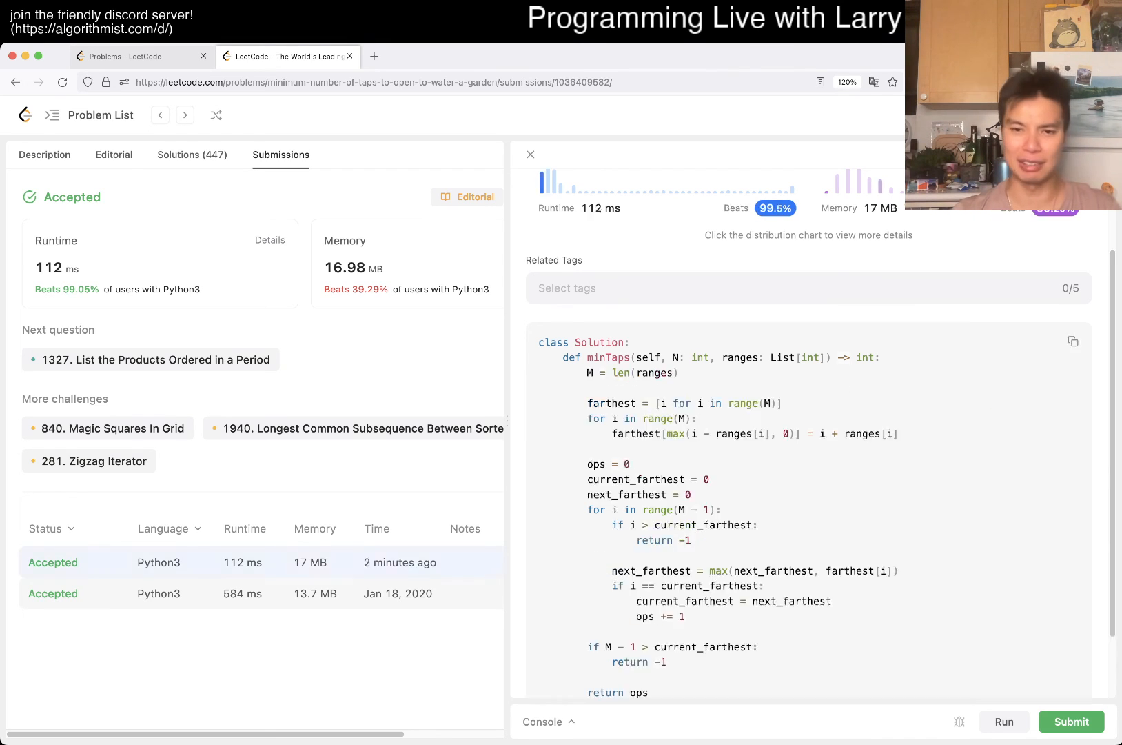
left_click(45, 155)
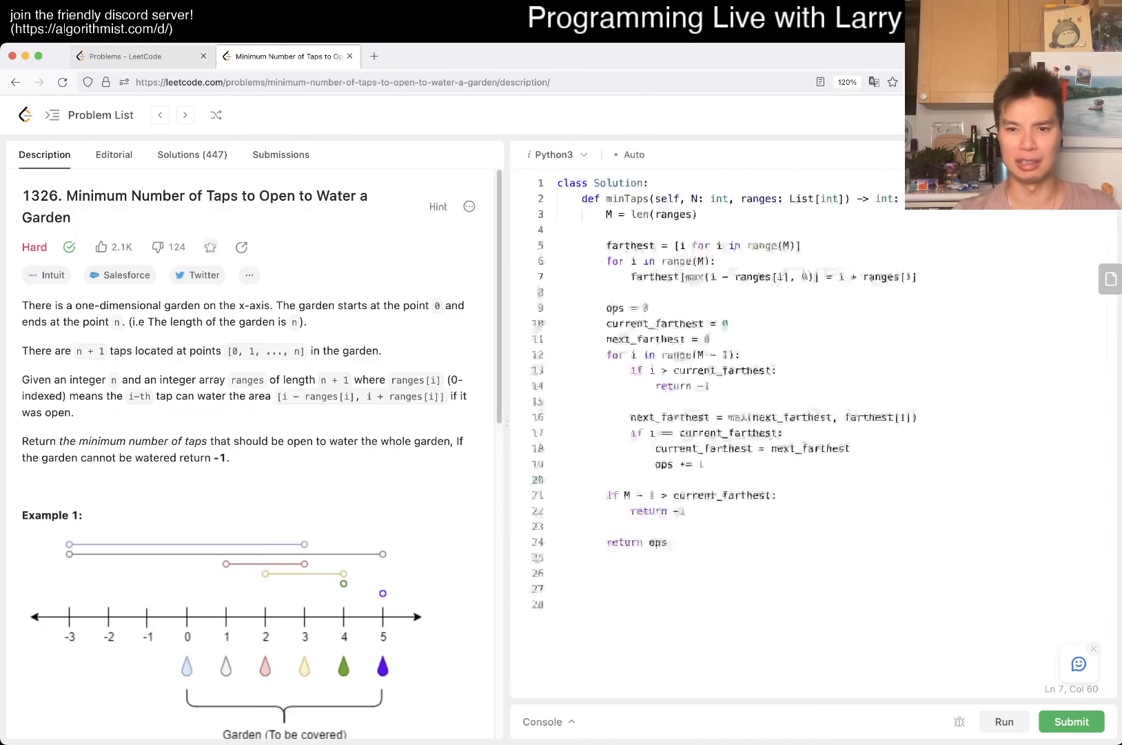